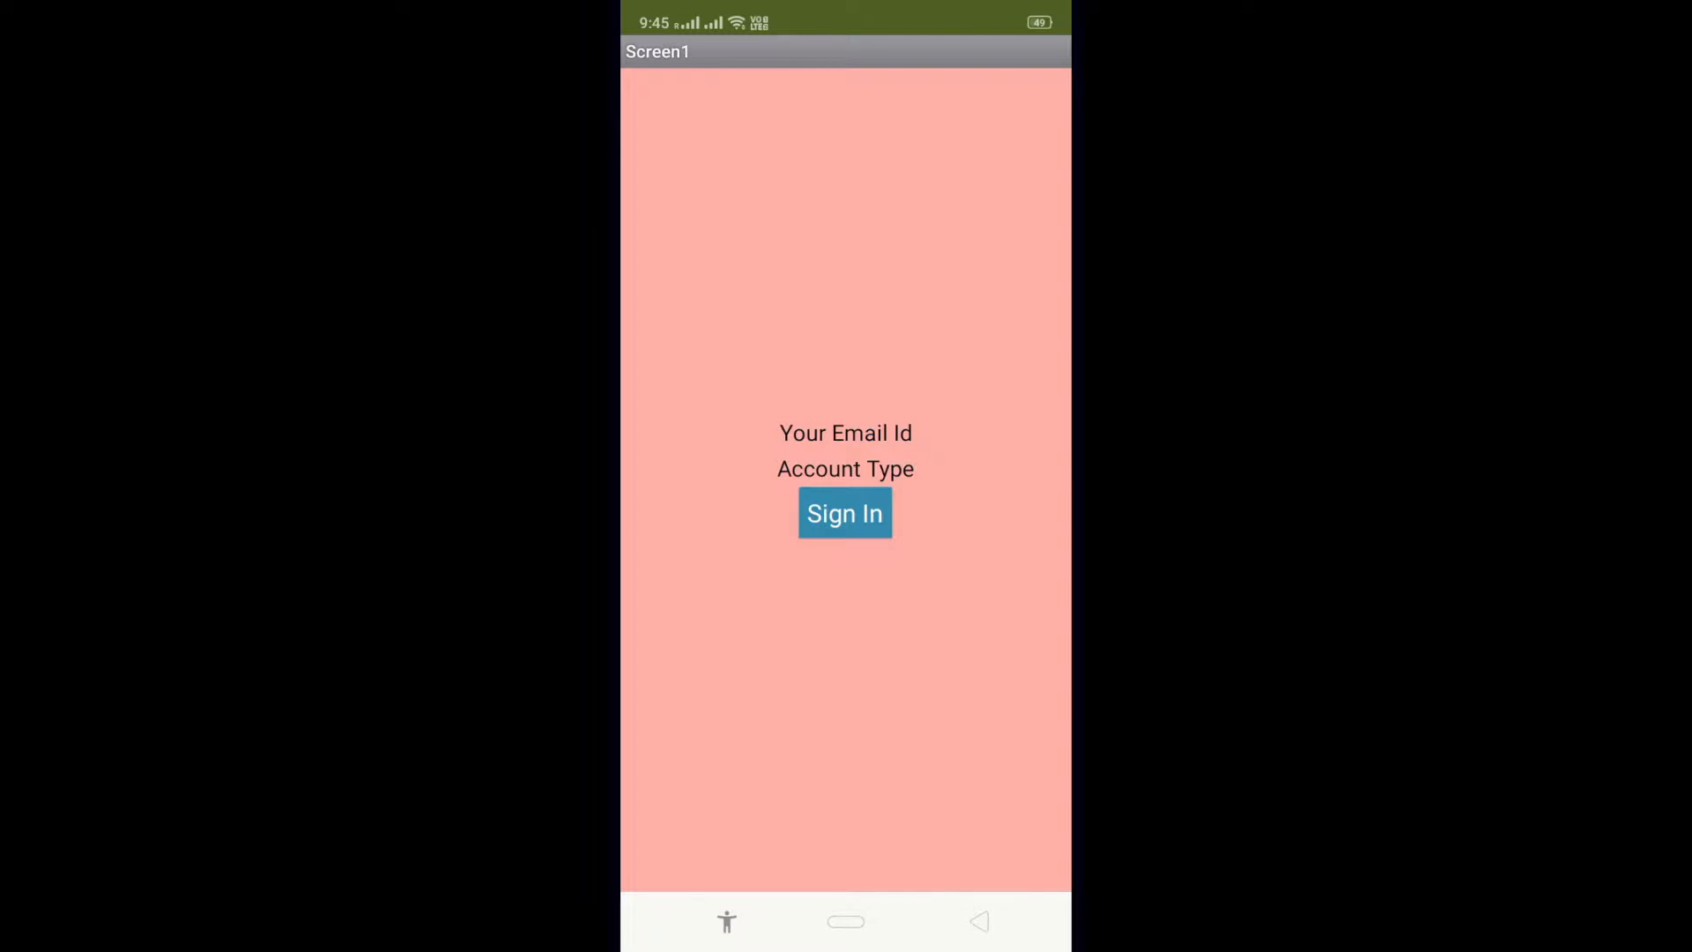
On the phone, tap Sign In and choose a Google account from the chooser
click(845, 513)
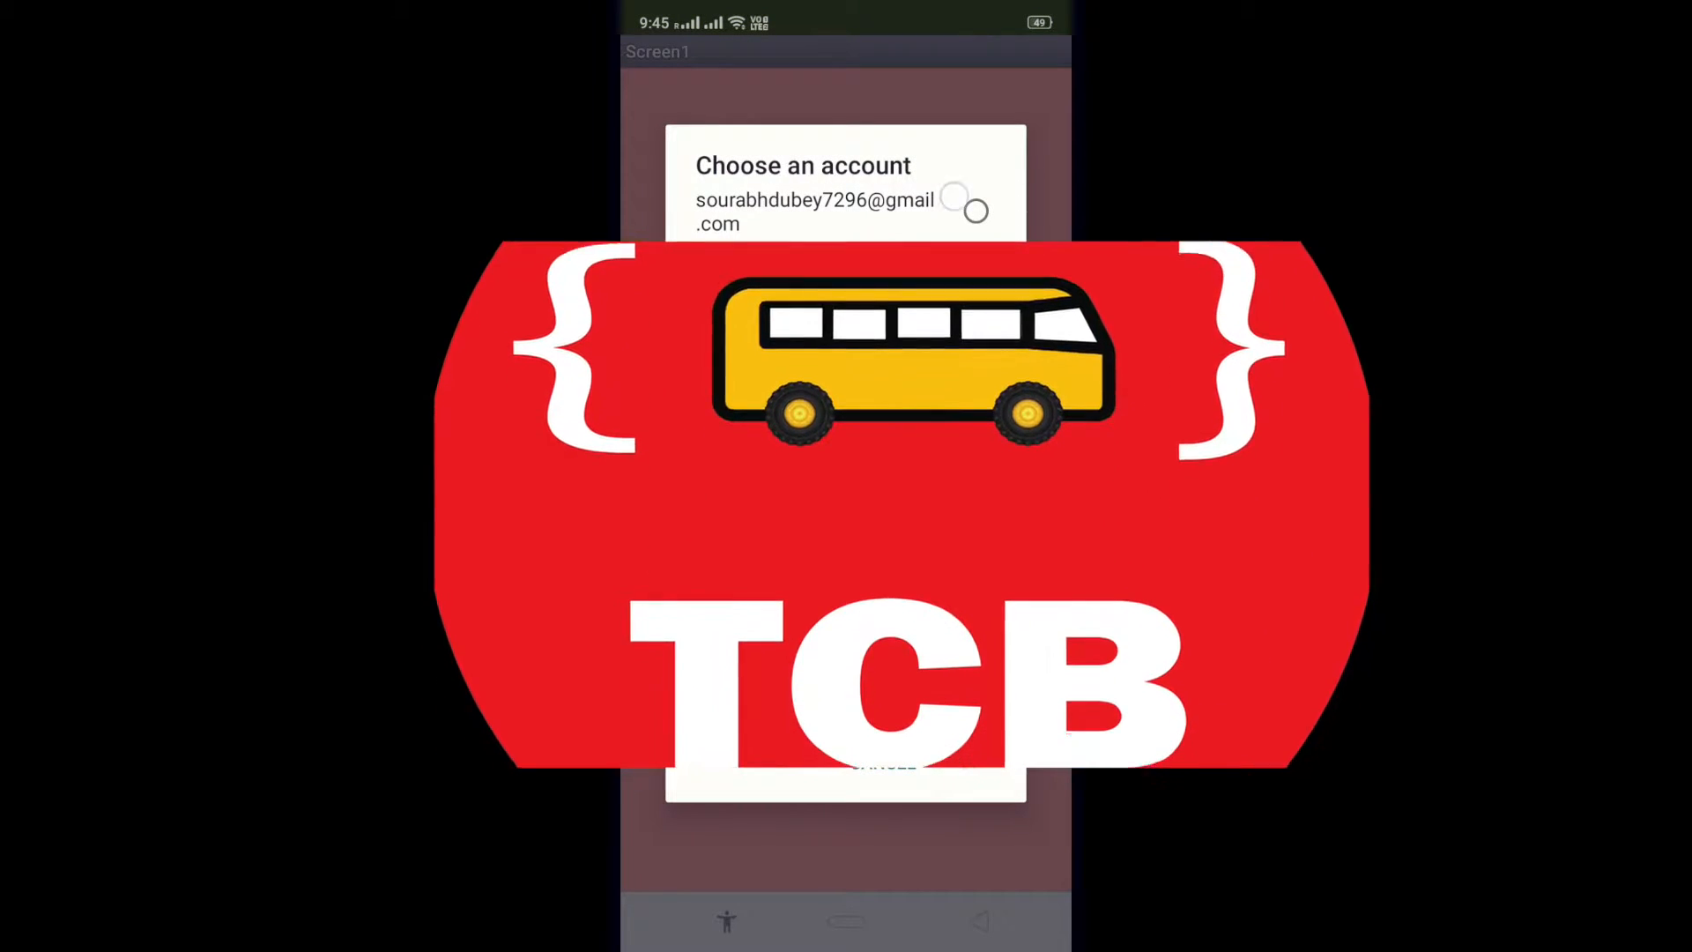
click(973, 211)
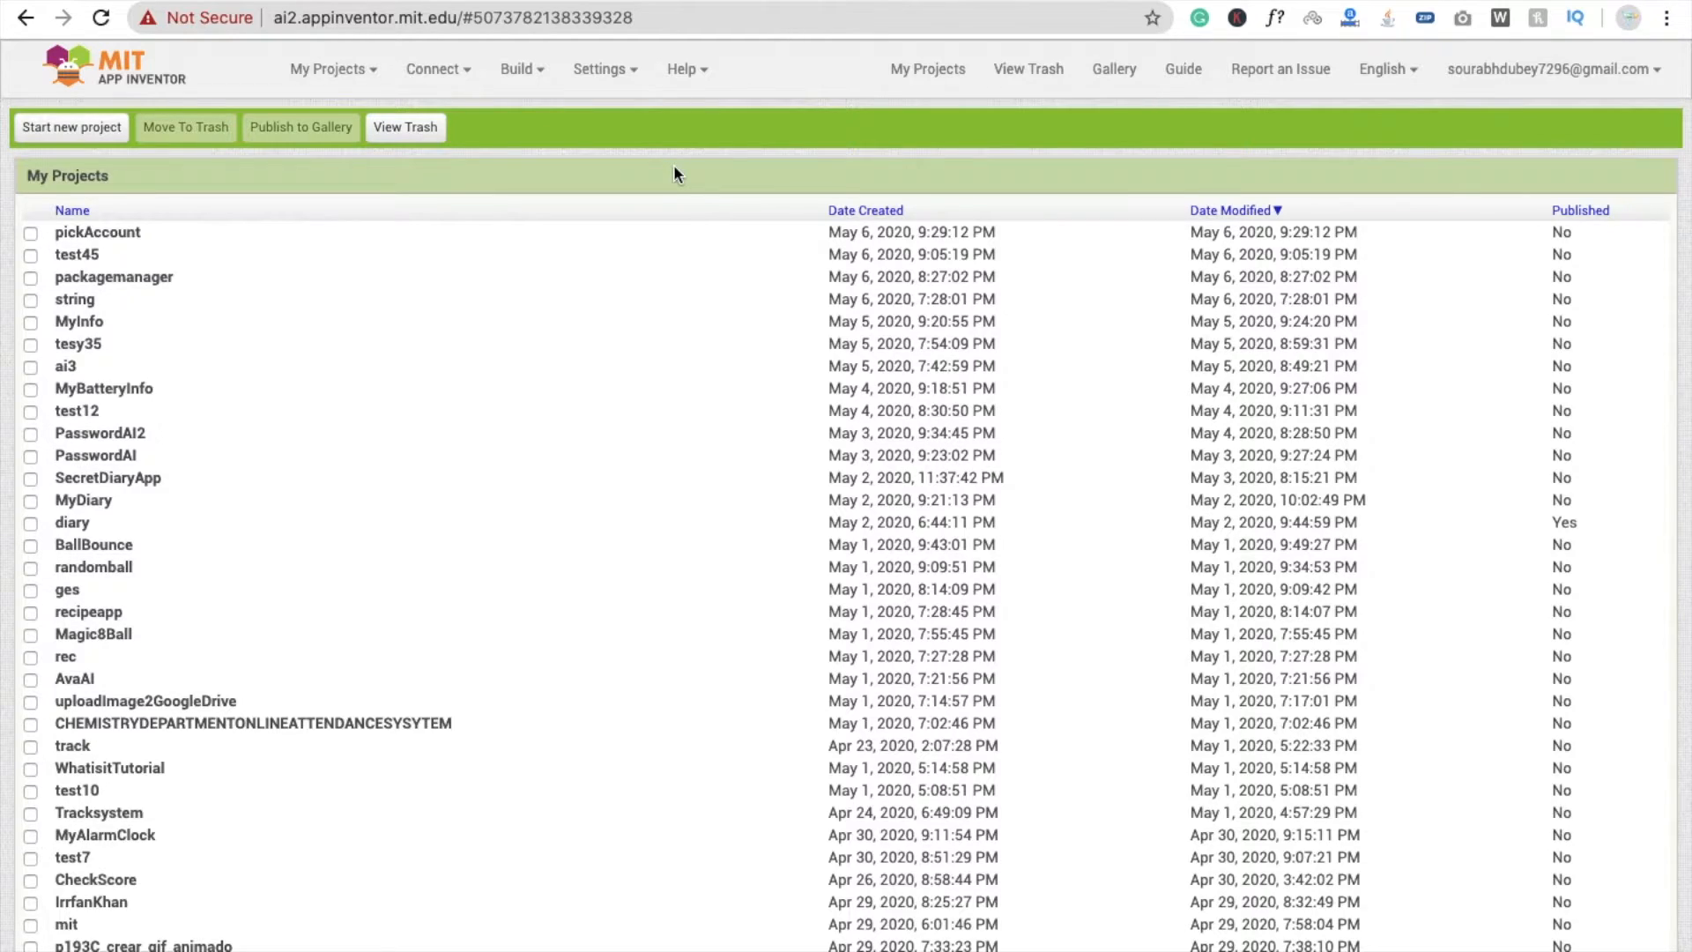
Create a new App Inventor project named UsreInfo
click(71, 127)
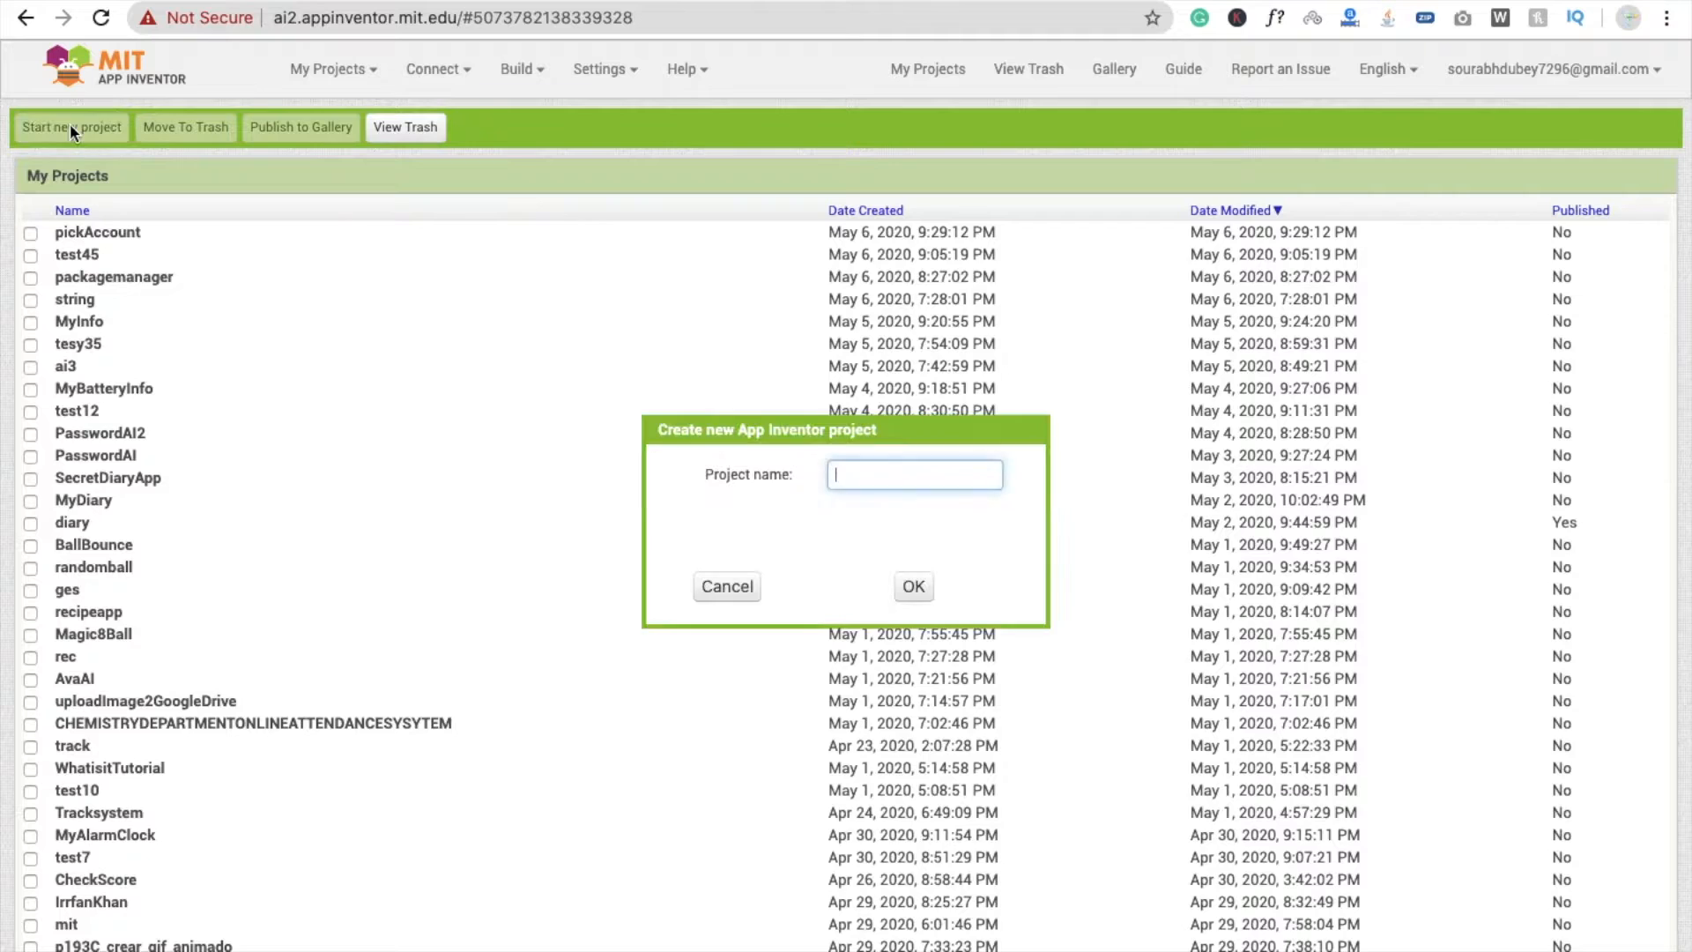
text(Usre)
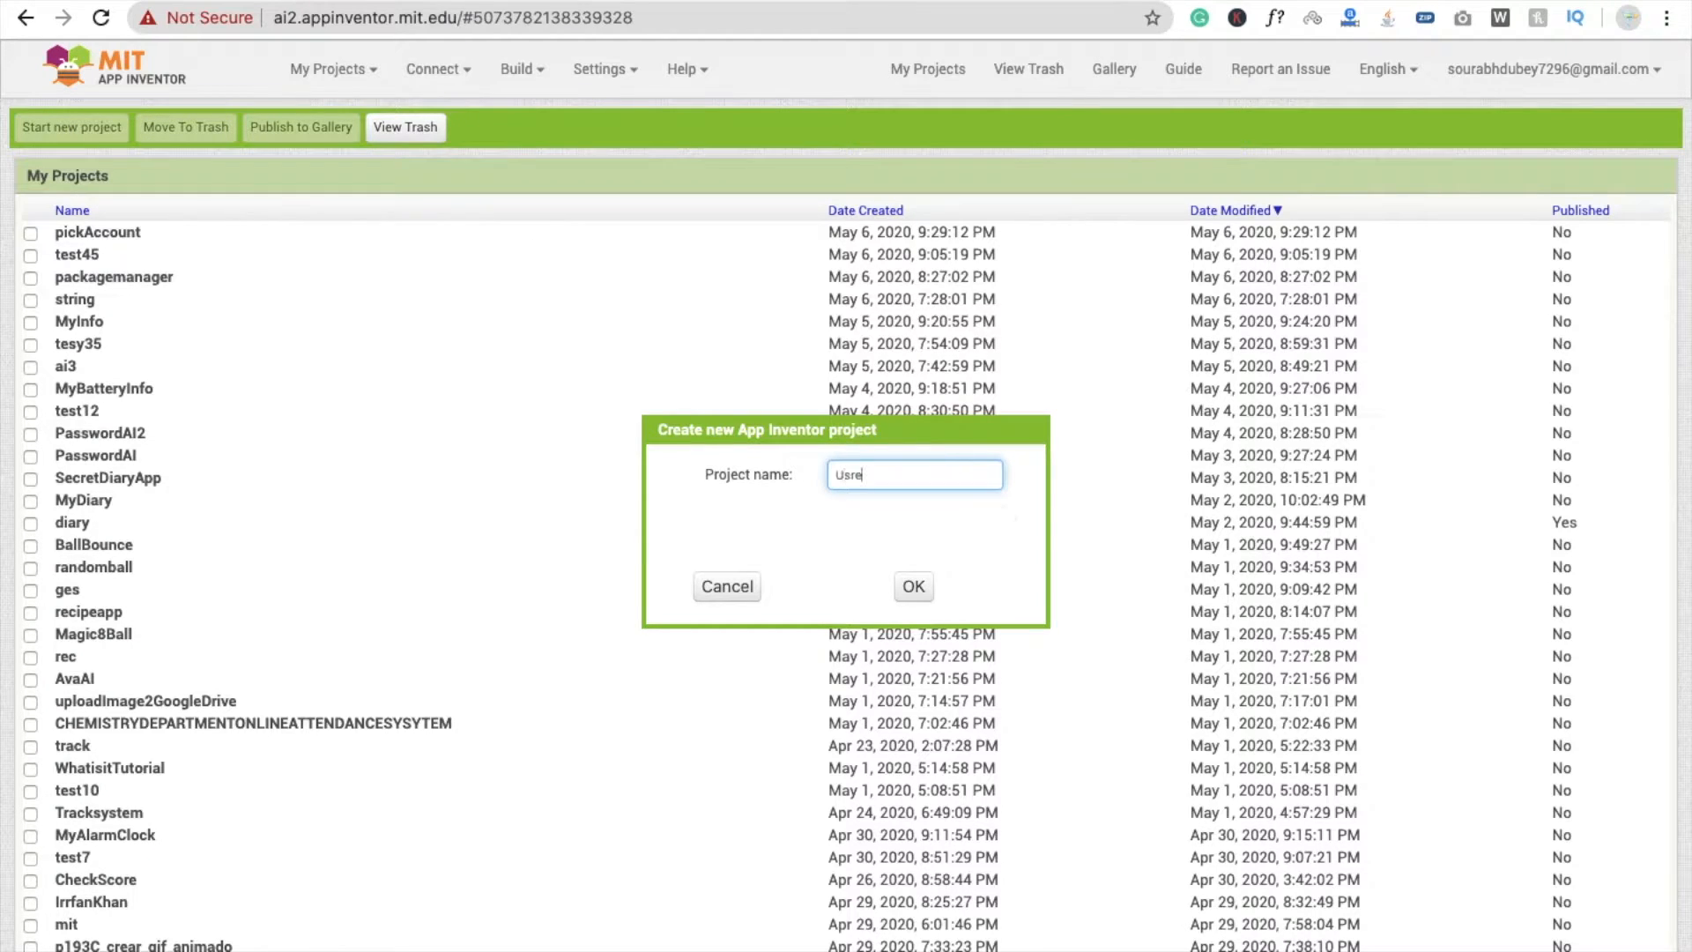
click(912, 586)
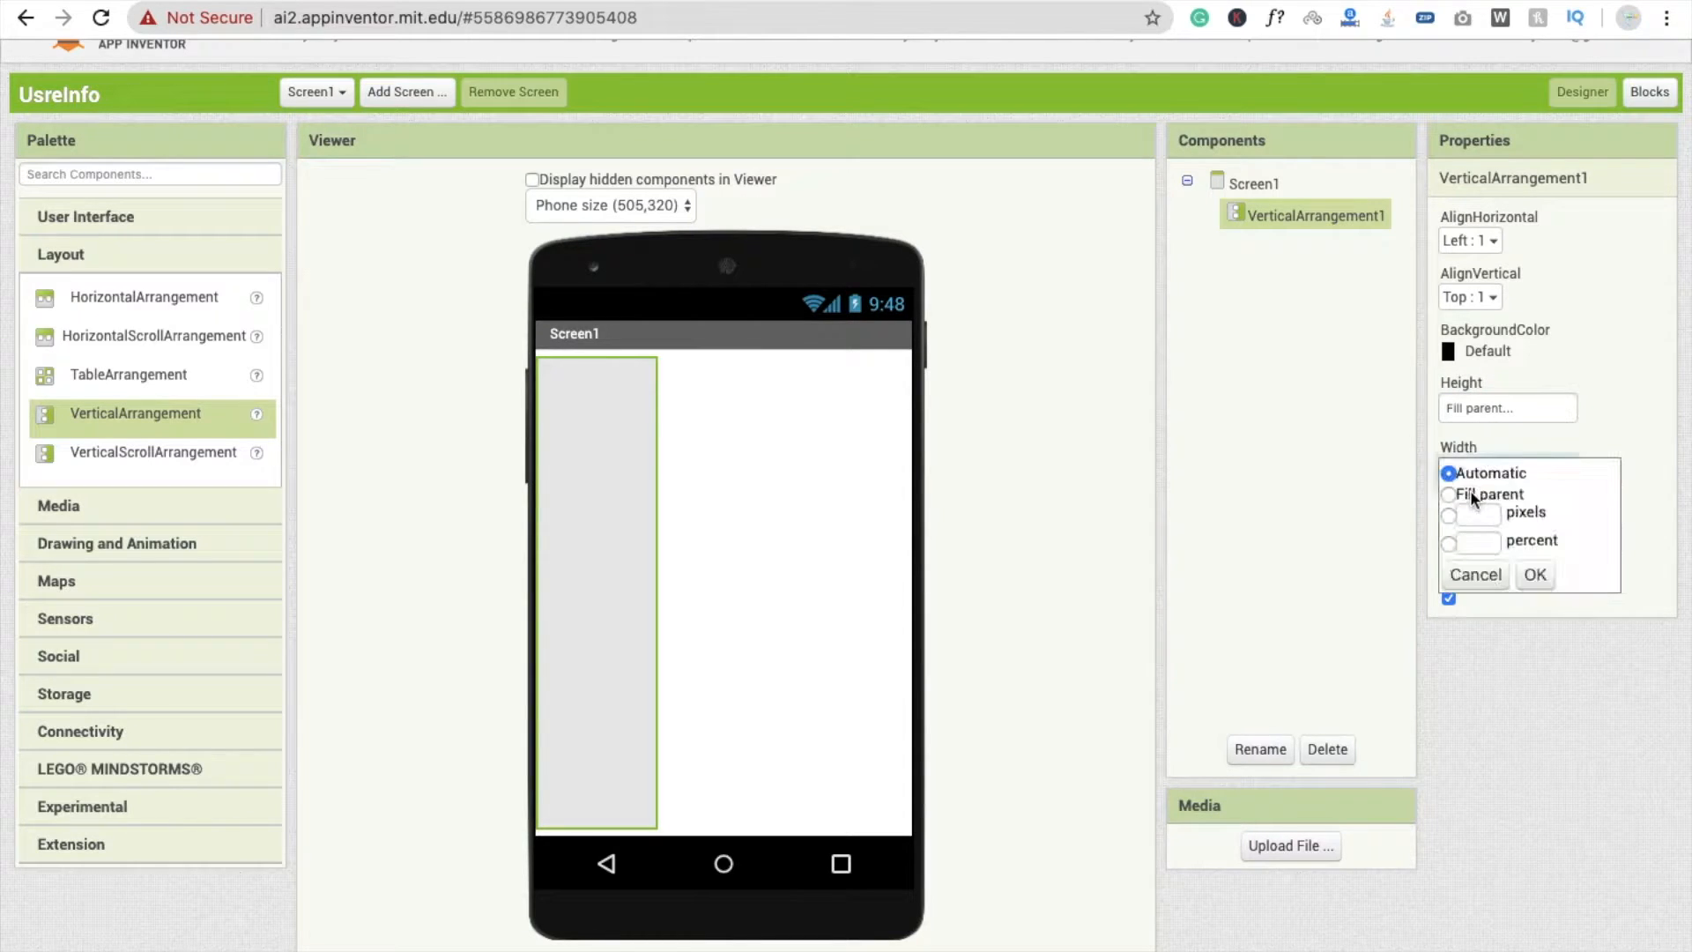
Make VerticalArrangement1 fill-width and pink, add a button and two labels, centred both ways
click(1533, 573)
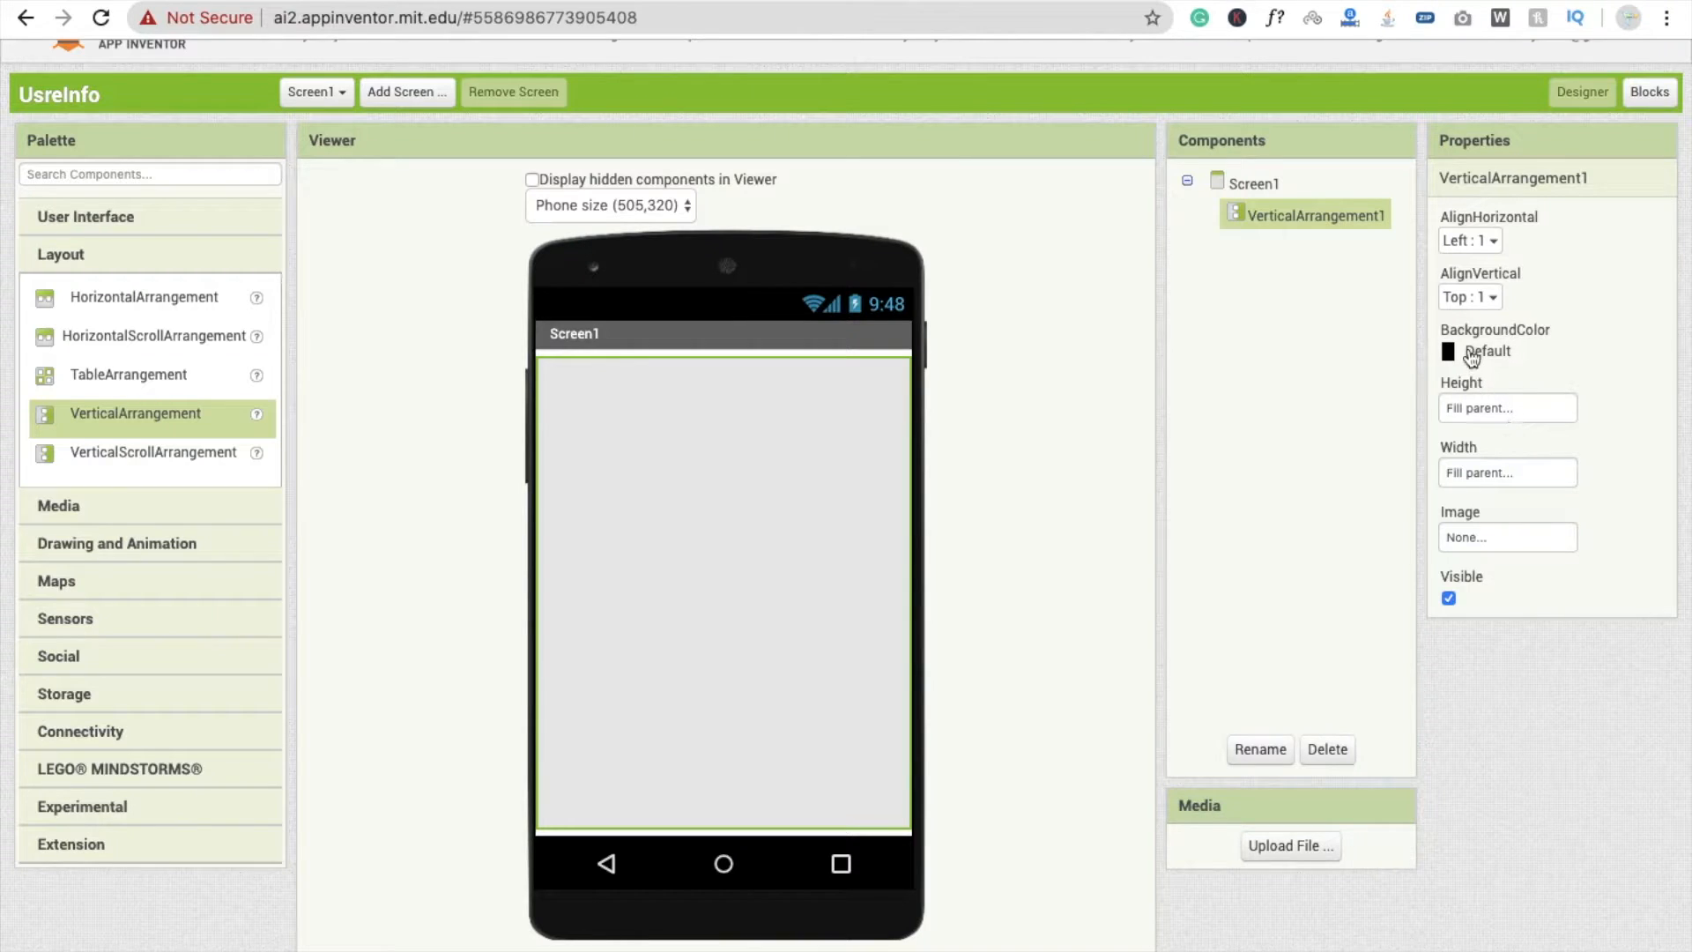
click(1448, 351)
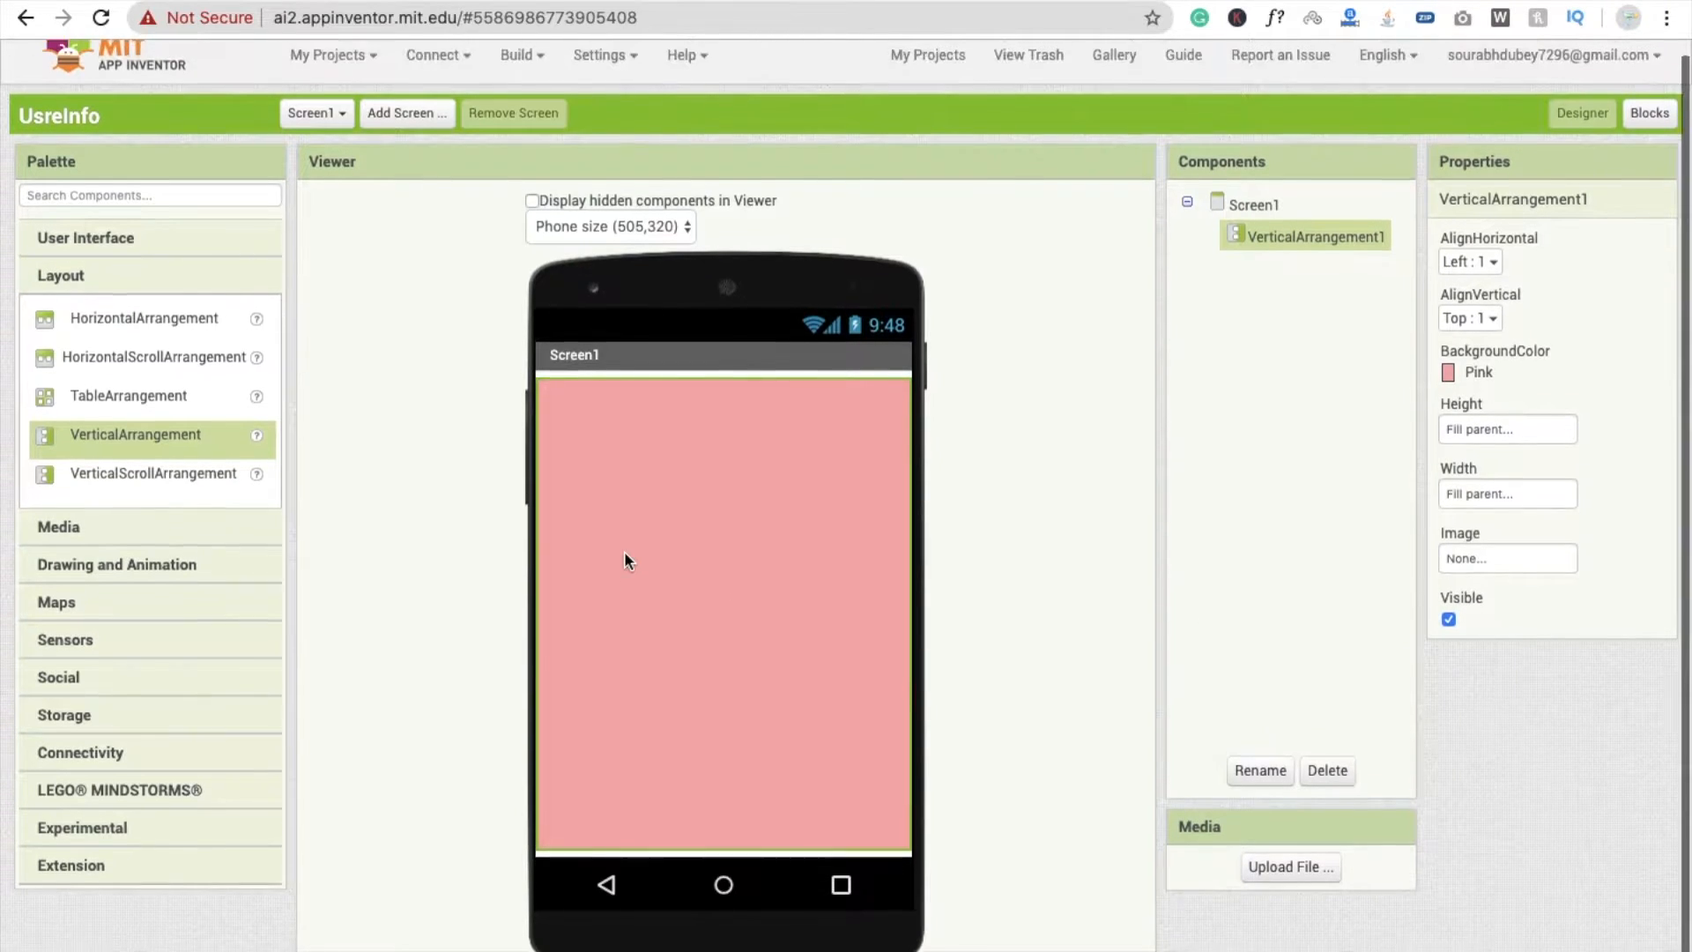
click(86, 239)
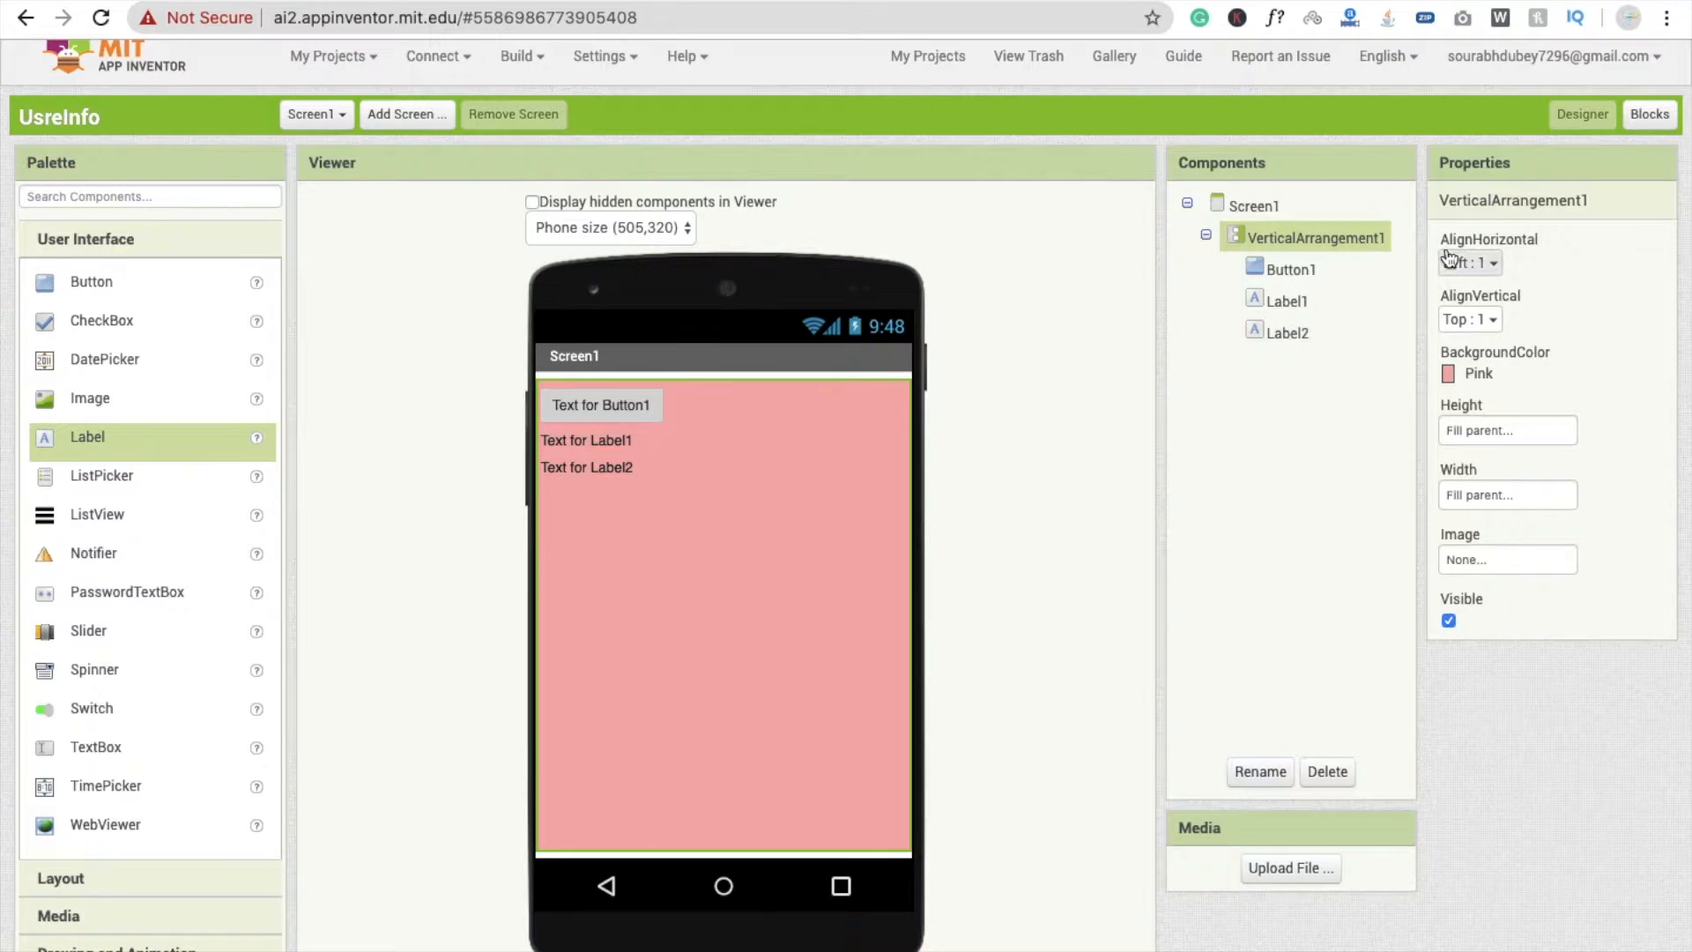
click(1467, 319)
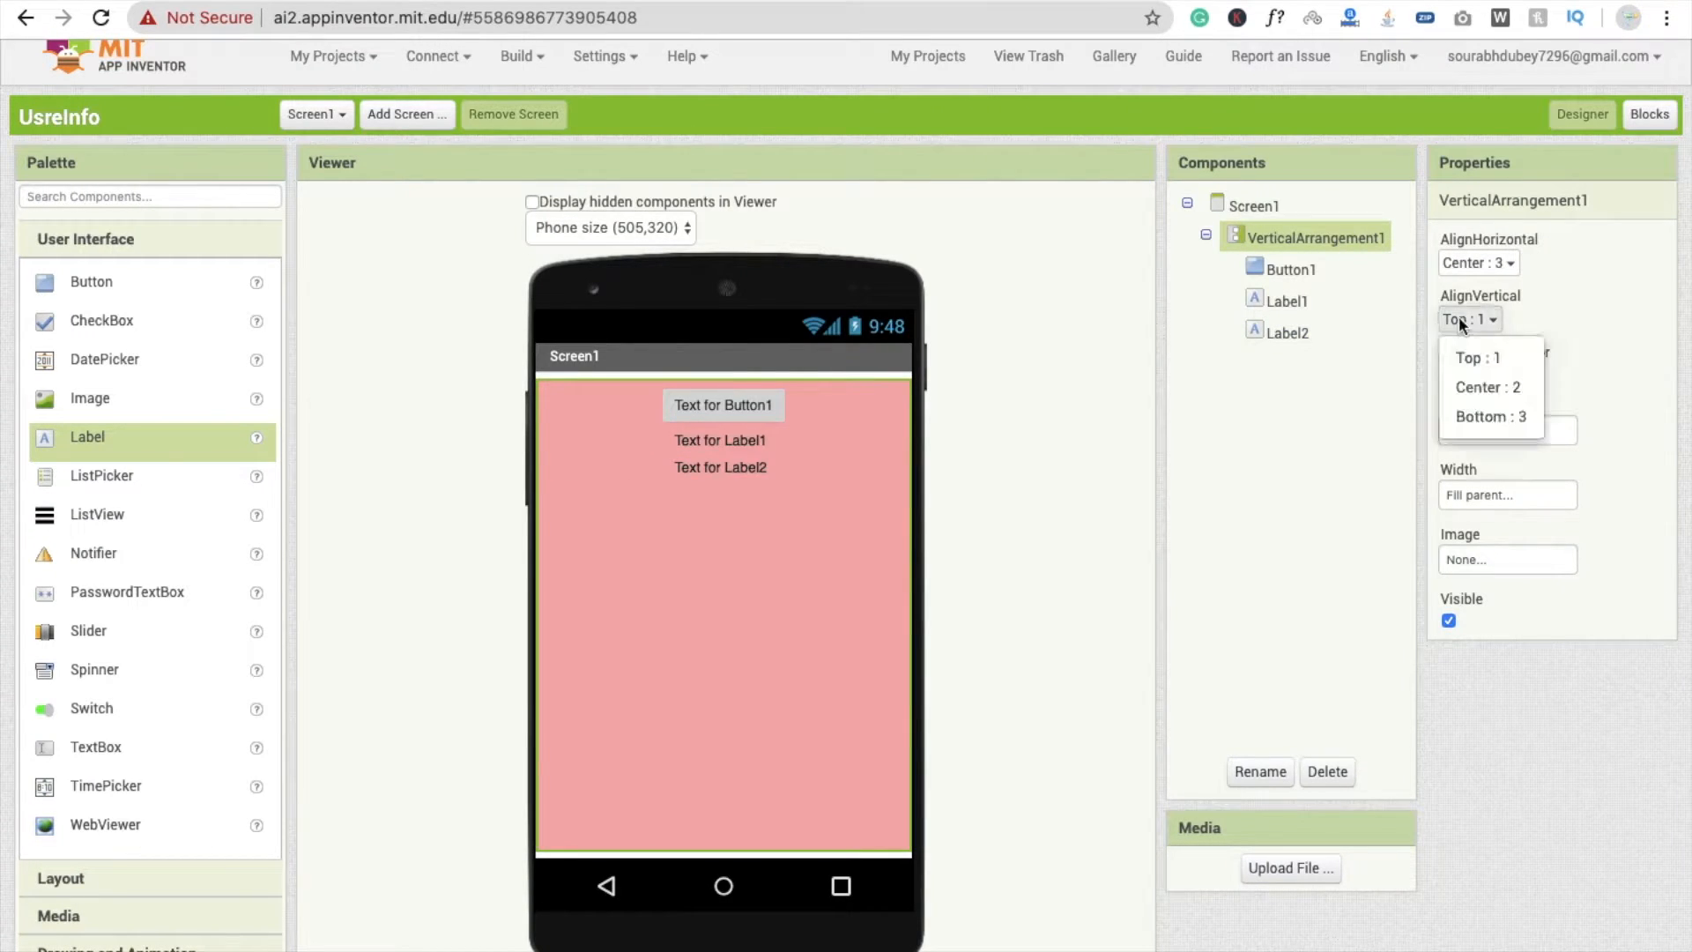
click(1486, 386)
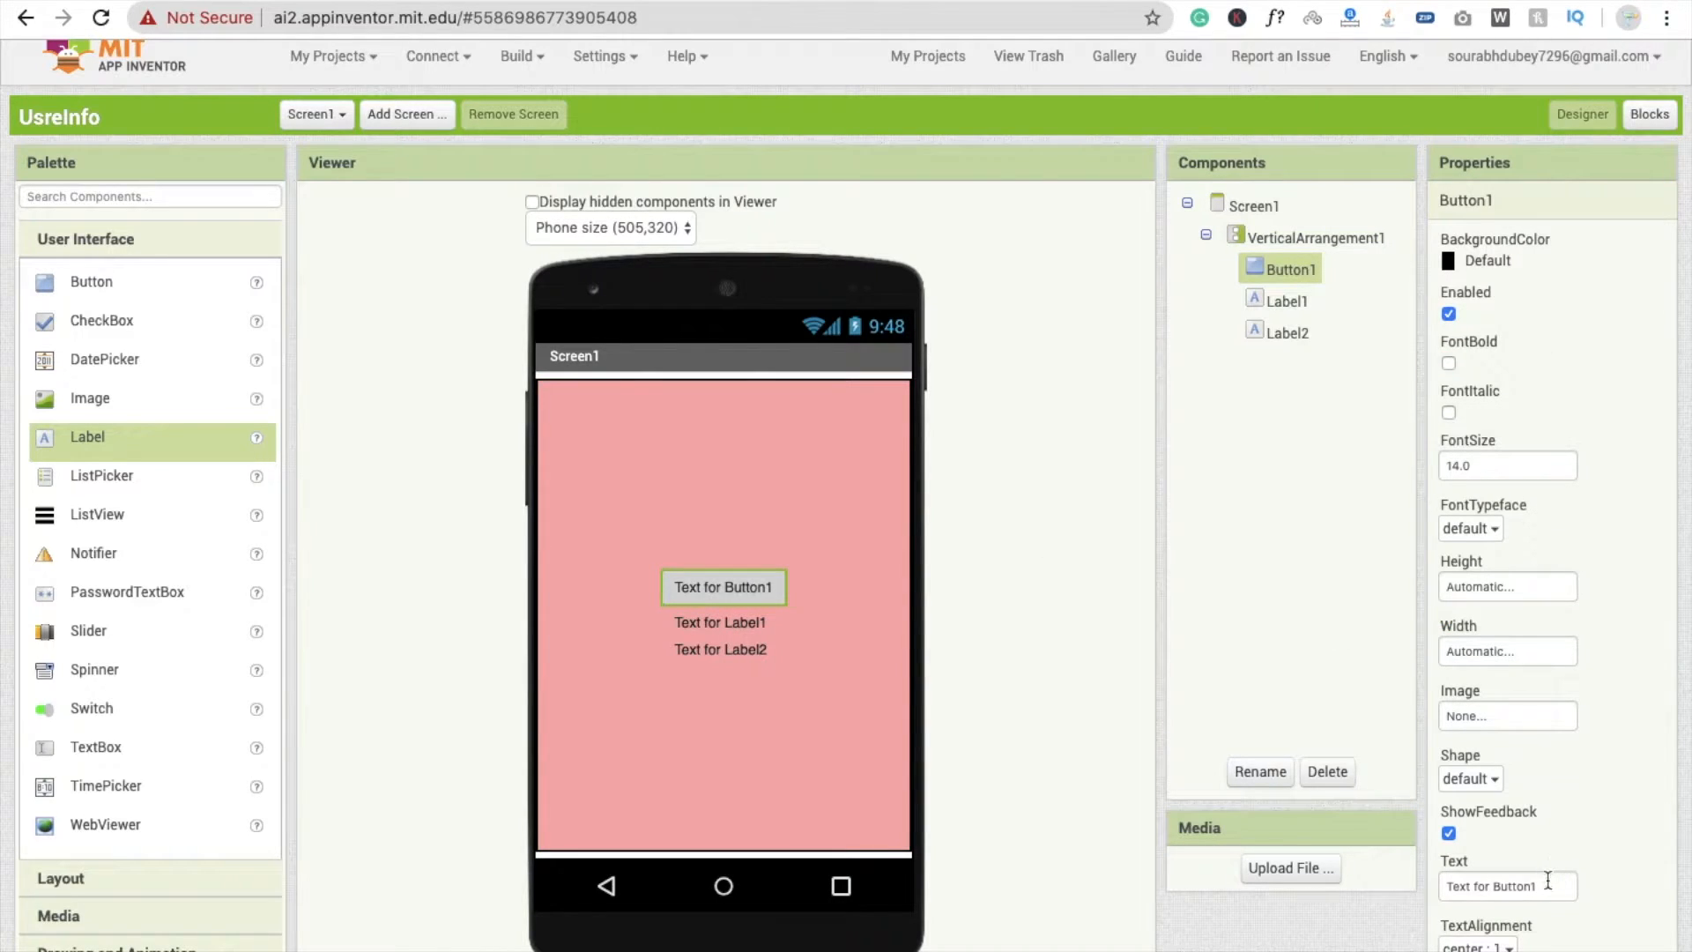
Set the button text to 'Sign In' and the labels to 'User Email' and 'Account Type'
text(Sign I)
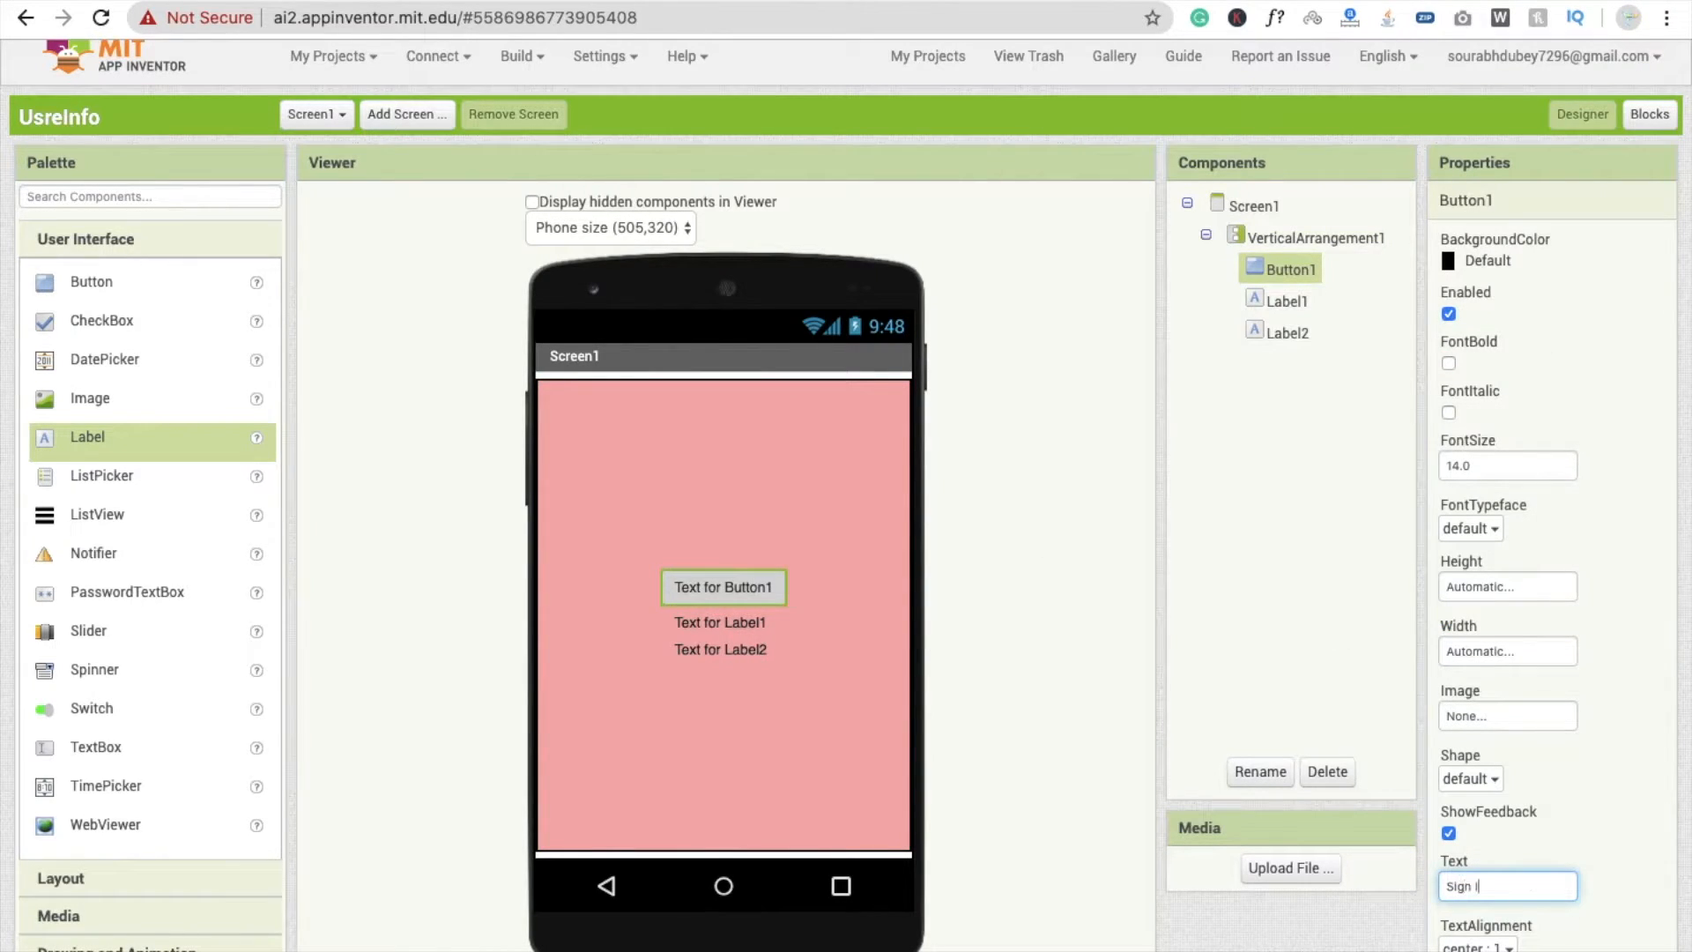
text(IN)
text(Em)
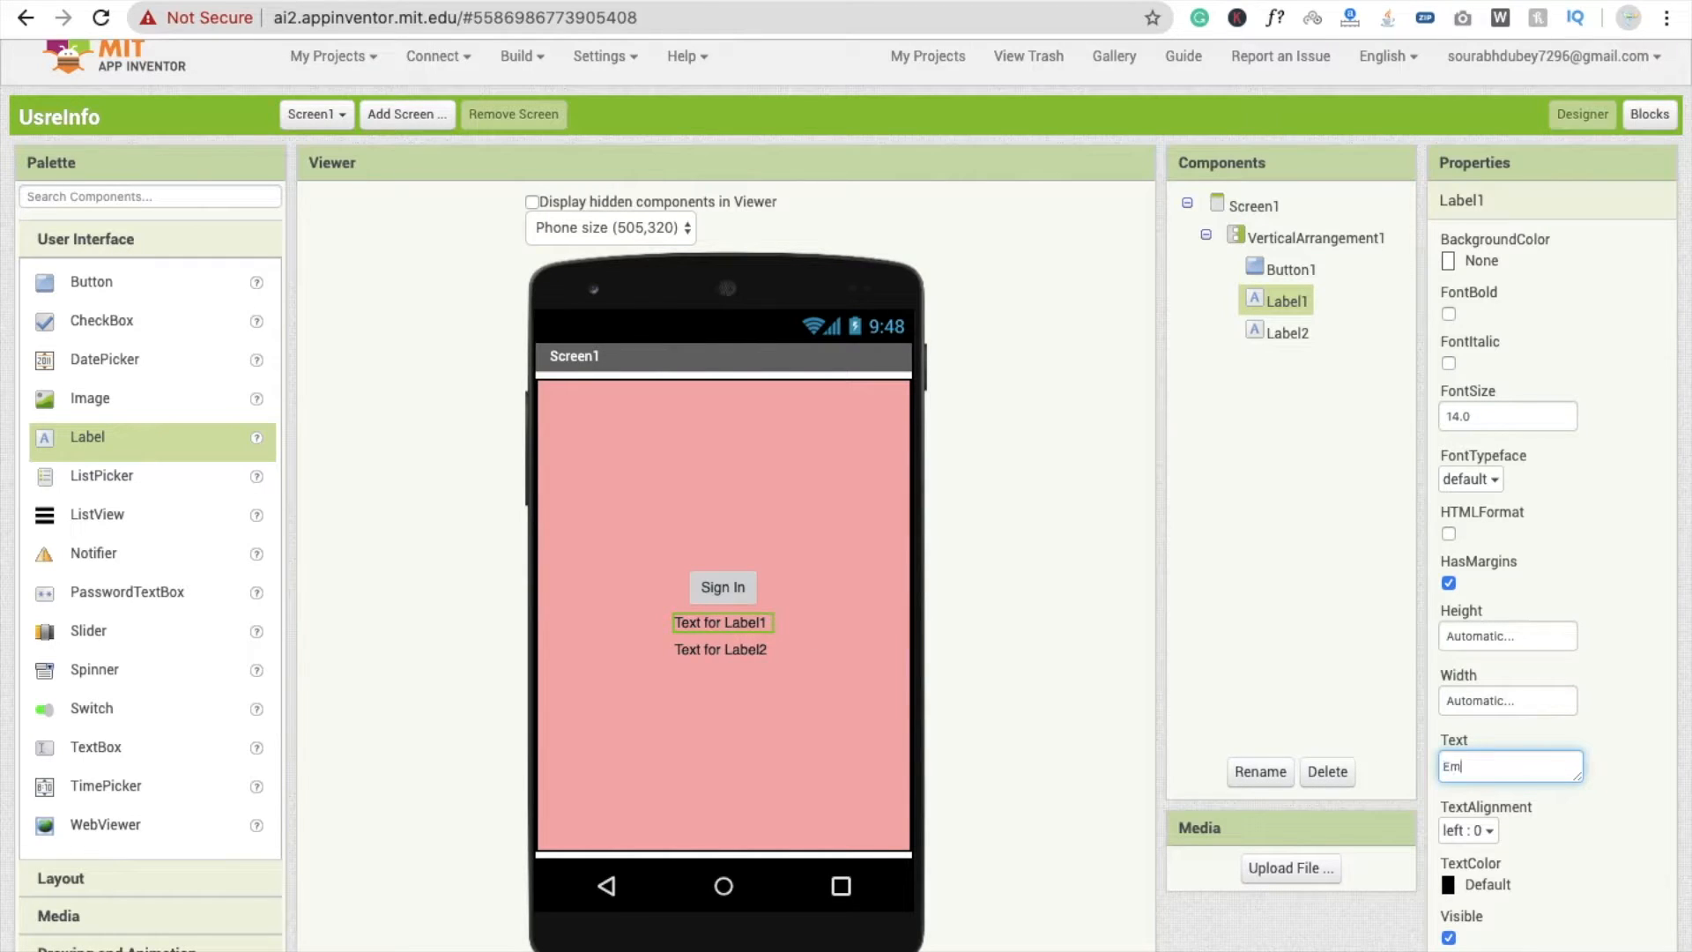
text(ail)
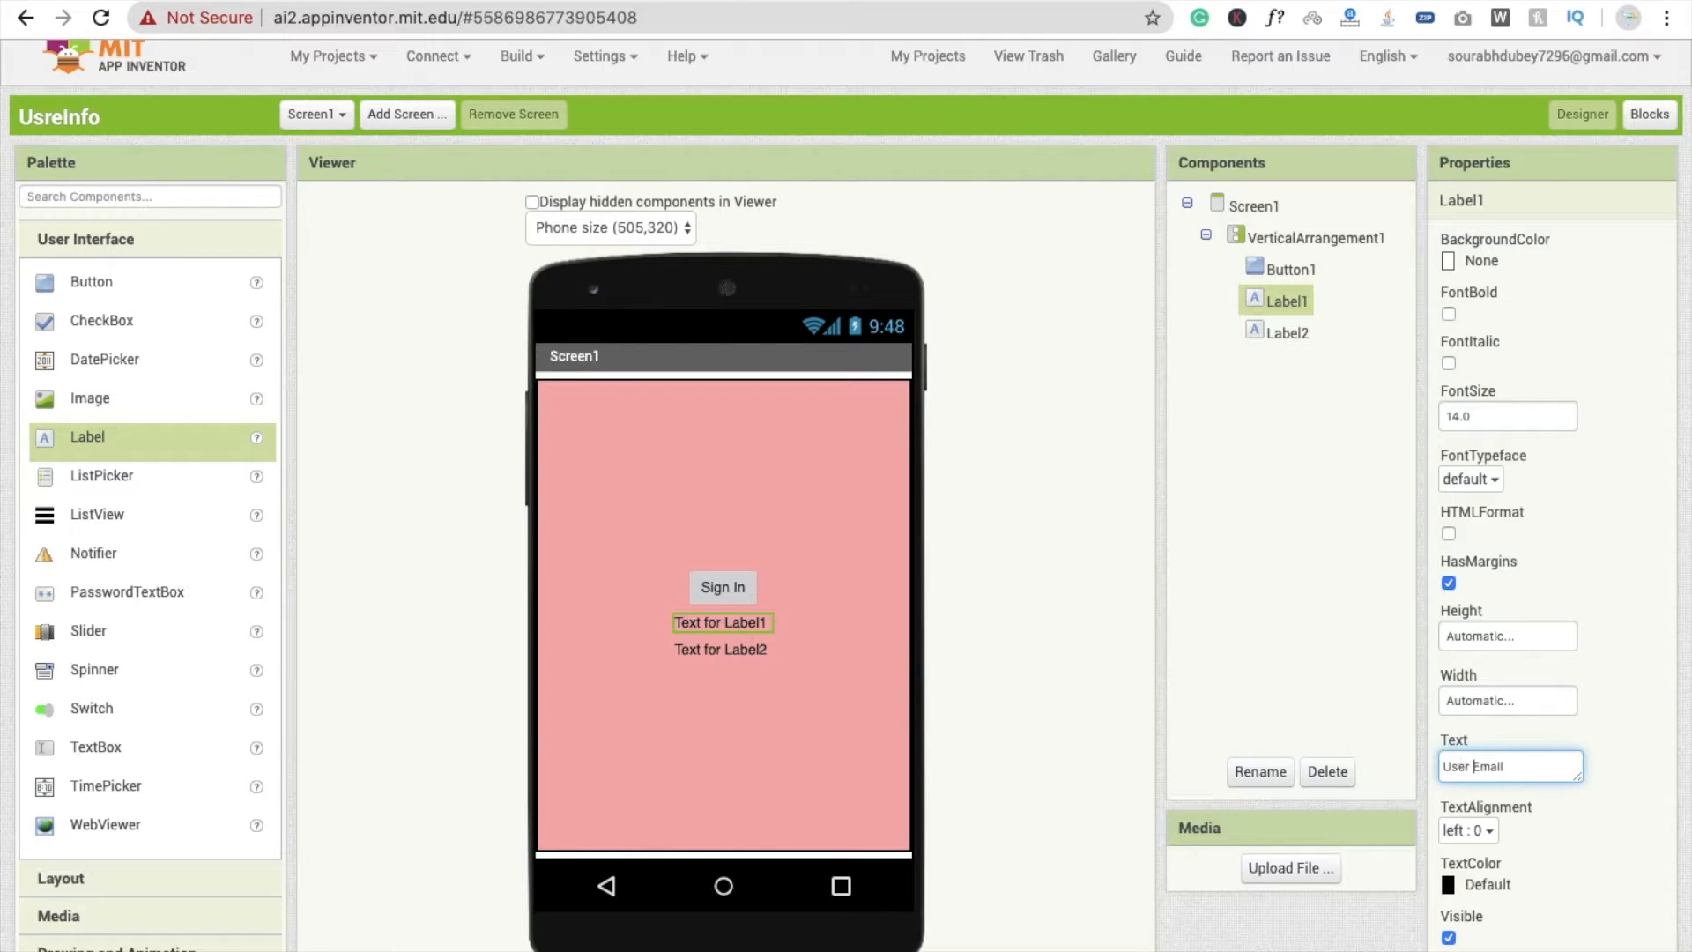
click(1289, 332)
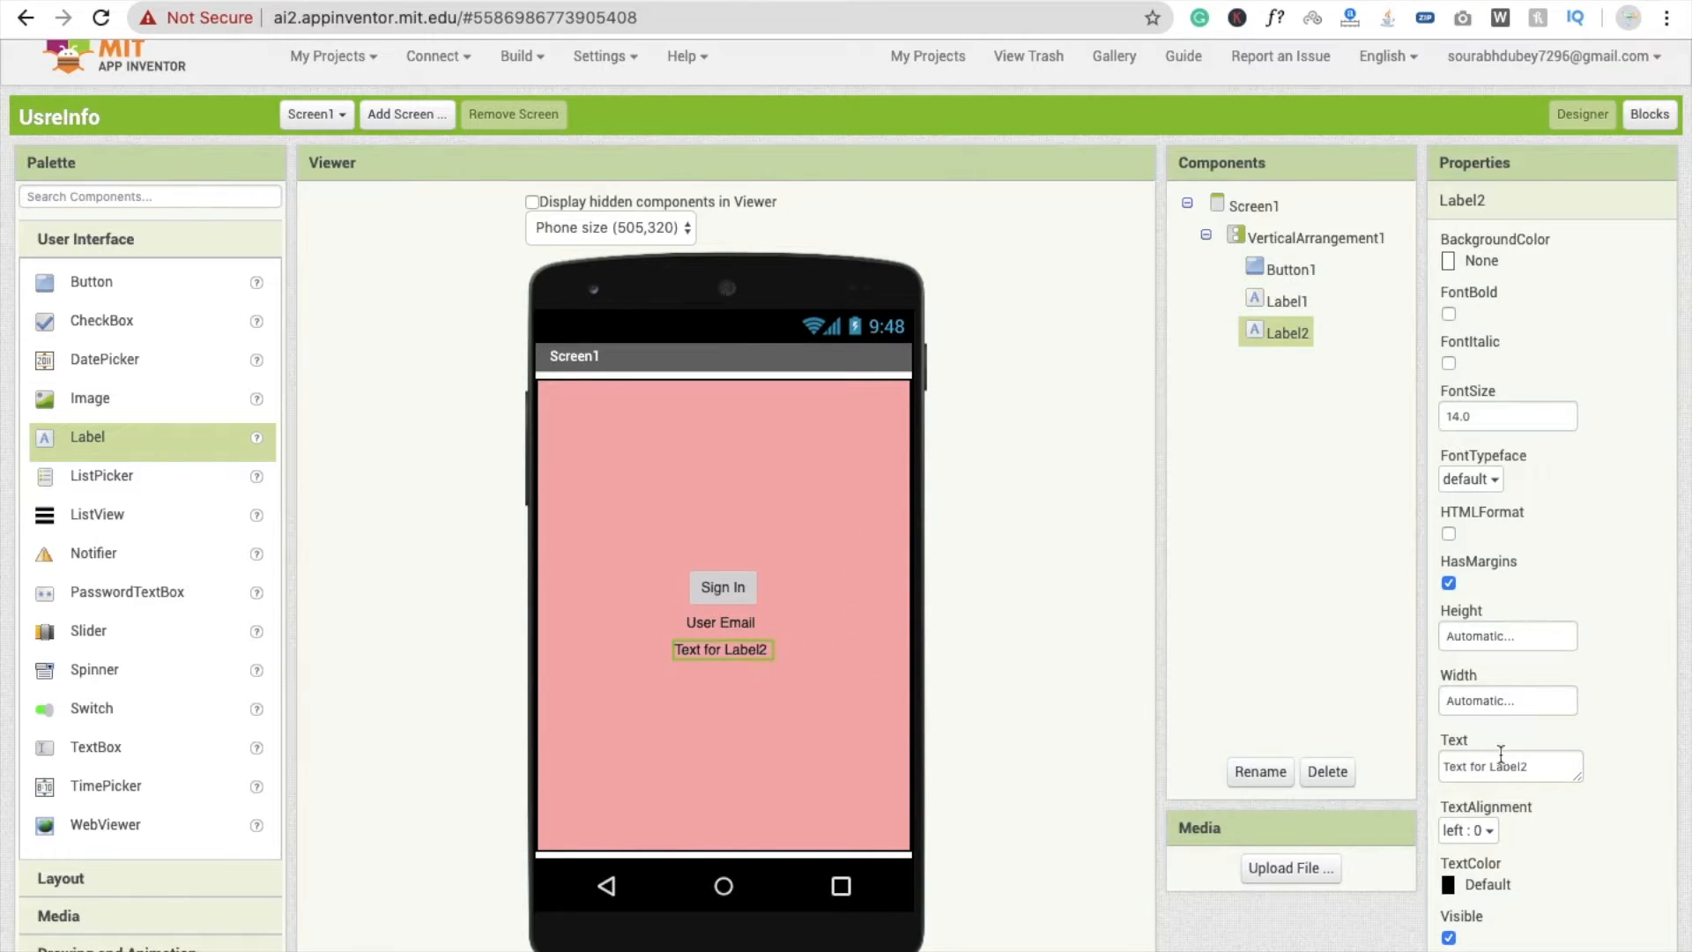
text(Accoui)
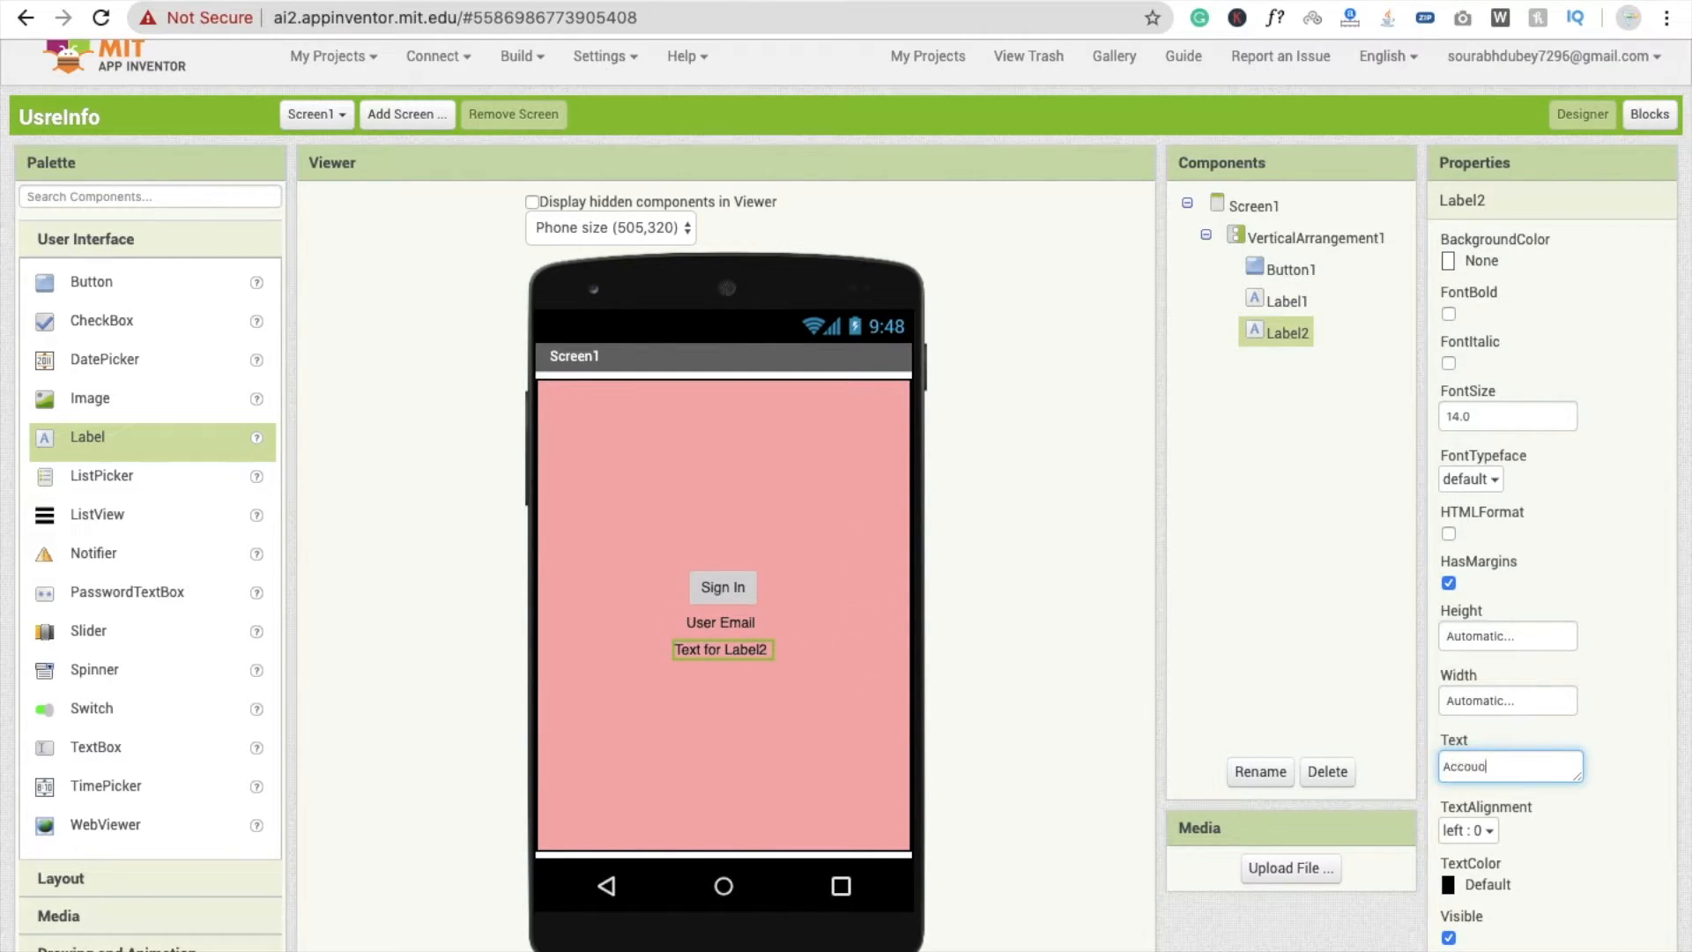
key(Backspace)
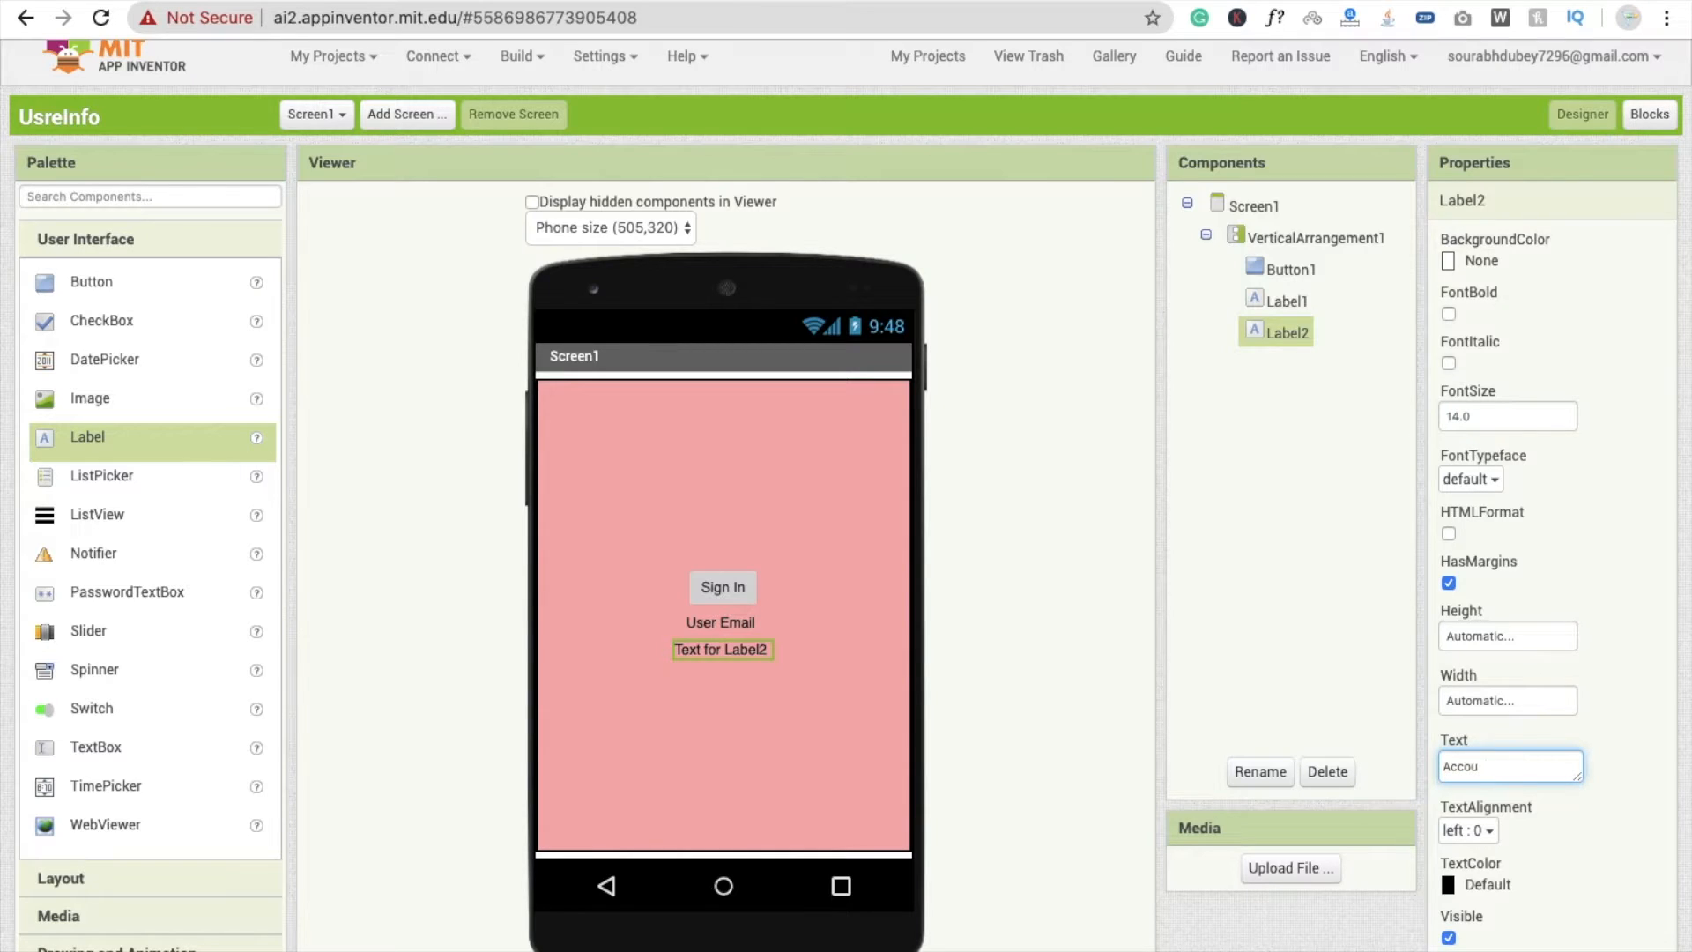
text(Account Type)
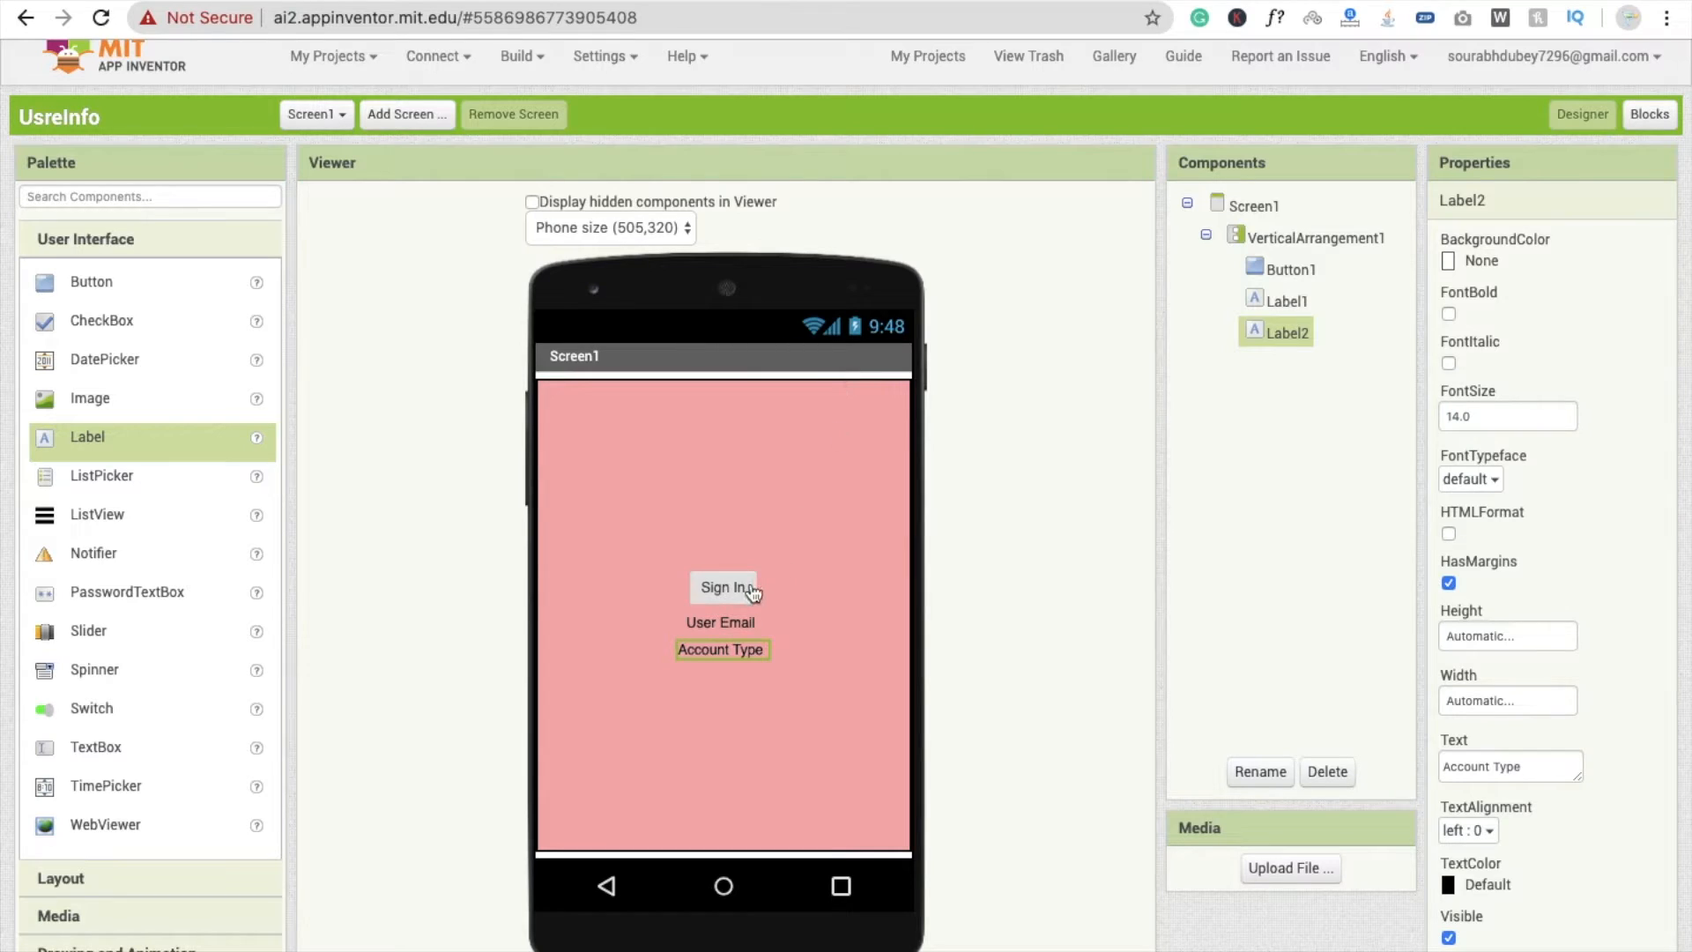
Give Button1 a custom blue background and a font size of 20
click(1289, 268)
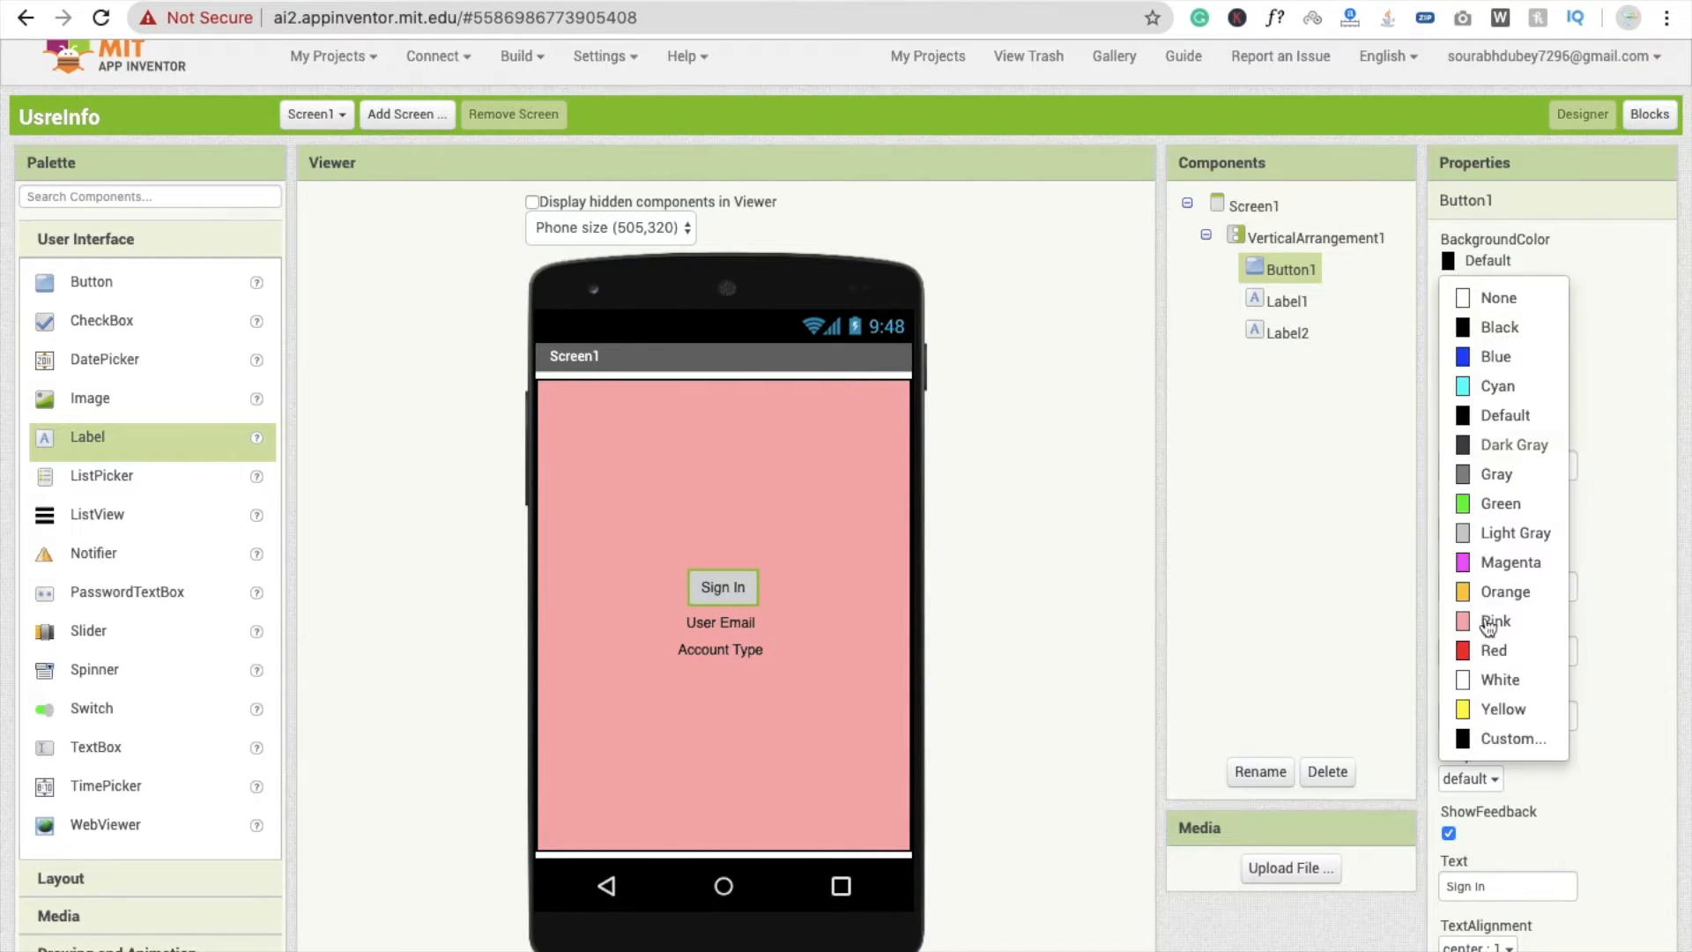
click(1515, 739)
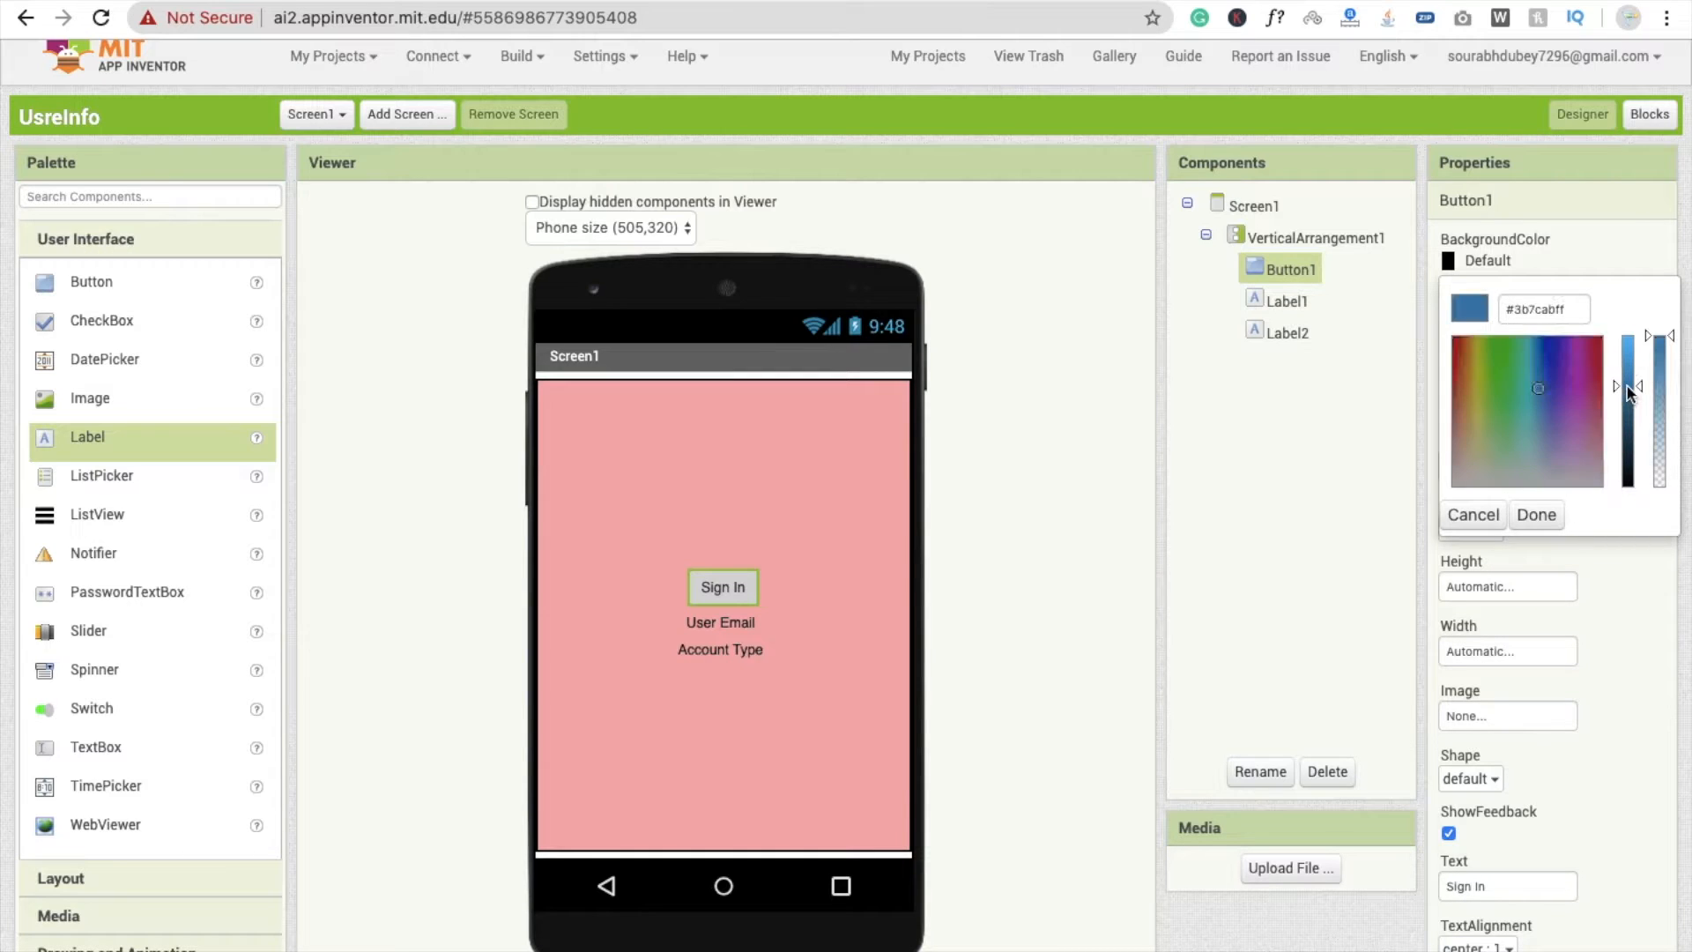
click(1534, 514)
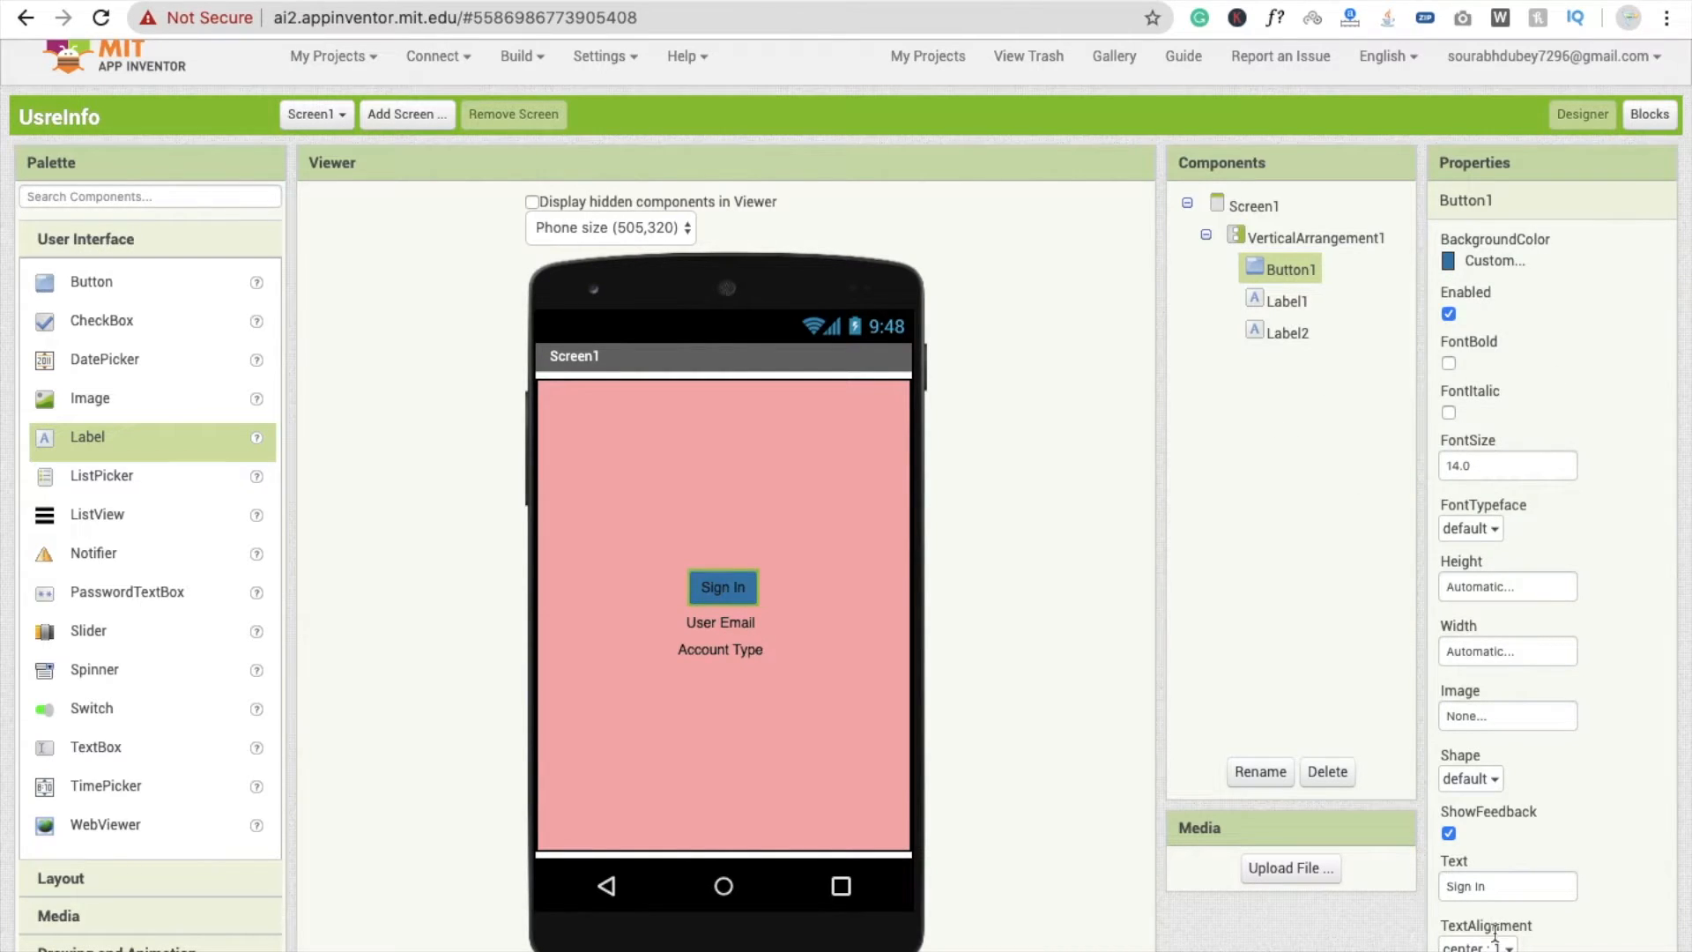
click(1469, 528)
text(20)
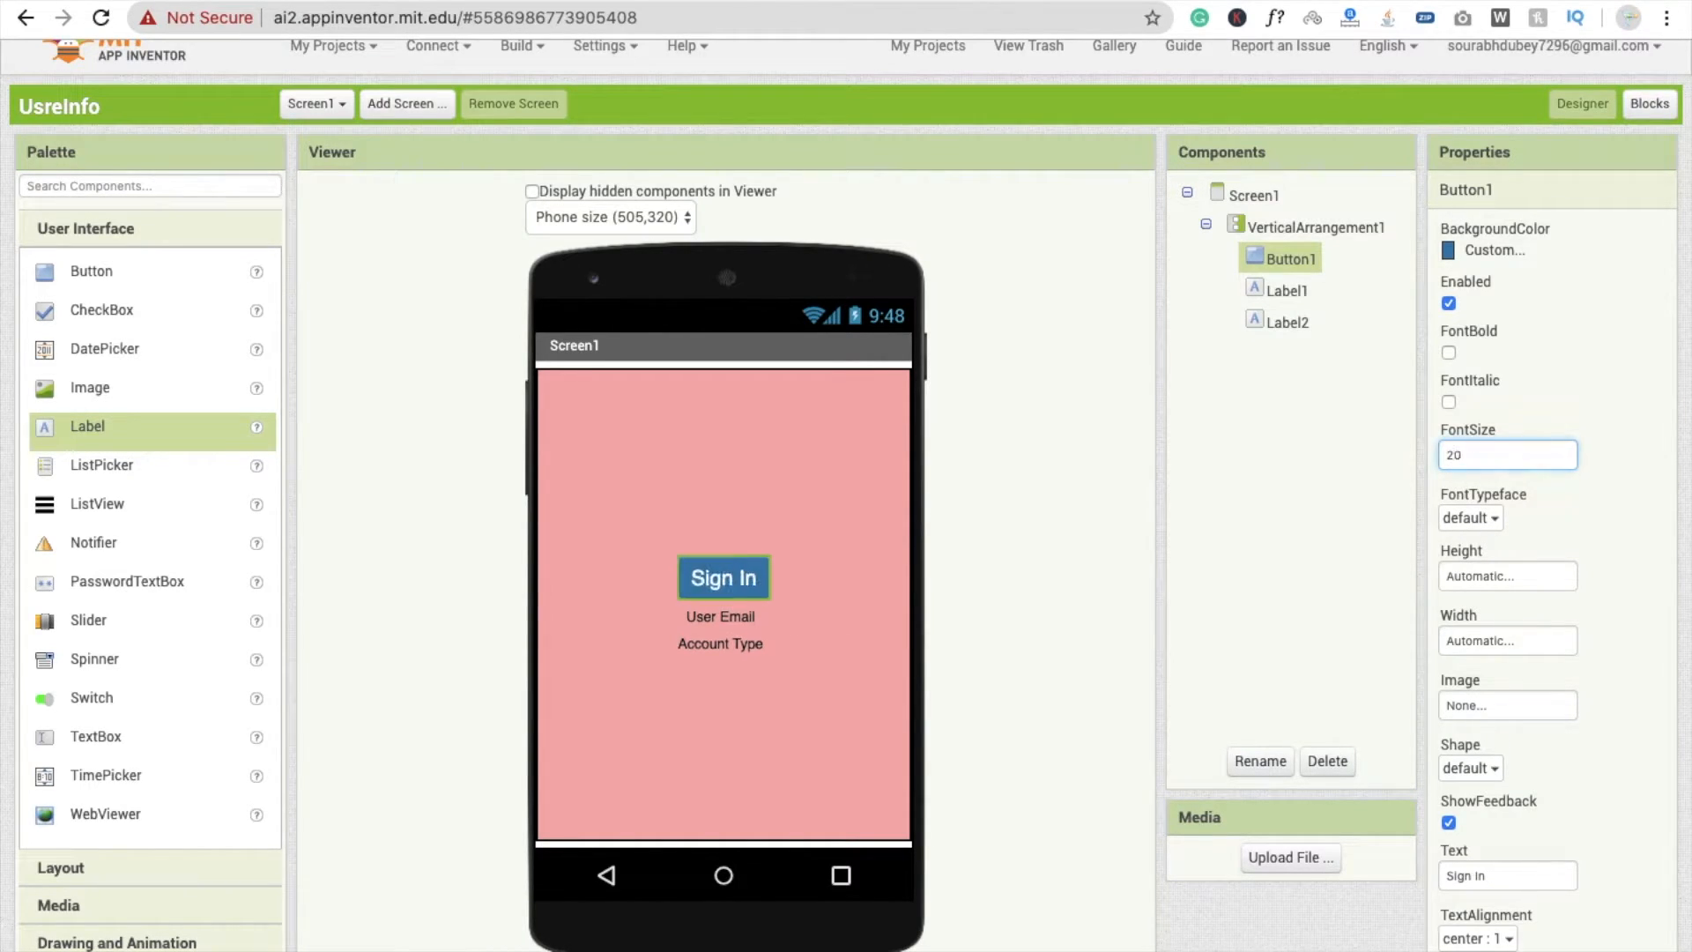
click(1316, 226)
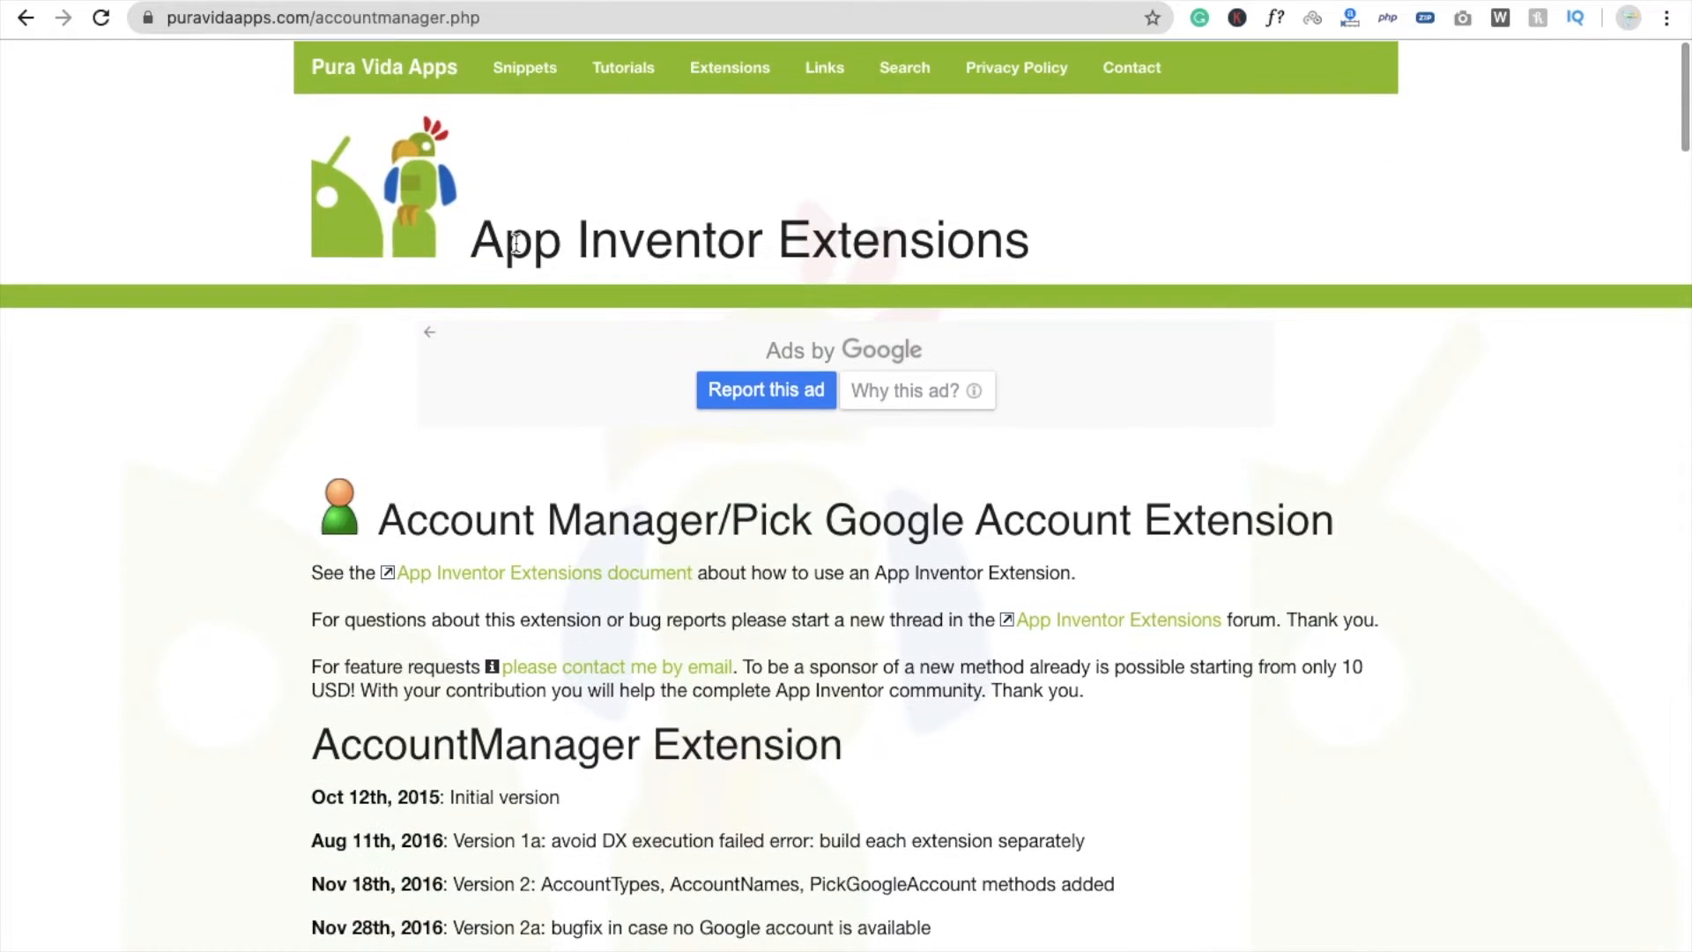
Scroll the Account Manager page and download the TaifunGoogleAccount .aix extension
scroll(down, 3)
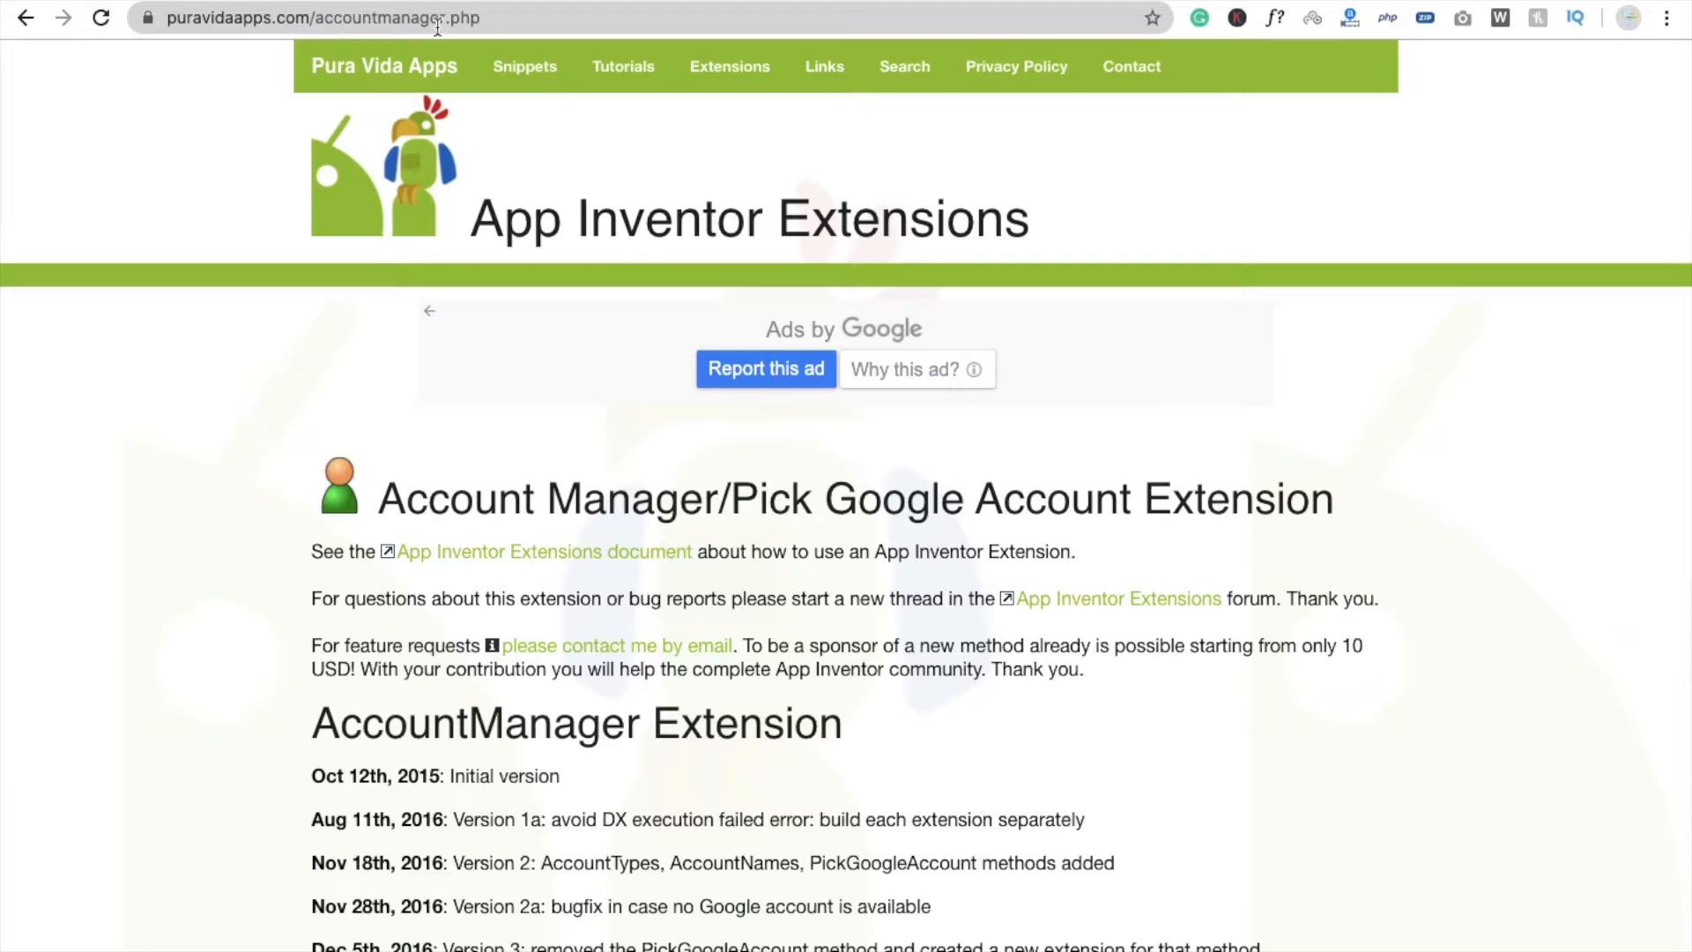
mouse_move(629, 441)
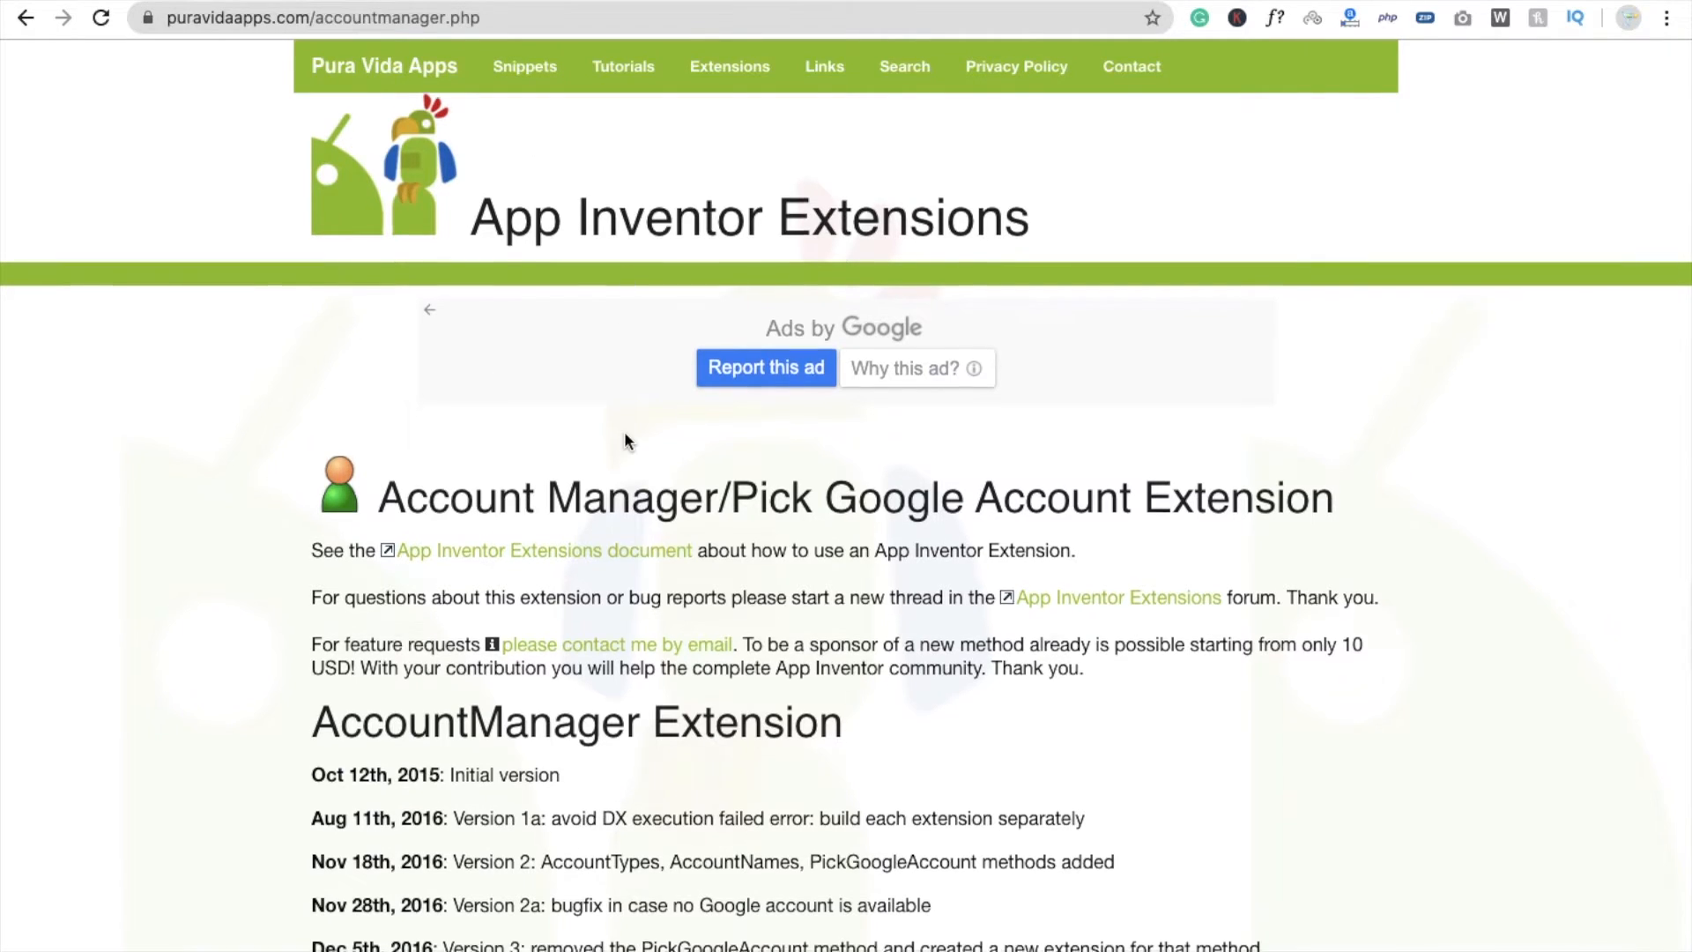
scroll(down, 3)
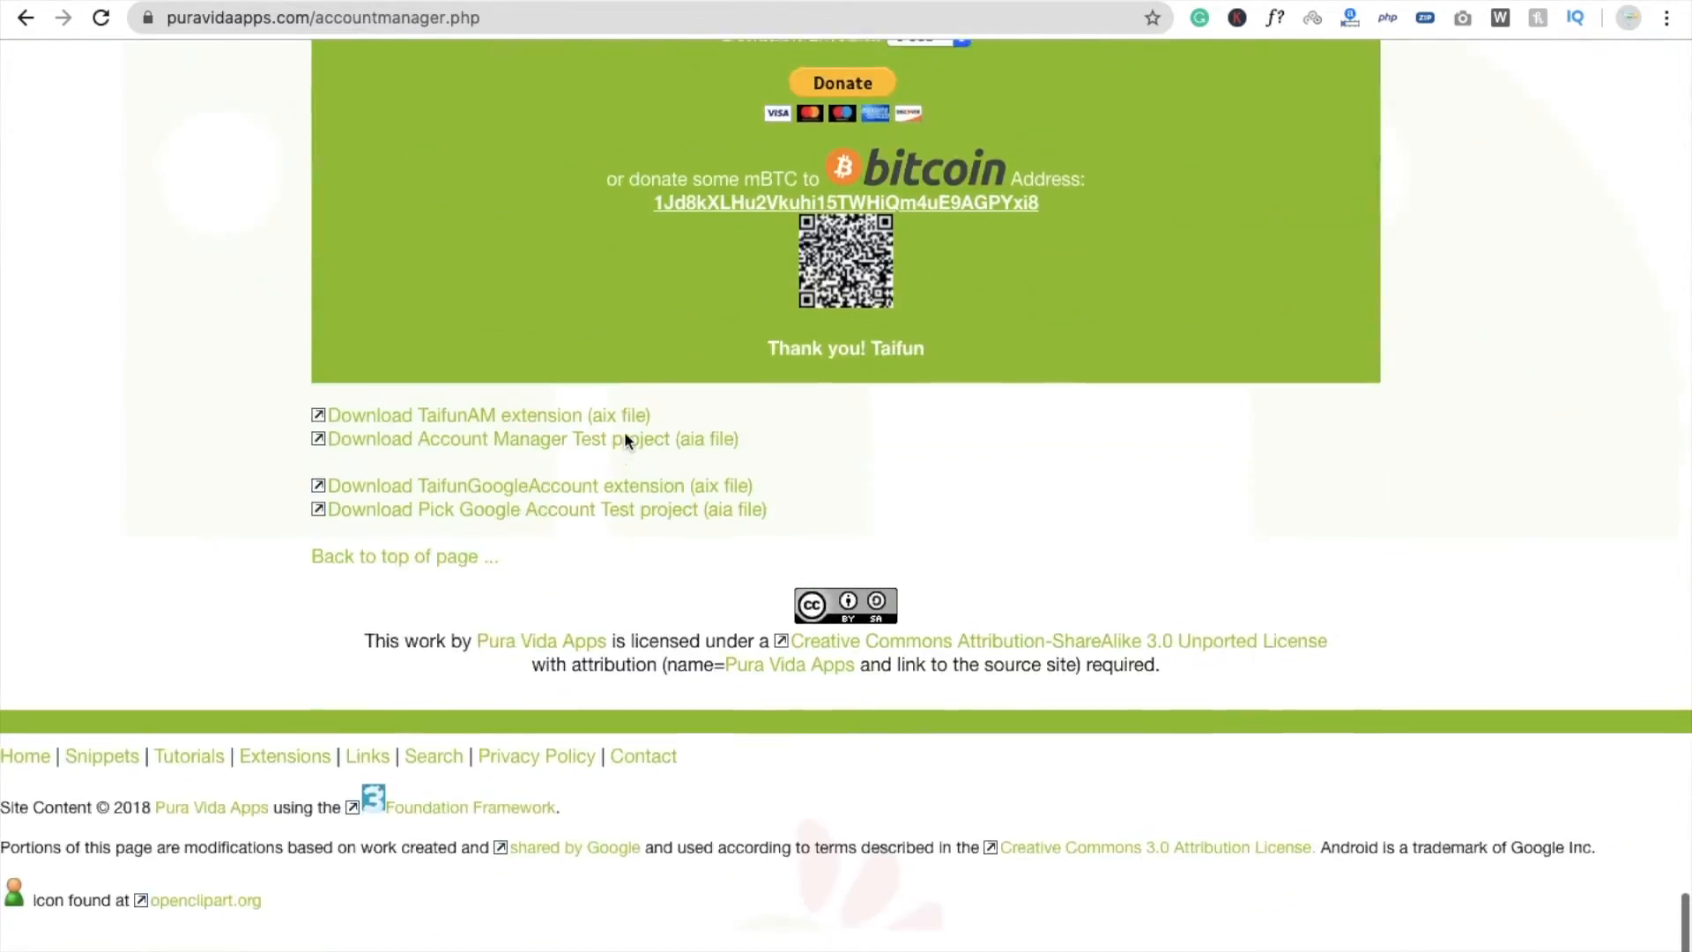
scroll(up, 3)
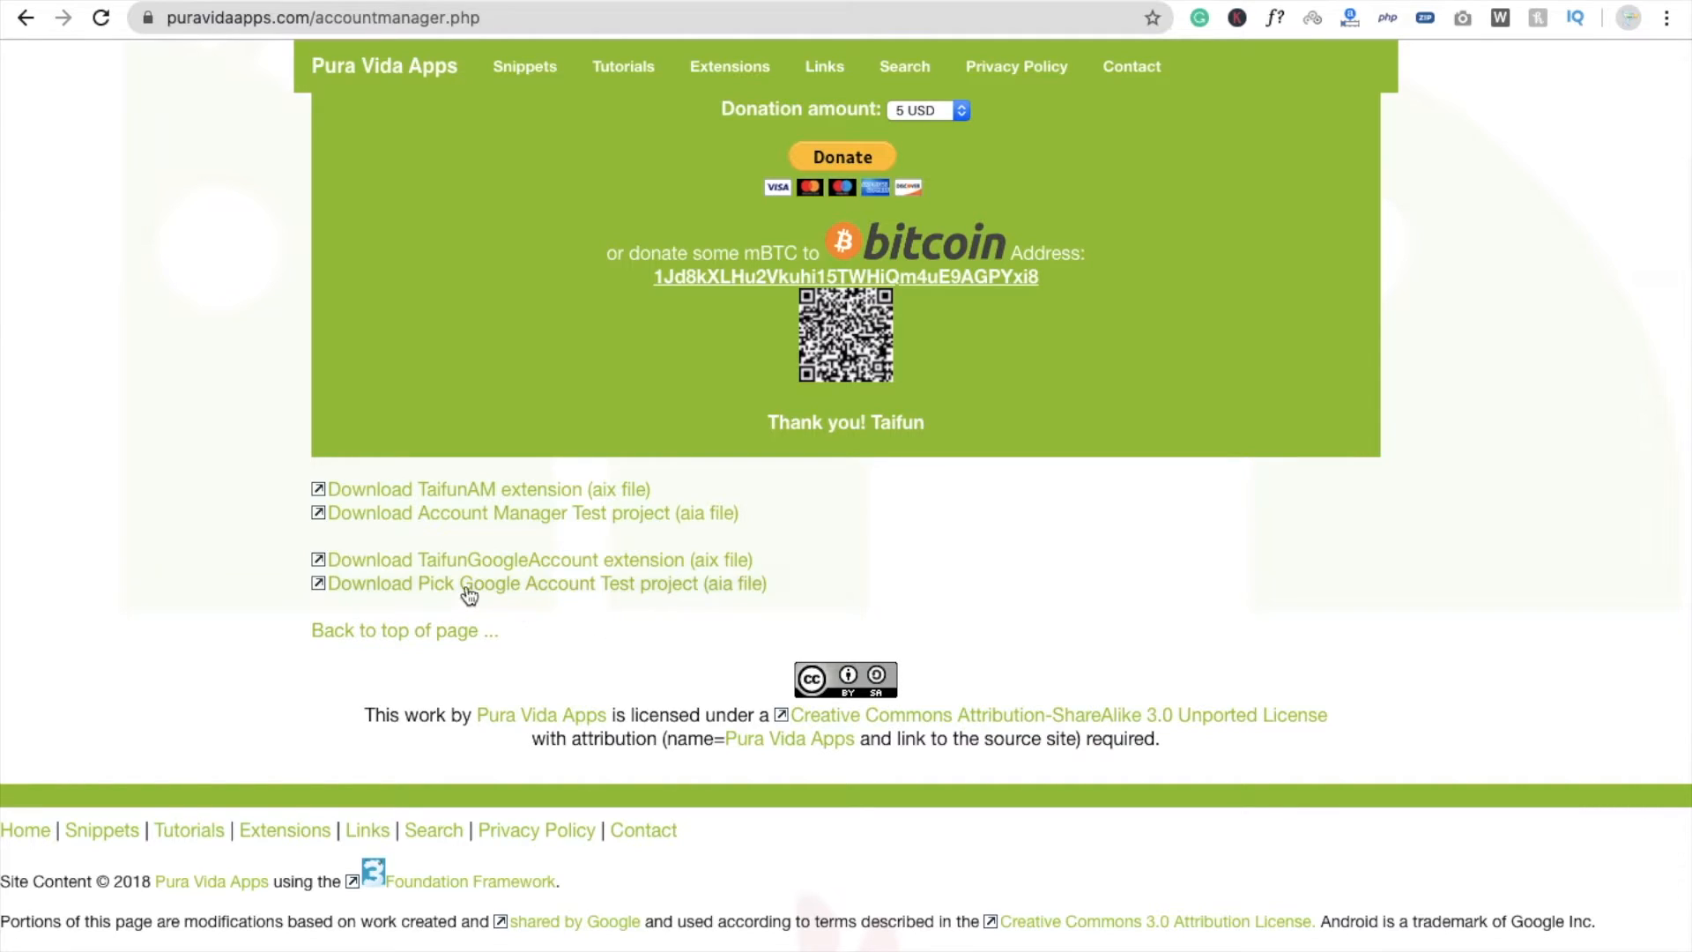
mouse_move(510, 572)
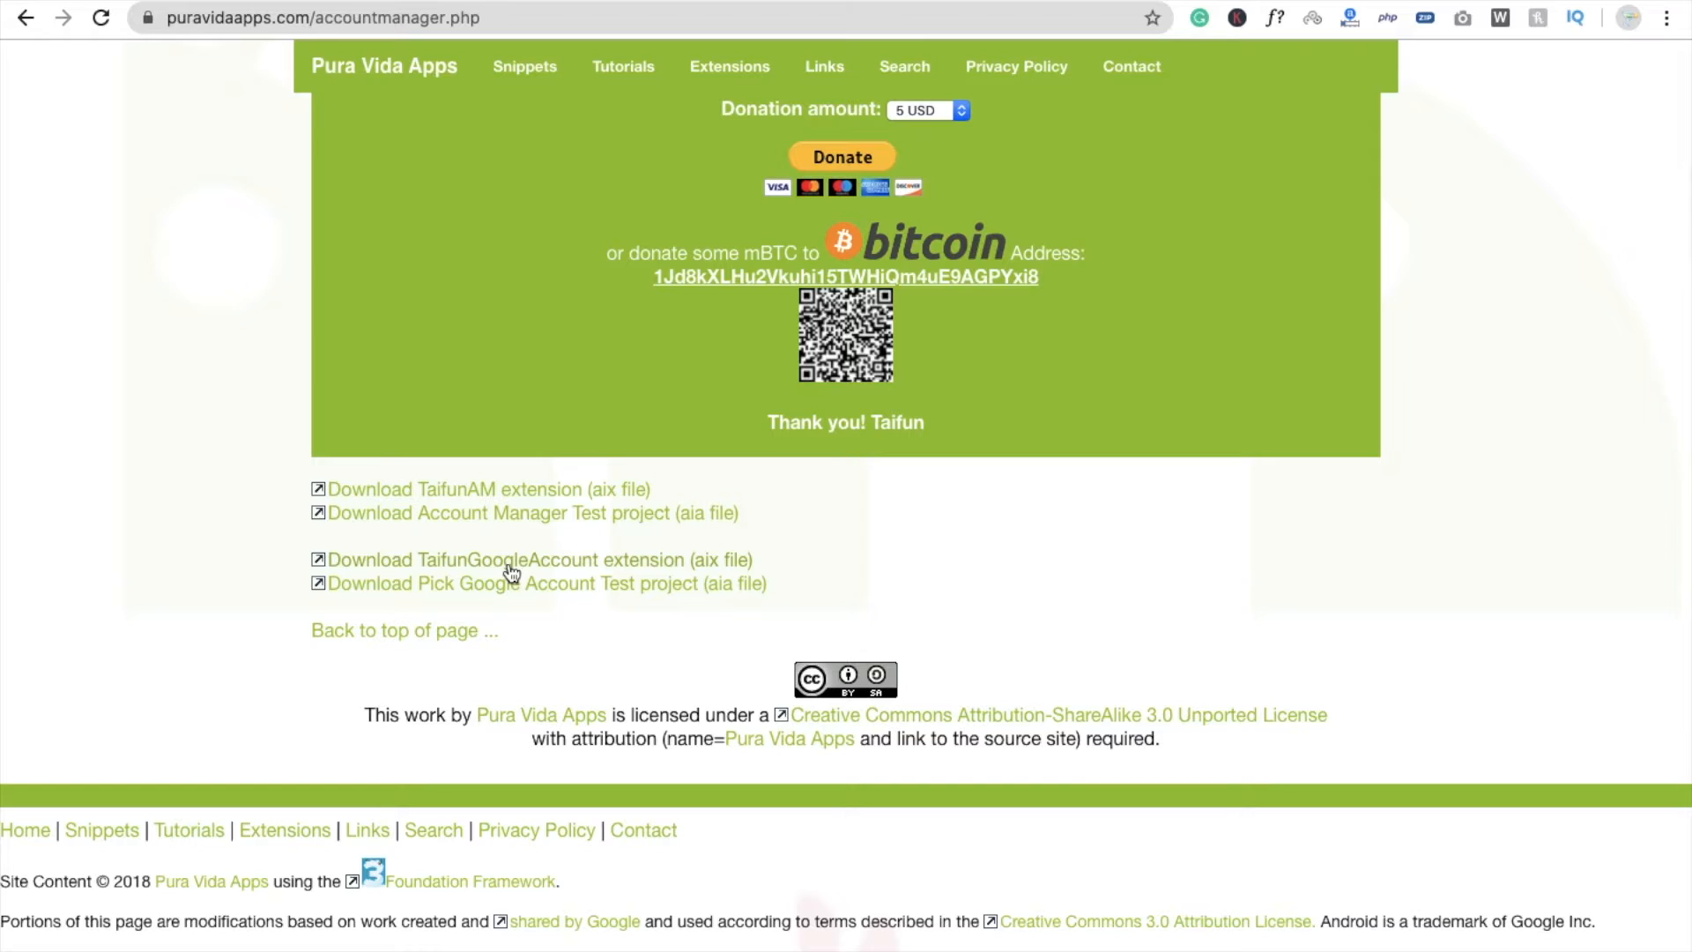
click(535, 559)
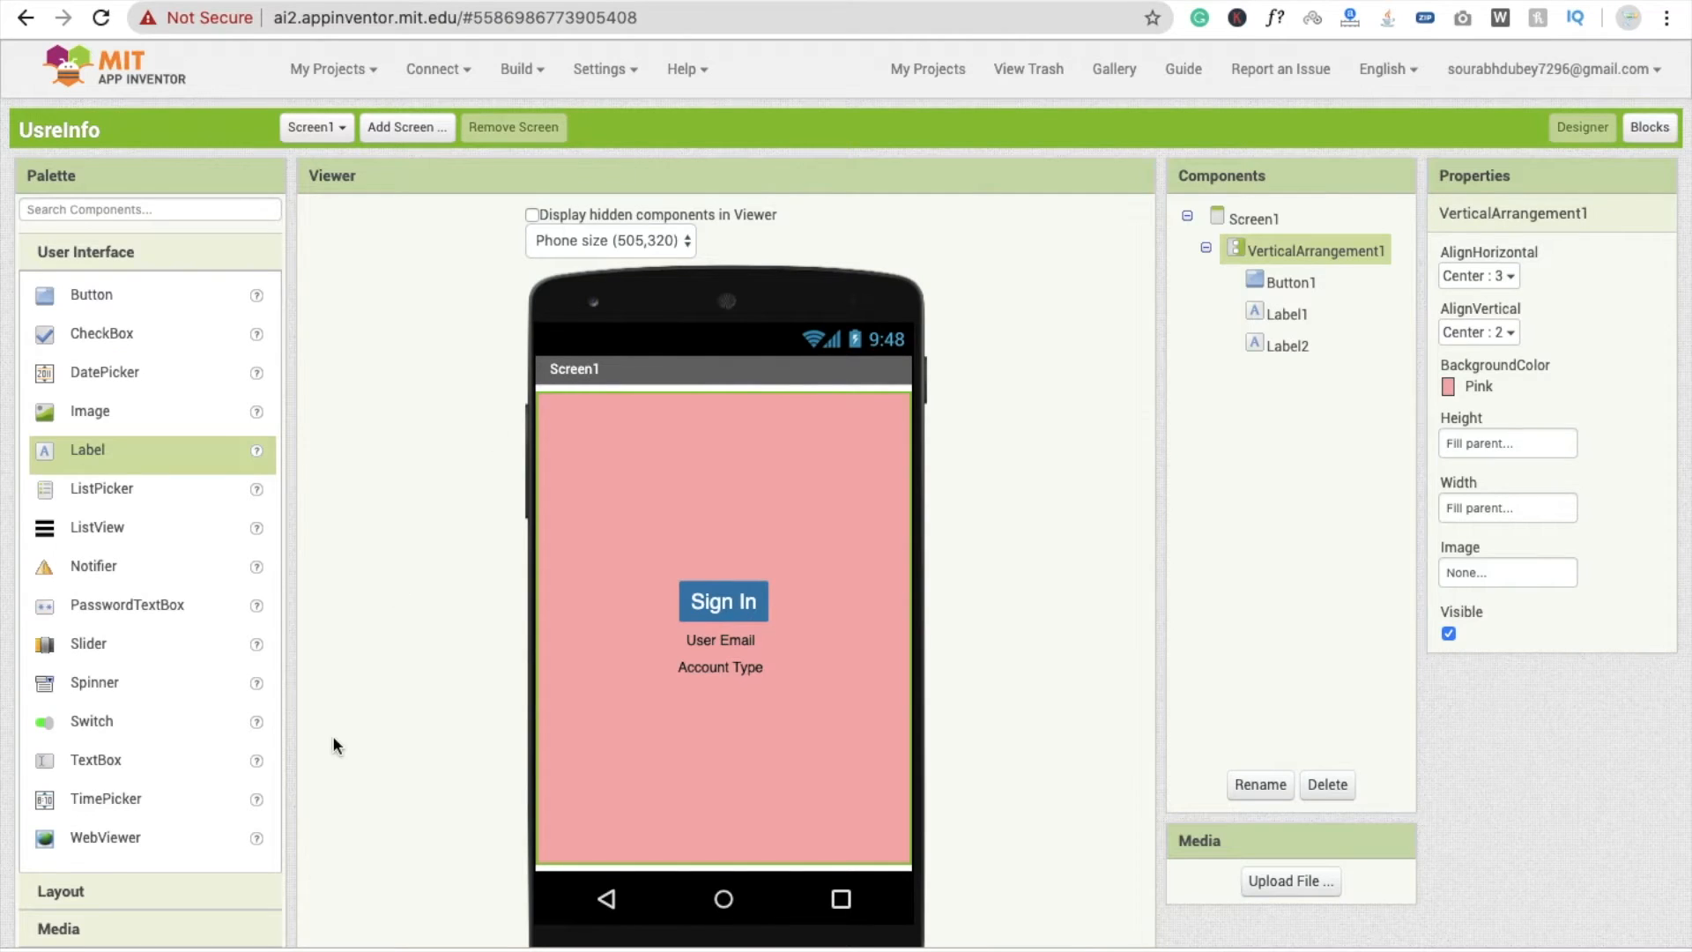
Import the downloaded TaifunGoogleAccount .aix file through Extension > Import extension
click(86, 251)
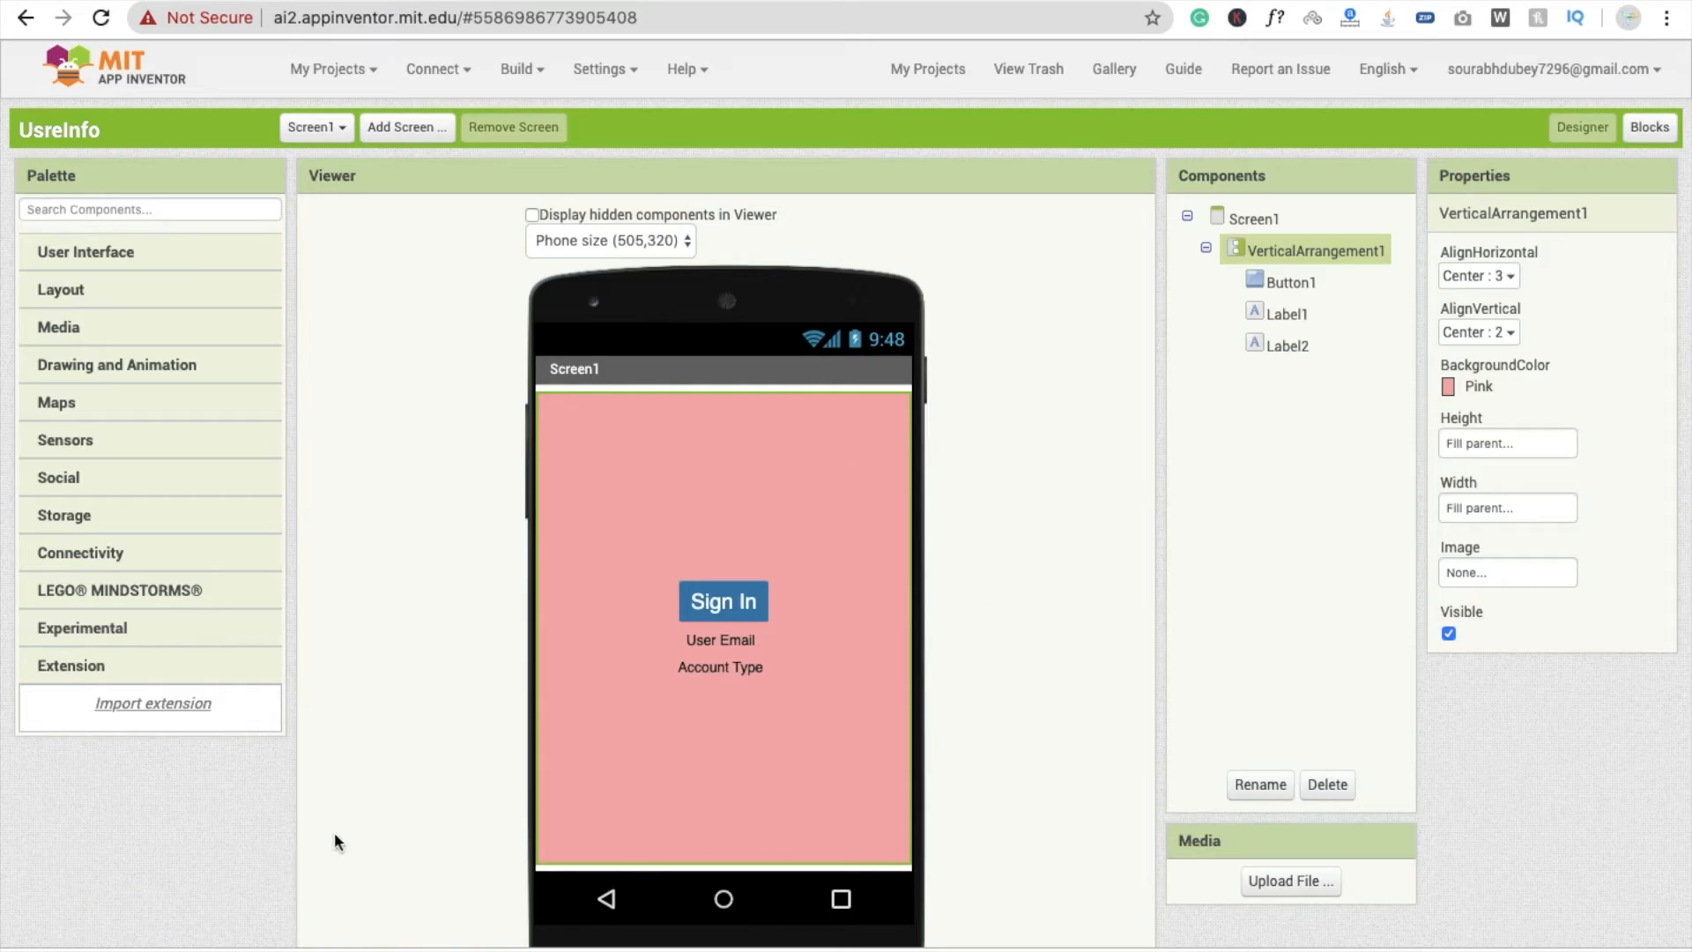
click(150, 702)
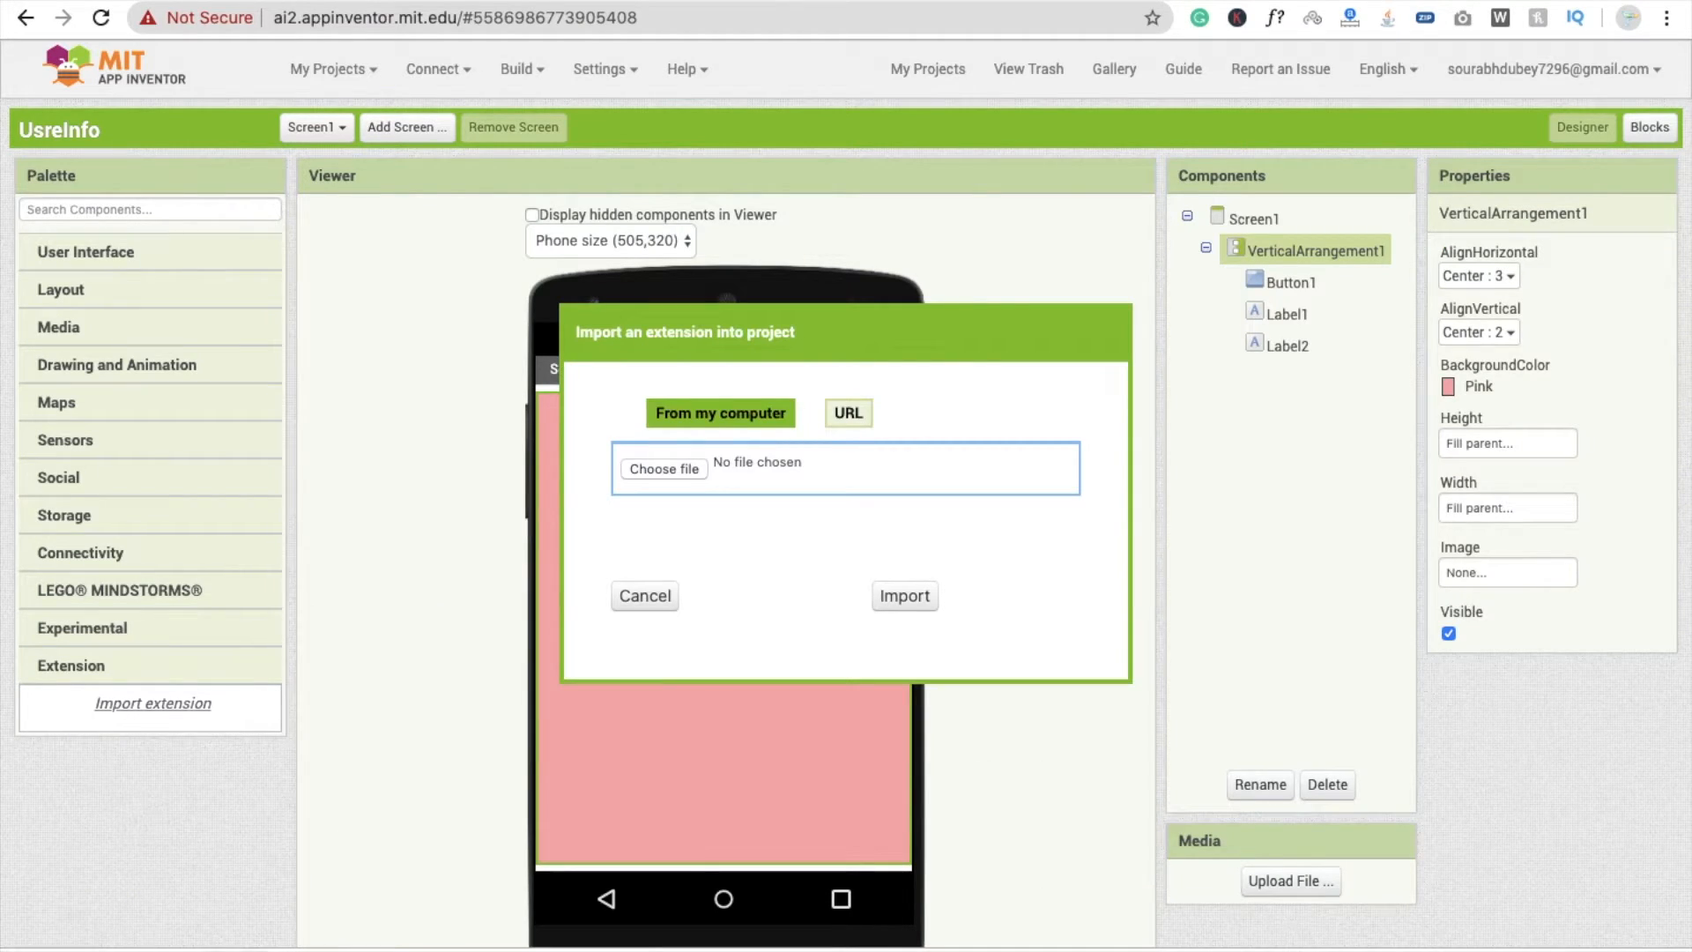
click(664, 468)
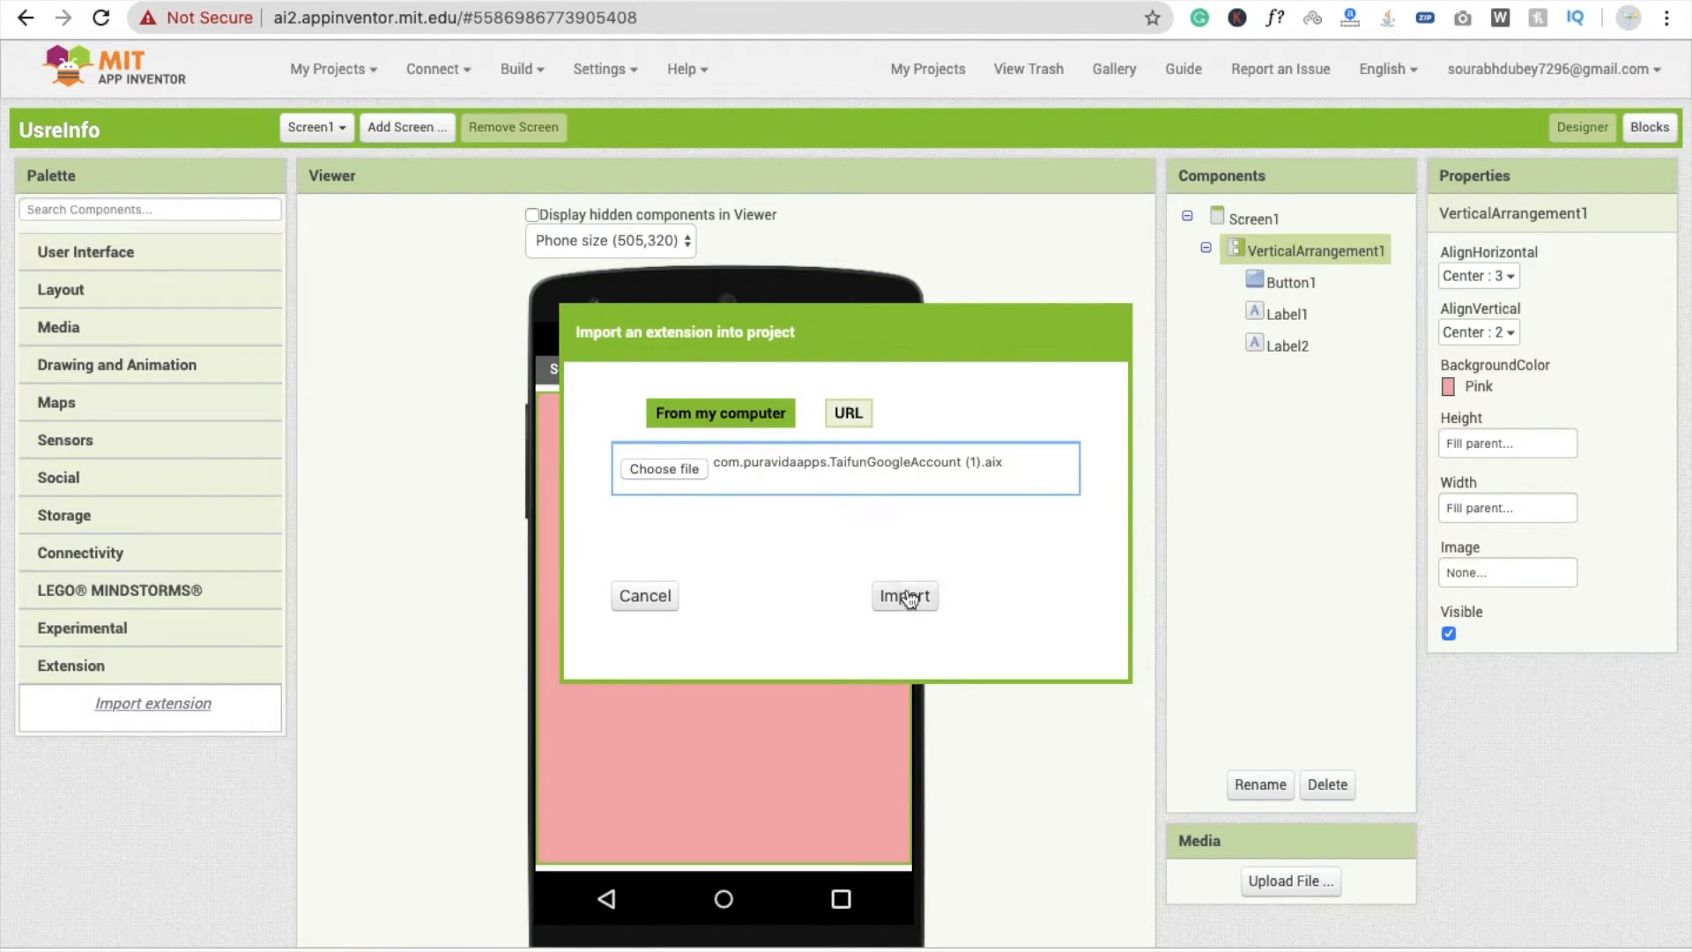
click(904, 595)
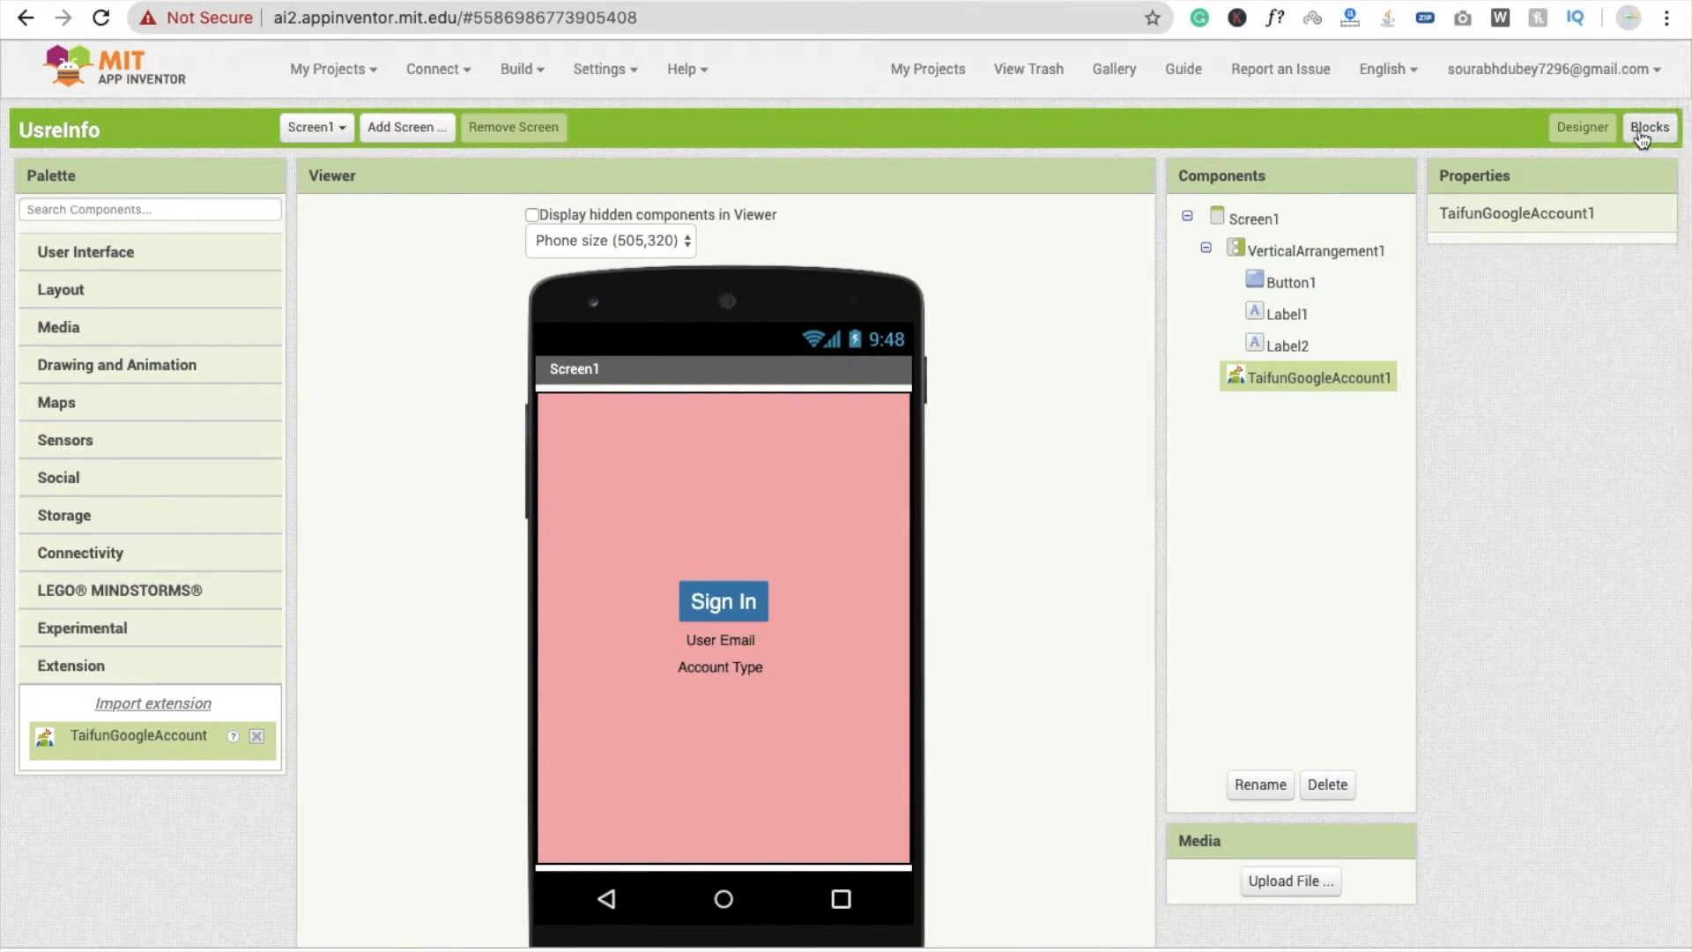
In Blocks, add a Button1.Click event that calls TaifunGoogleAccount1.Pick
click(1648, 126)
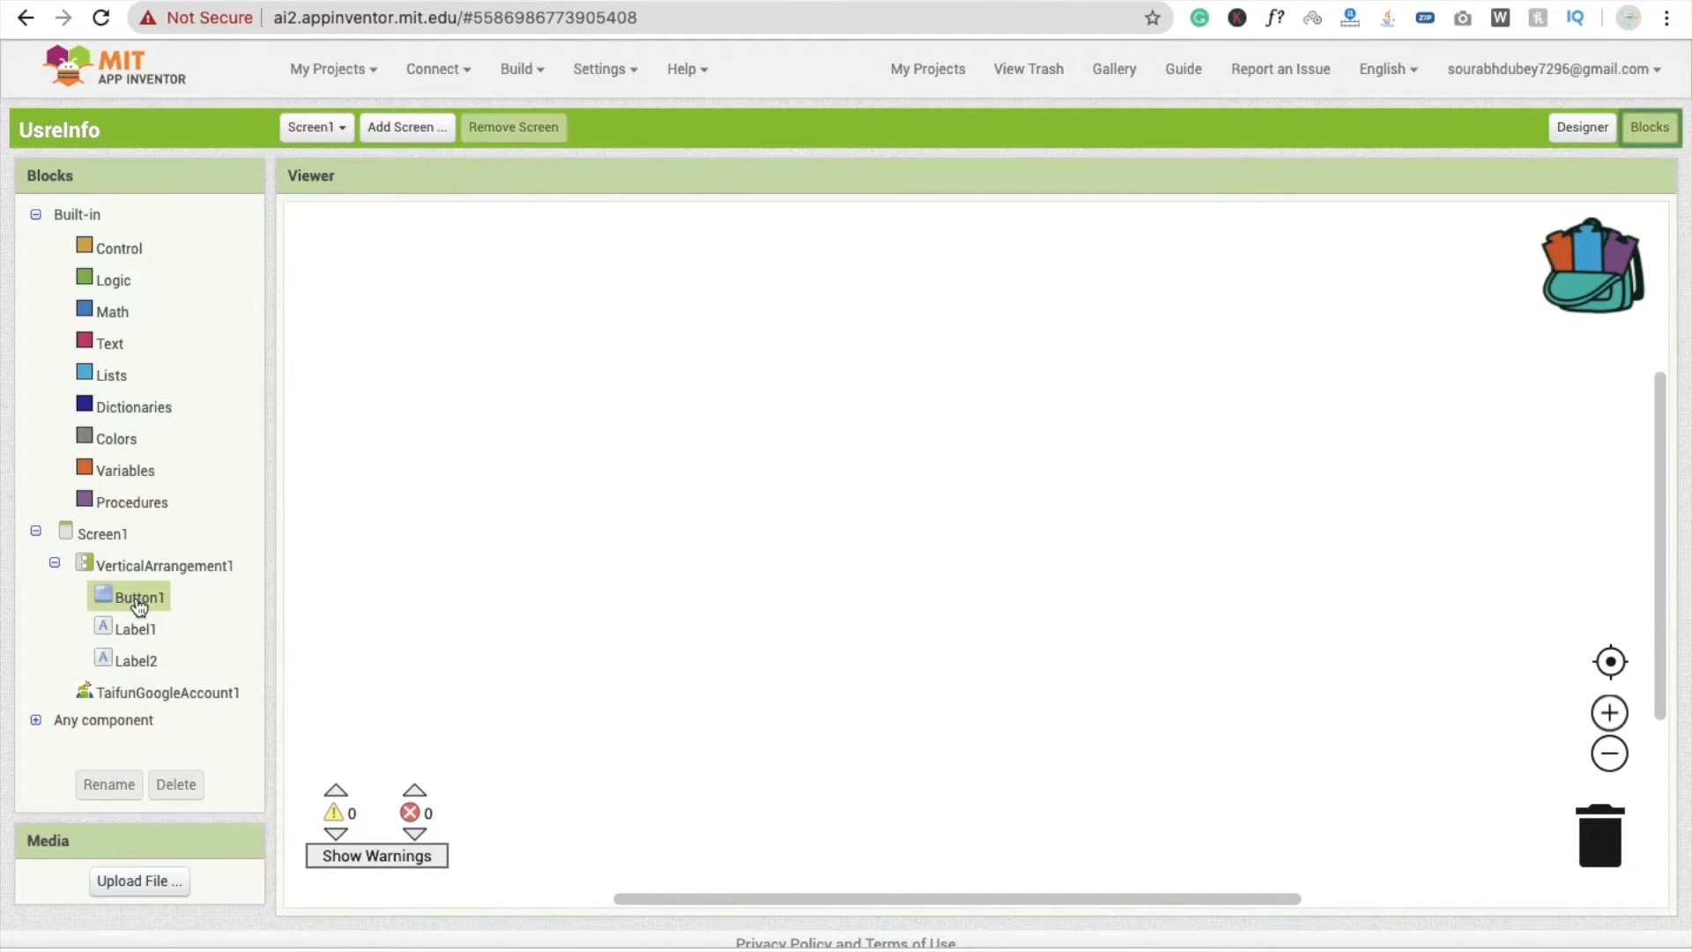
click(141, 596)
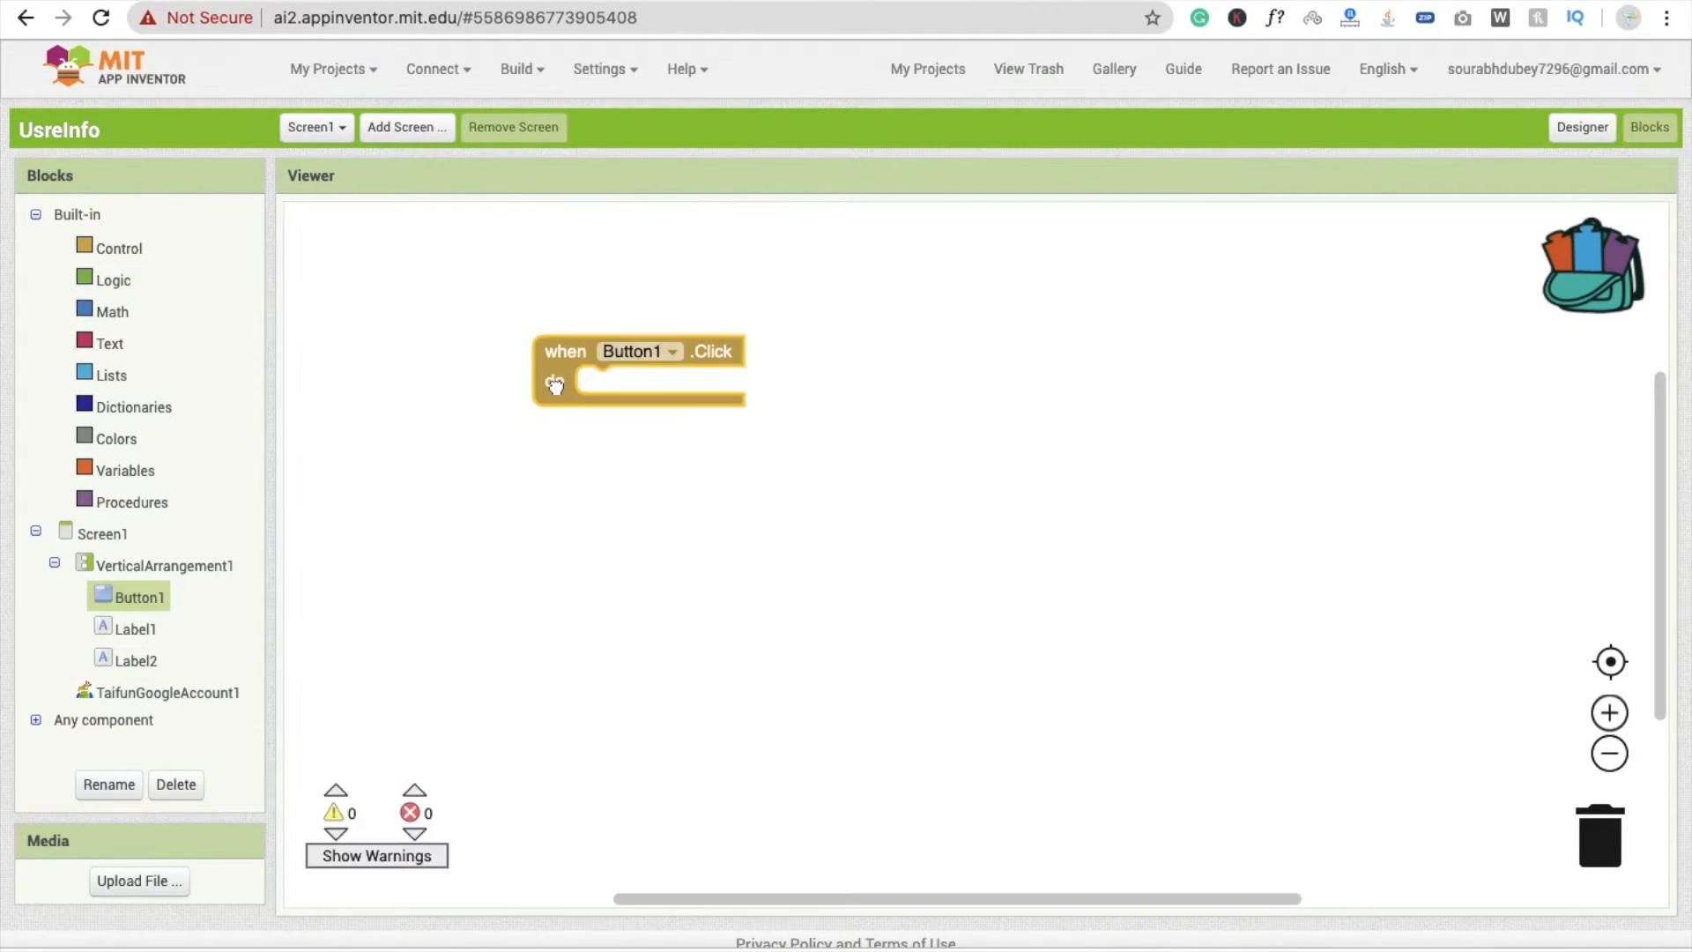
click(169, 691)
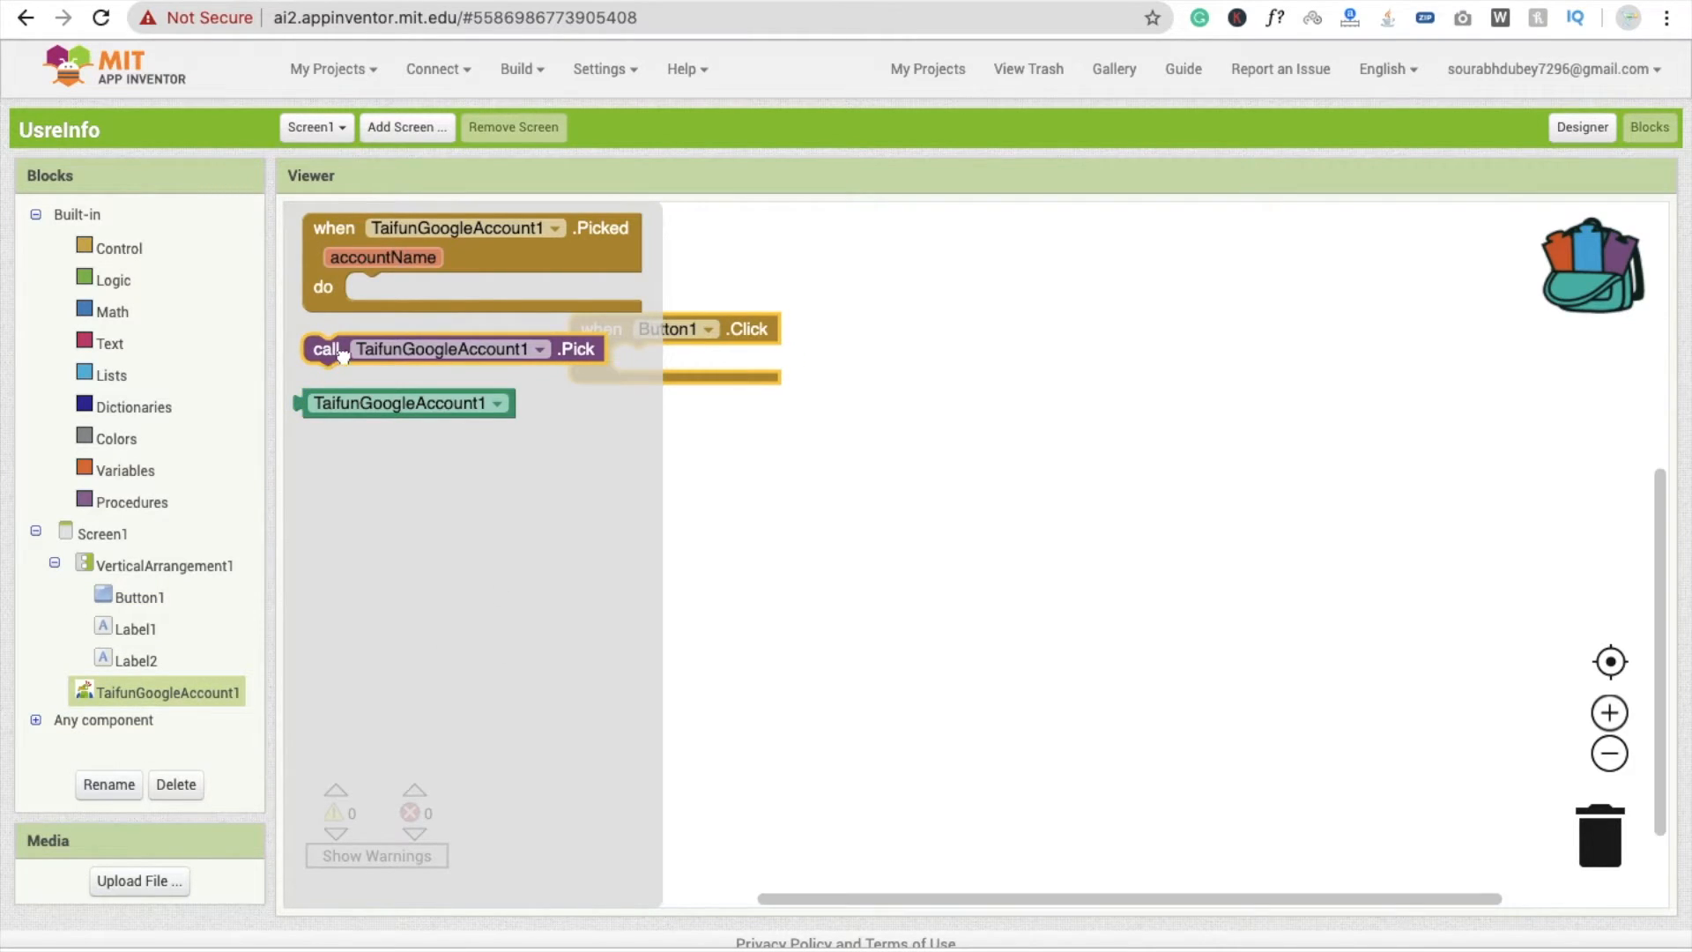
drag(443, 349, 755, 359)
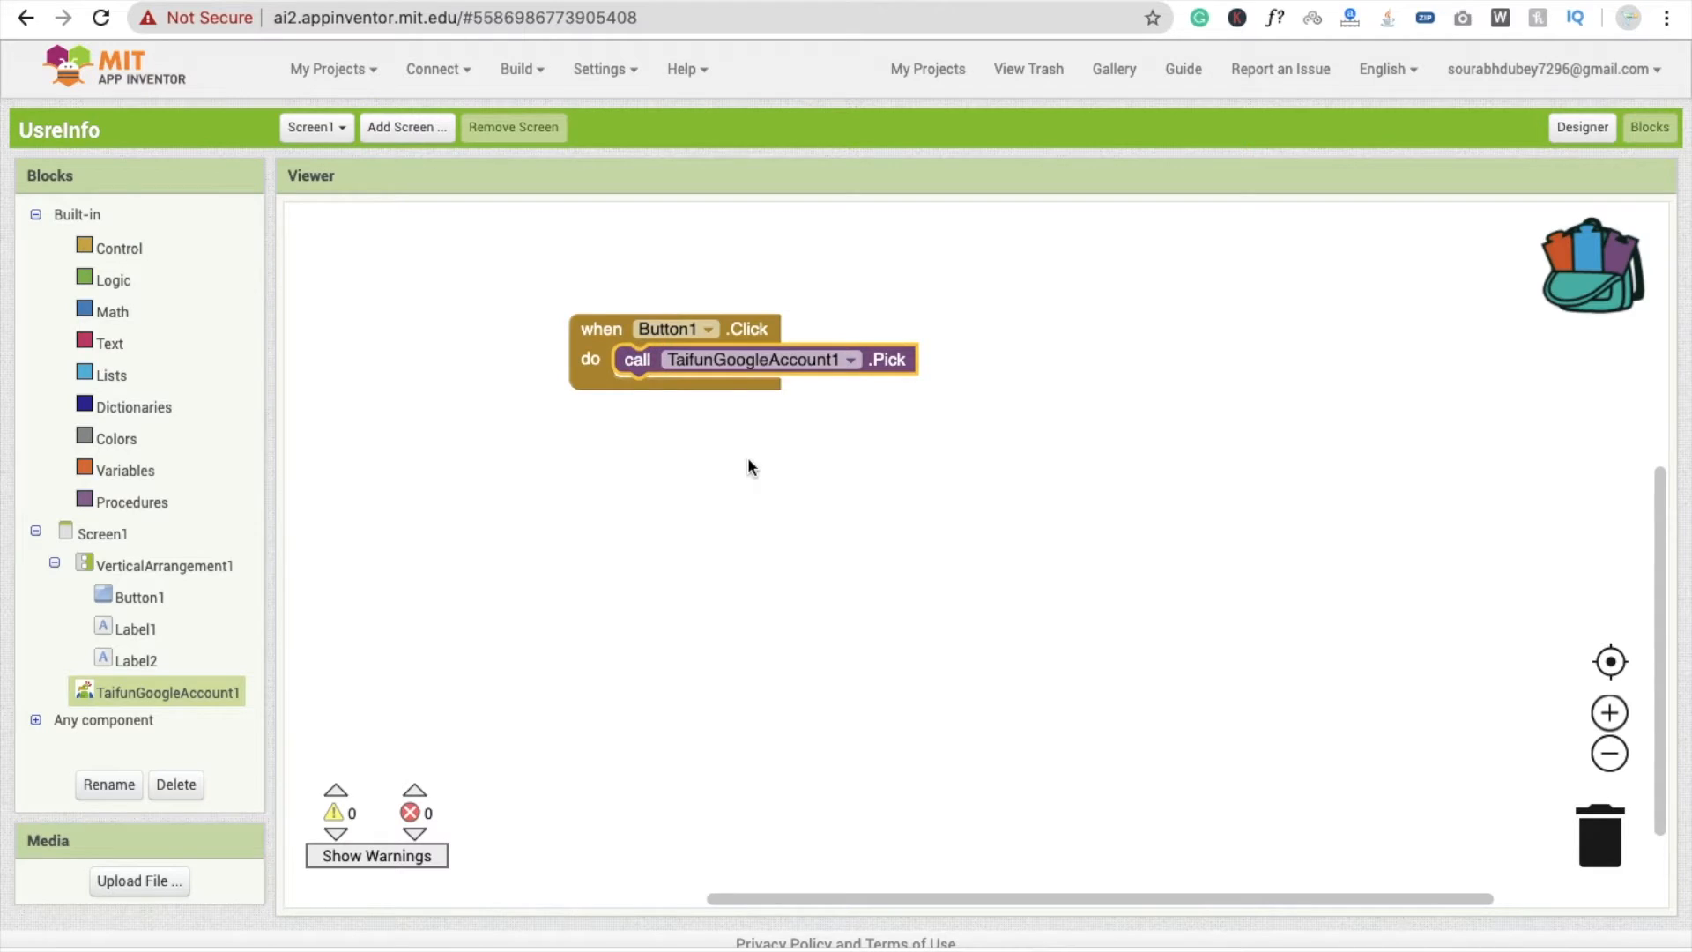
mouse_move(184, 673)
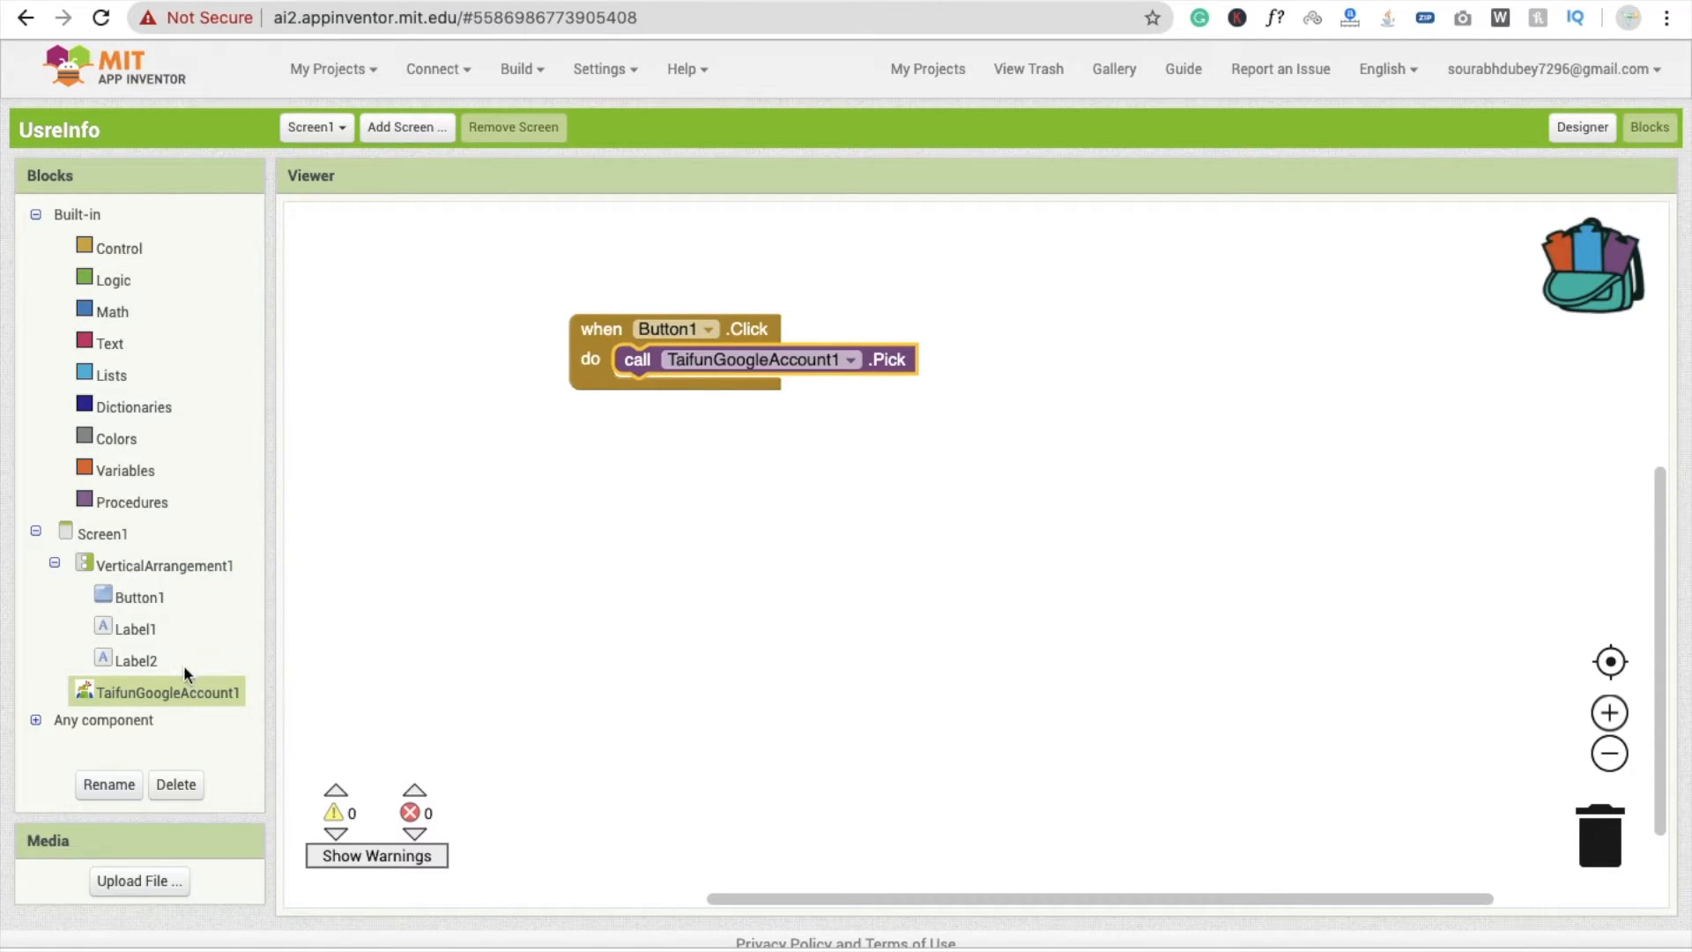
Add a TaifunGoogleAccount1.Picked event setting Label1.Text to the picked accountName
click(165, 691)
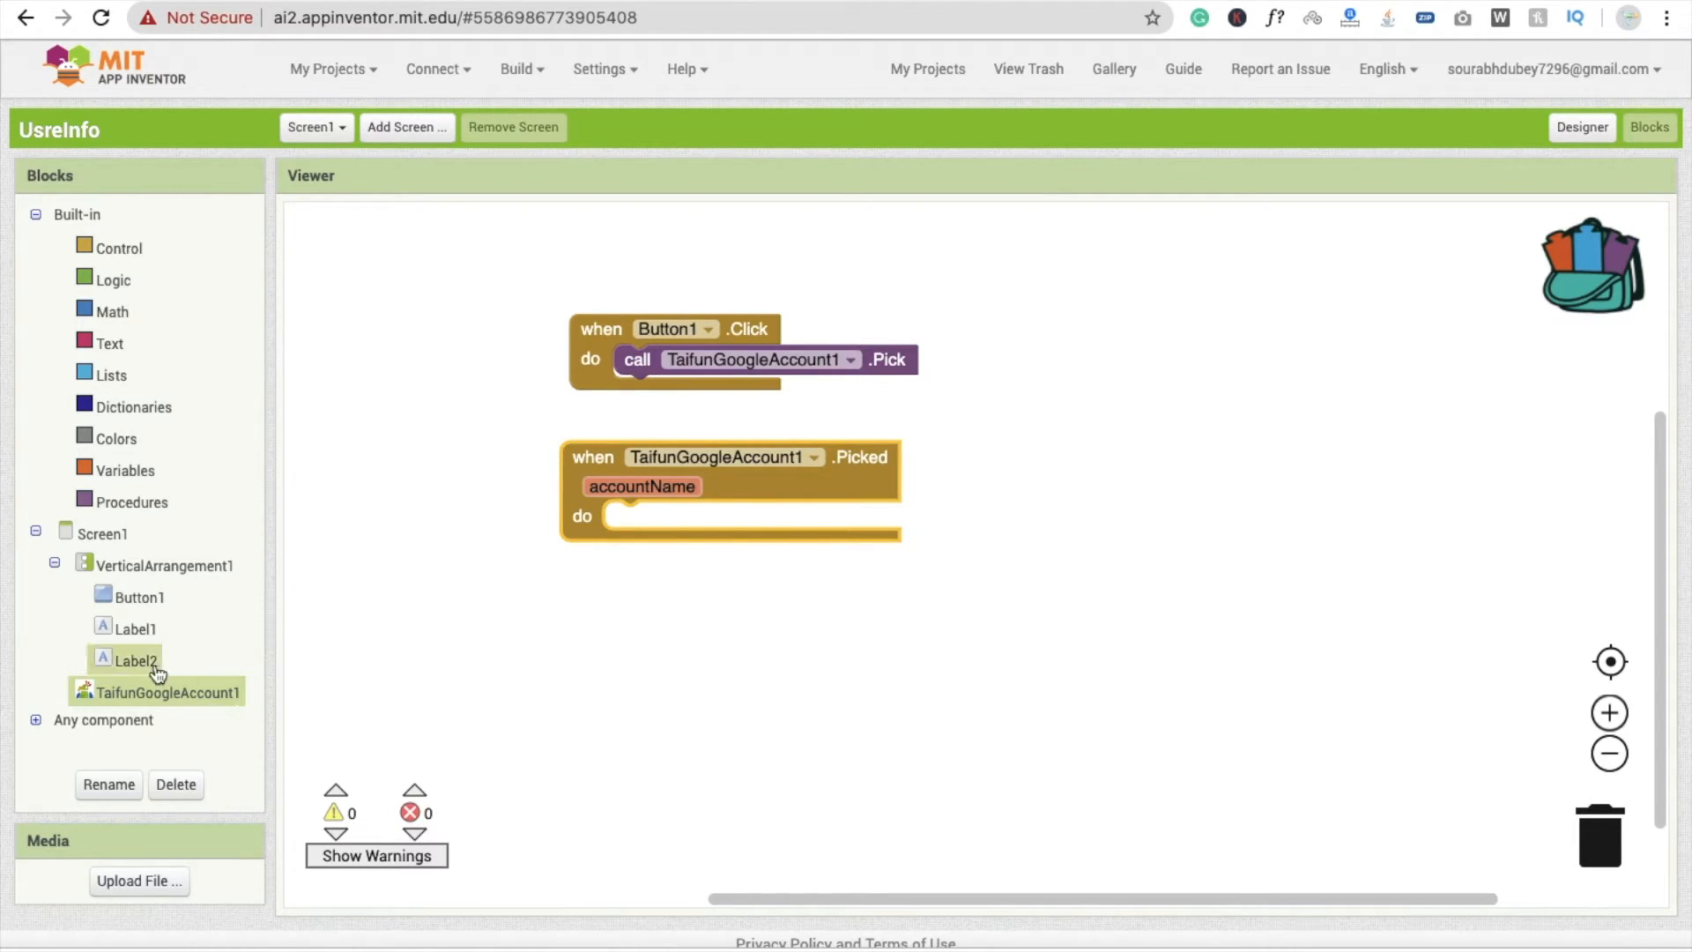
click(137, 629)
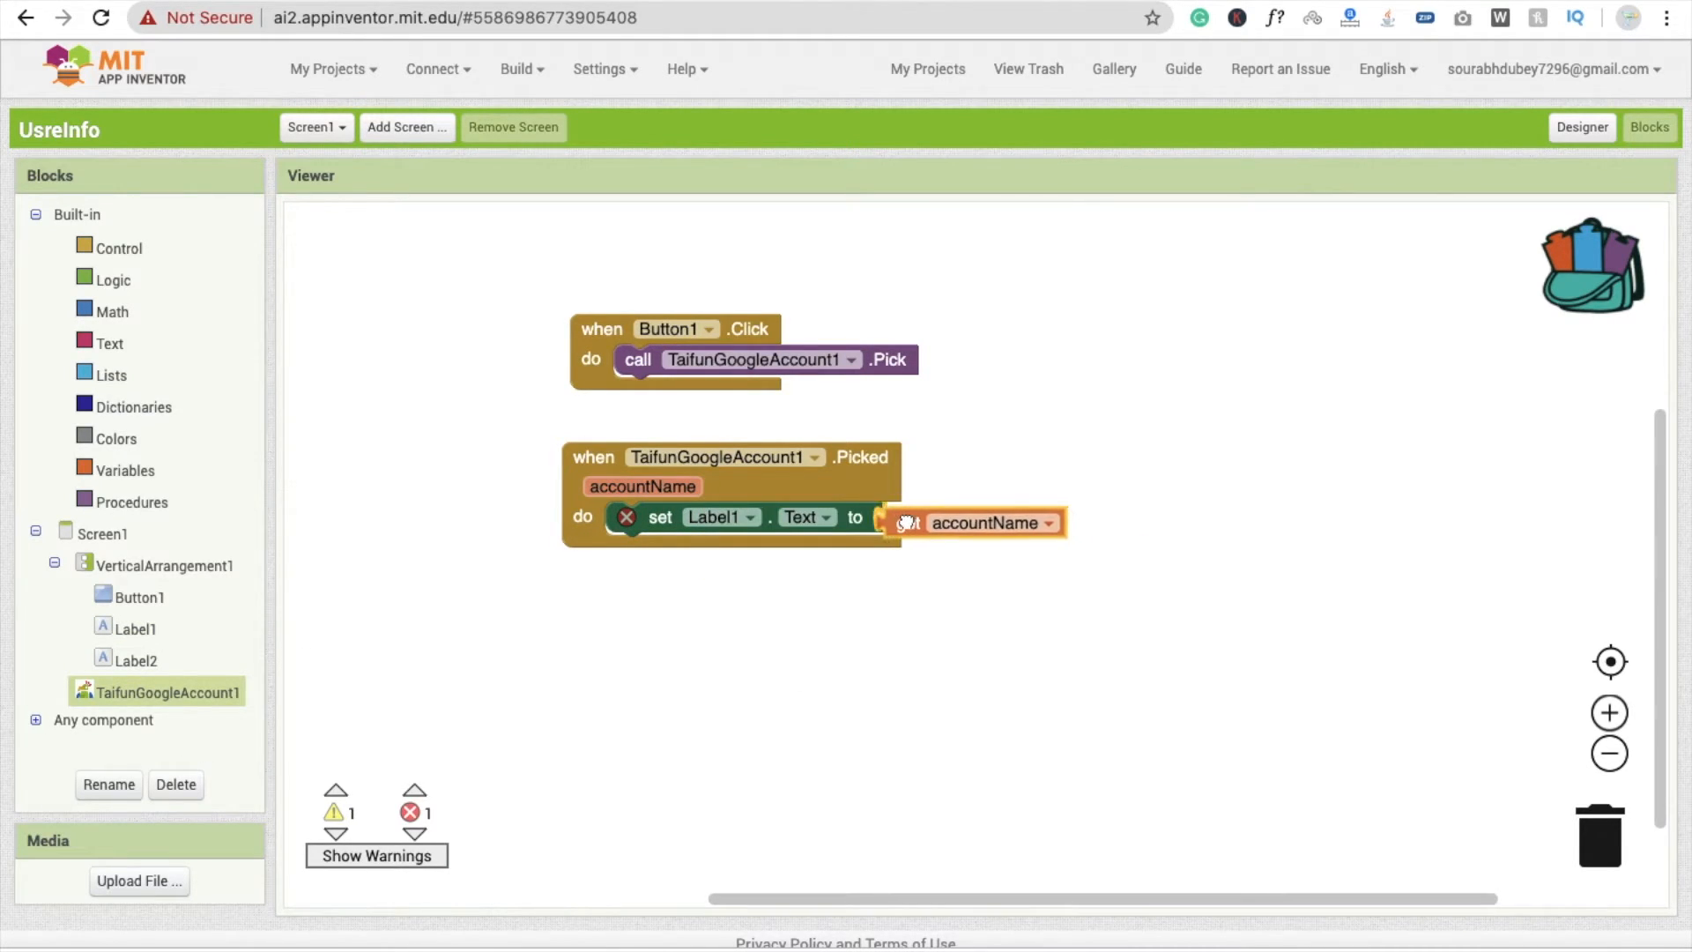
click(976, 521)
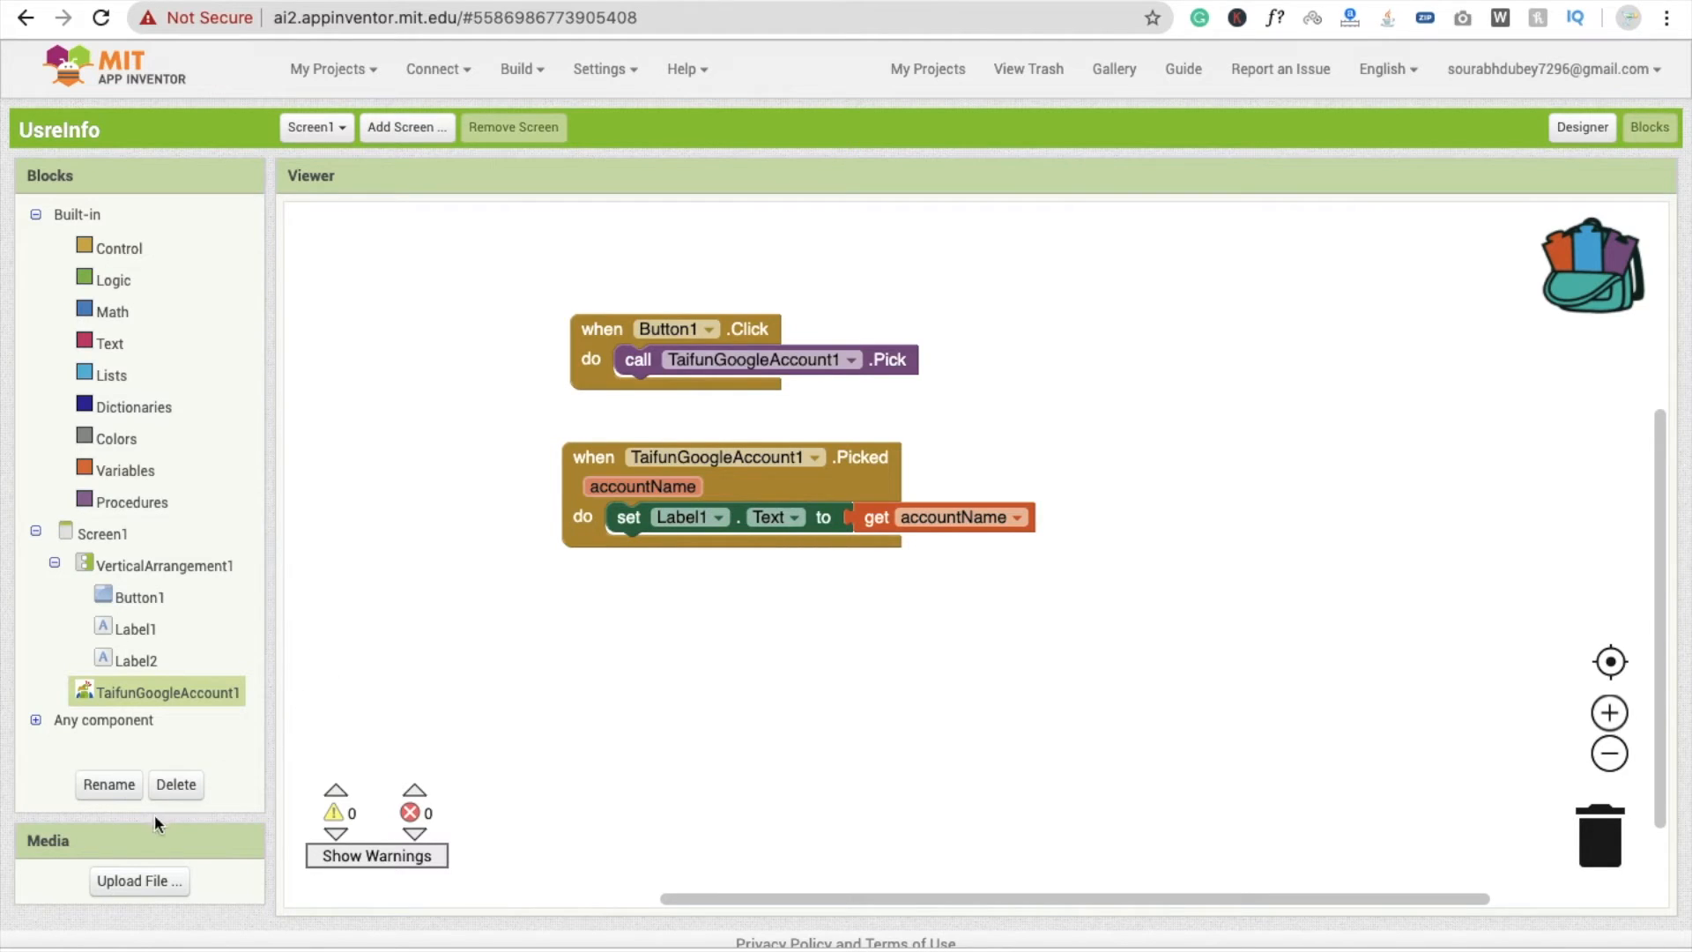
Import the TaifunAM .aix extension from the Designer and go back to Blocks
click(1580, 126)
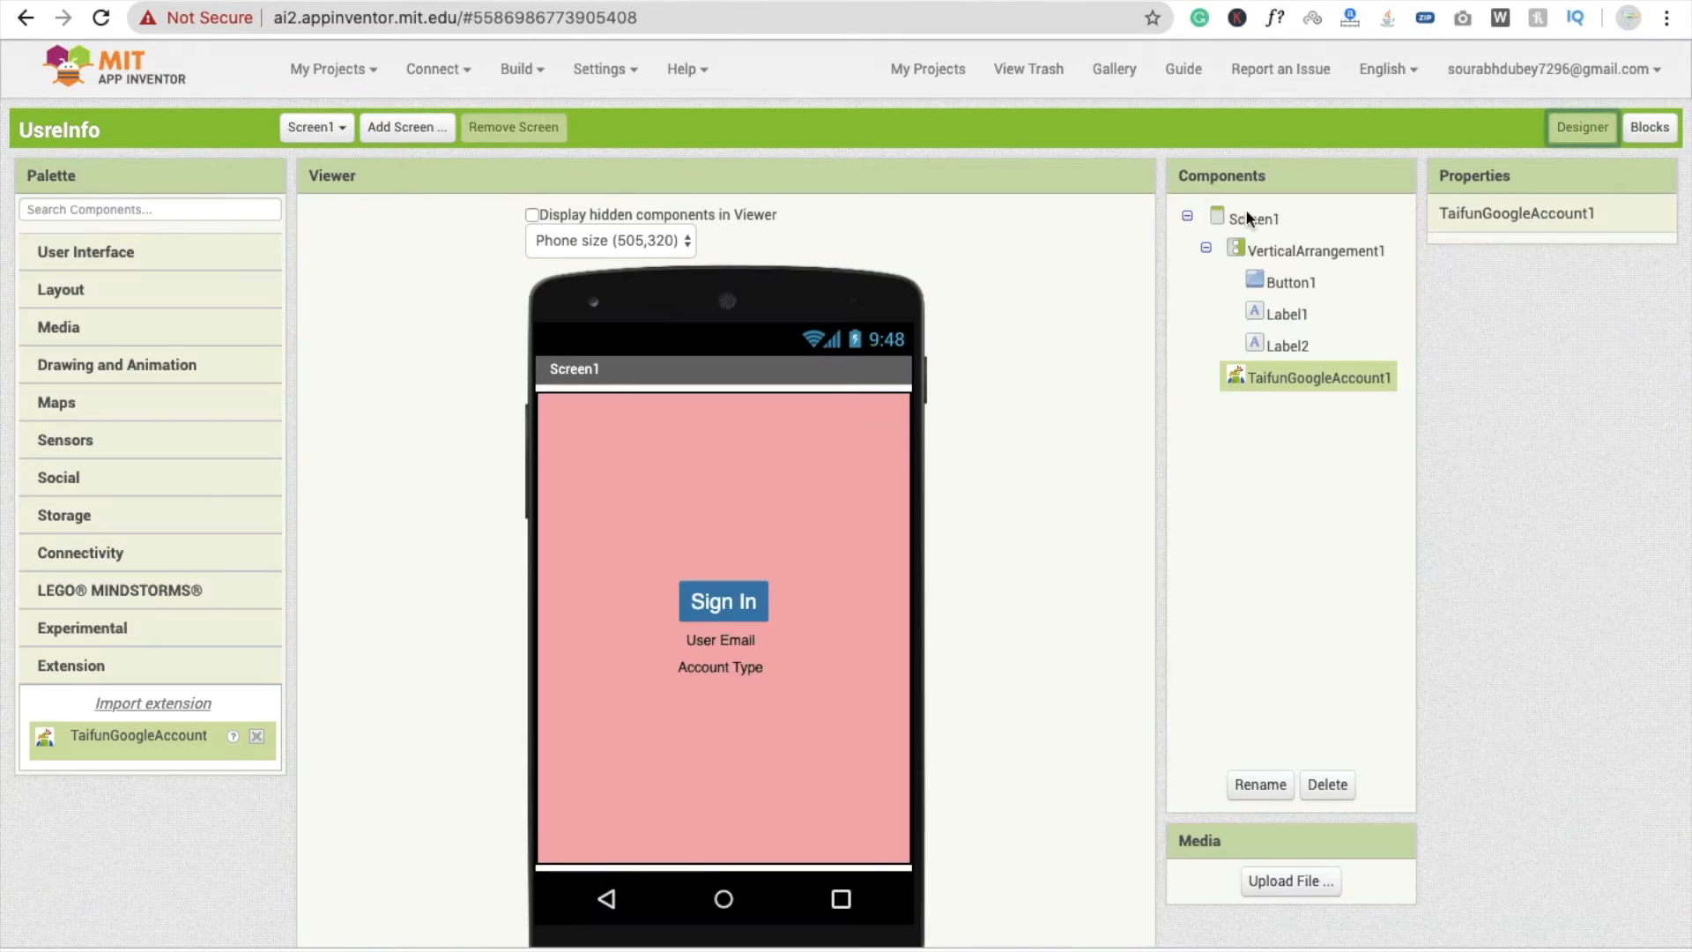
click(152, 702)
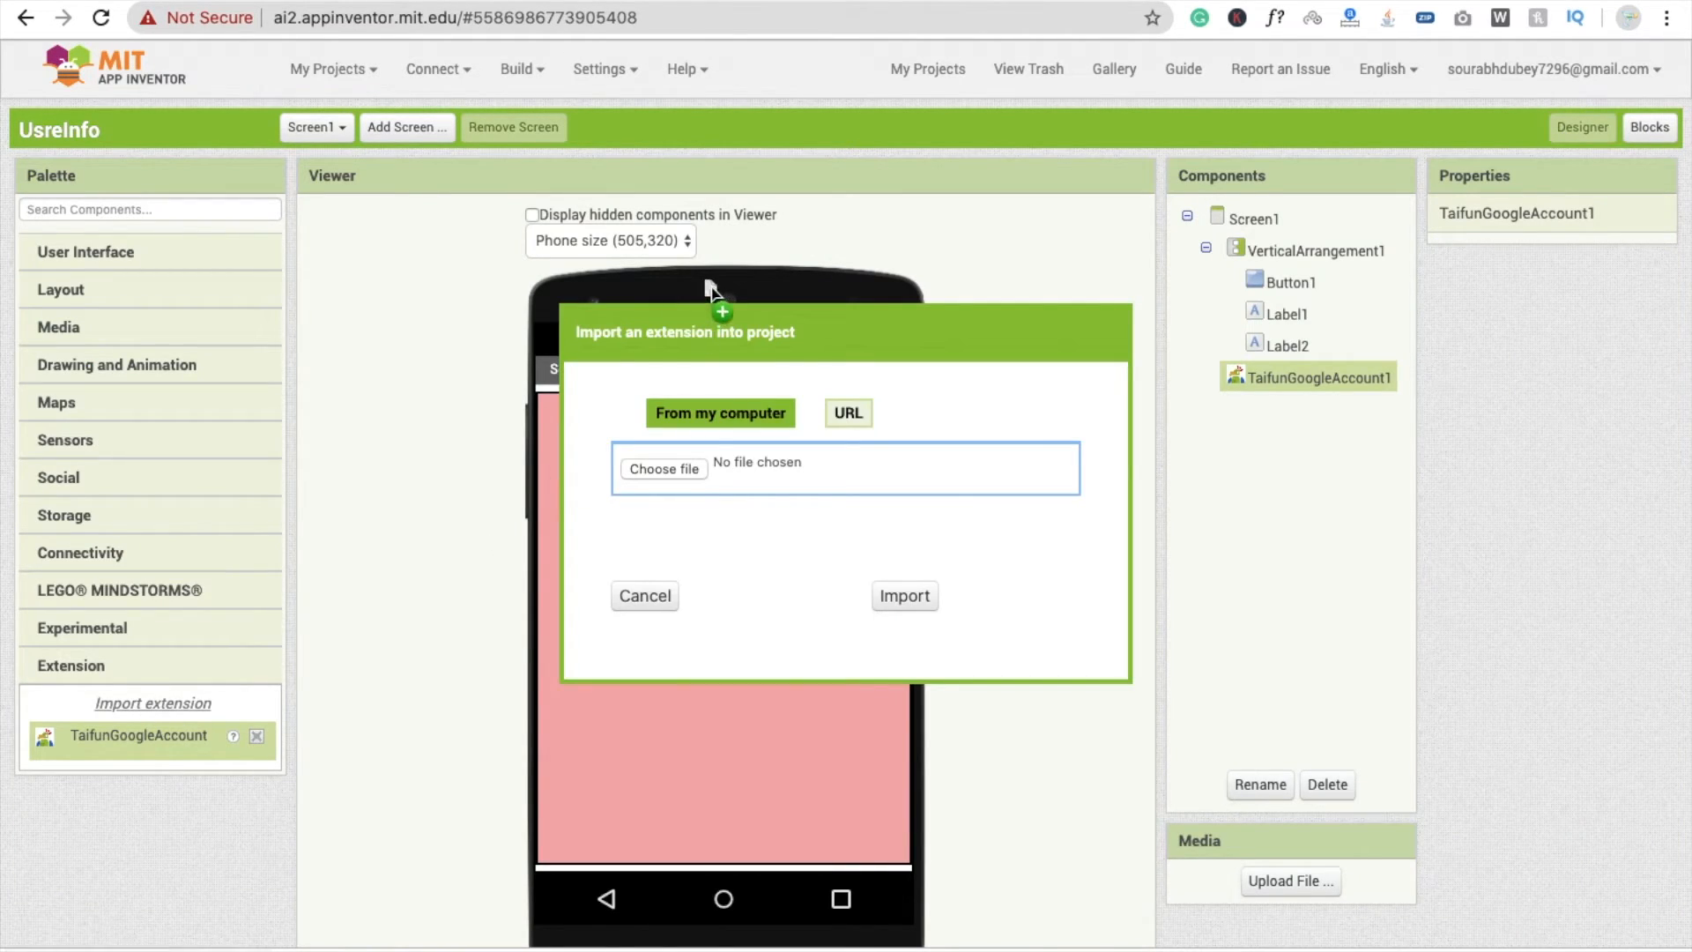
click(644, 595)
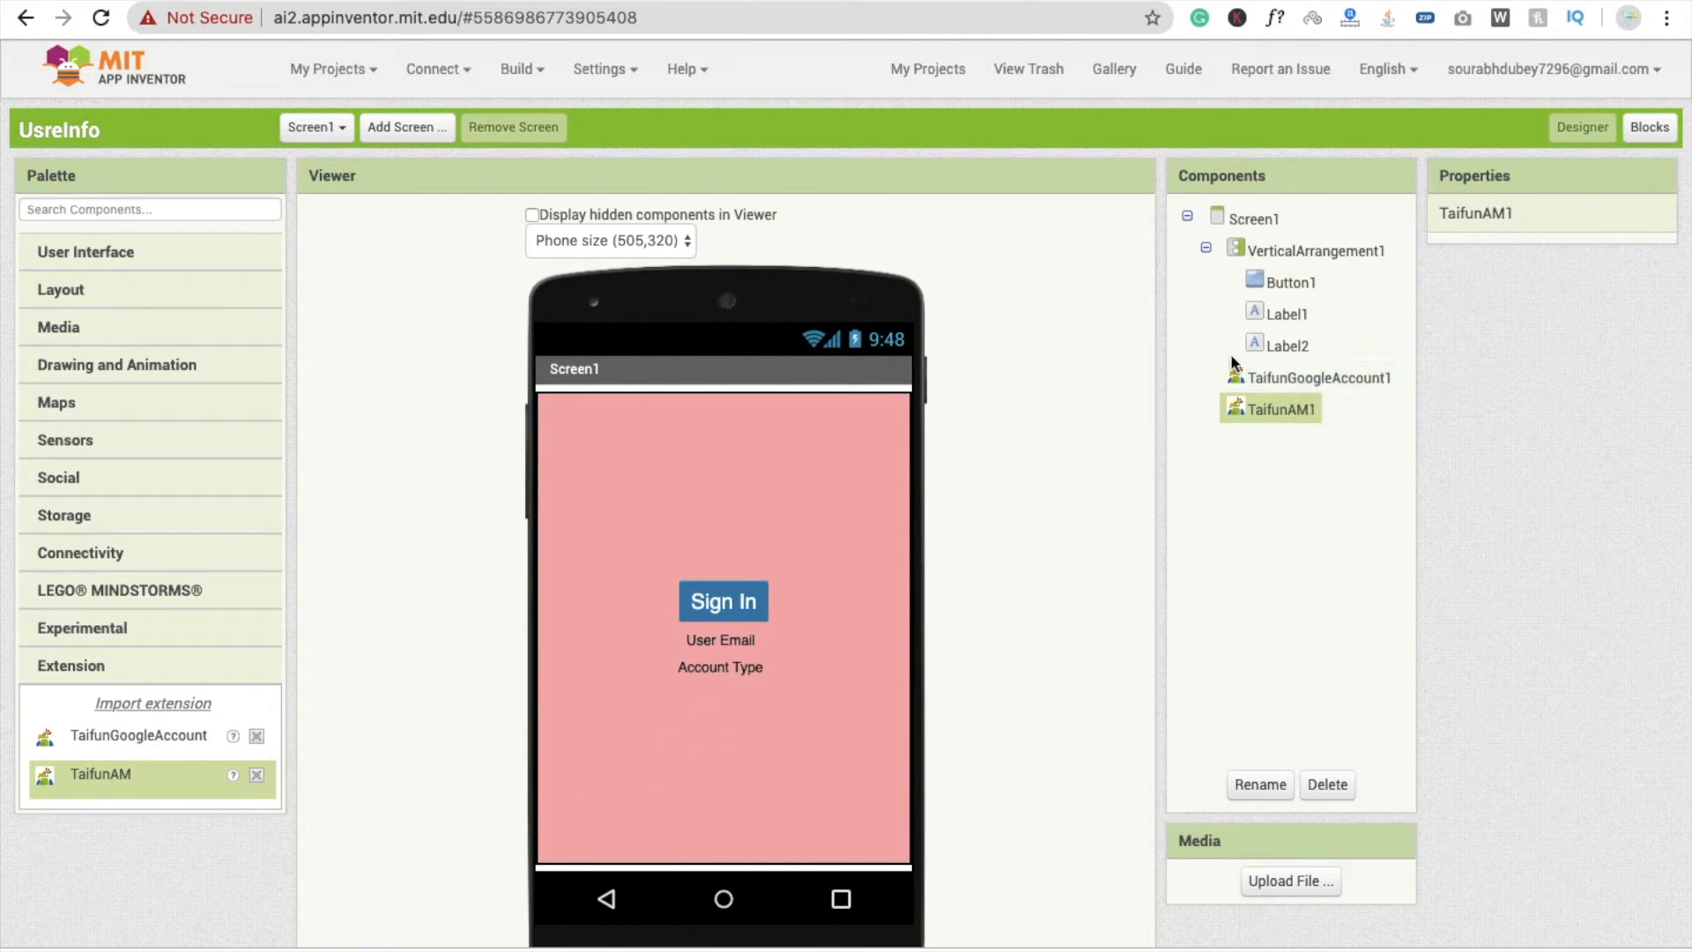
click(1648, 126)
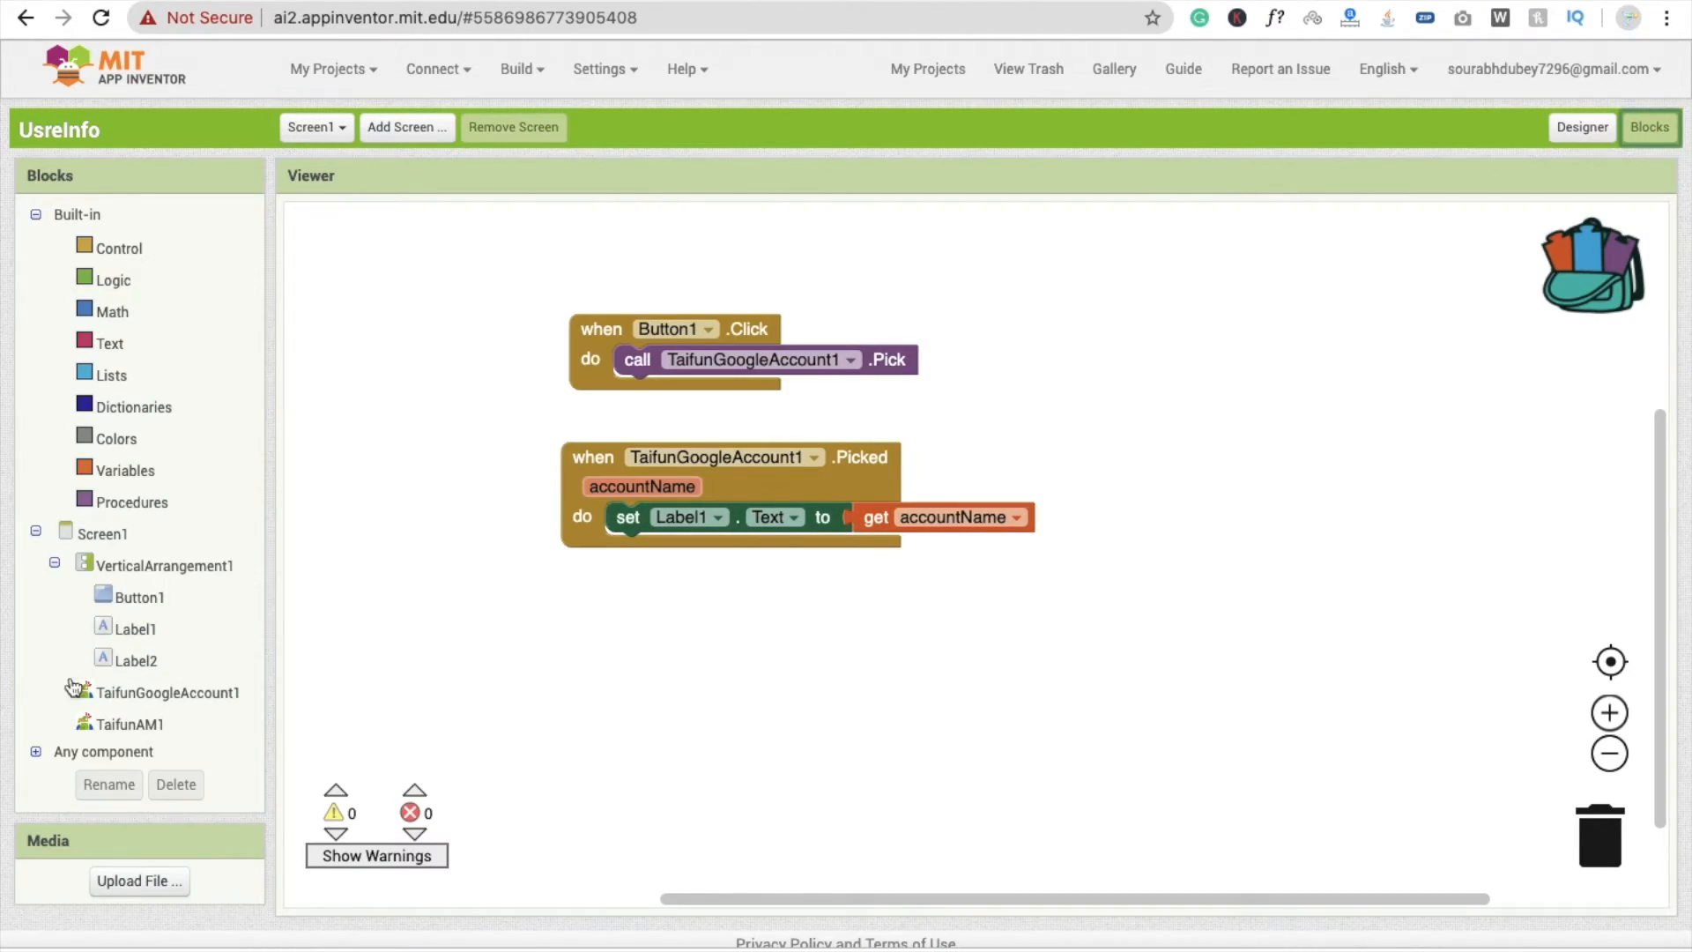
Fill the Picked event's label setters from TaifunAM1.AccountTypes and TaifunAM1.Email, retargeting the second setter
click(129, 722)
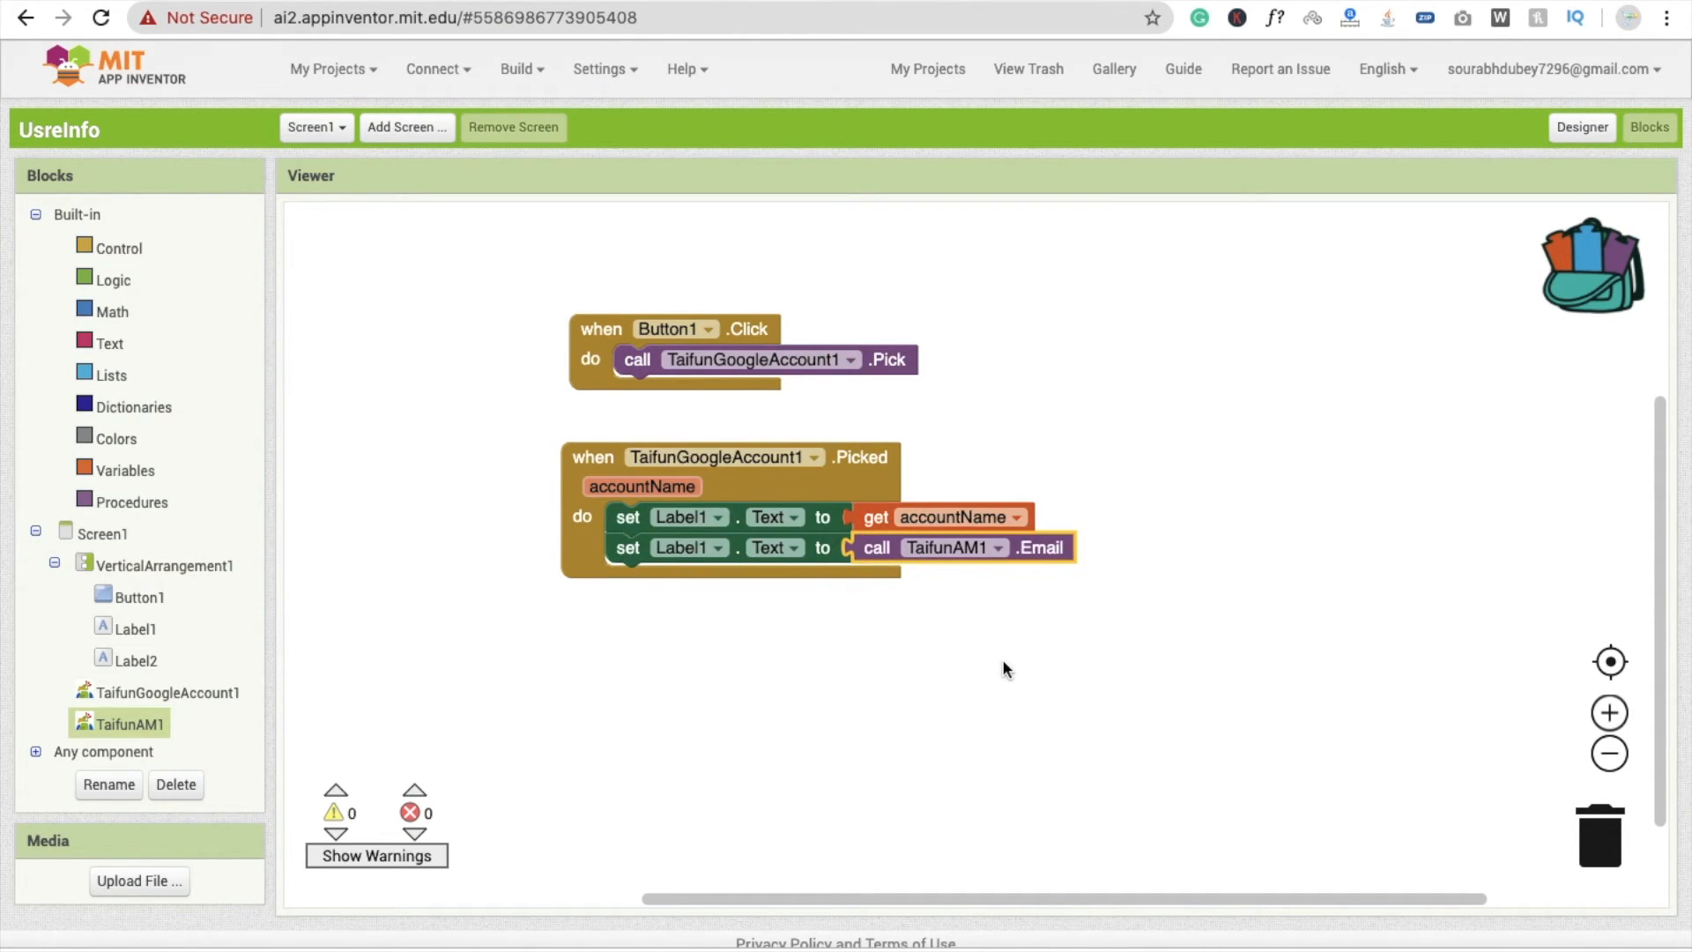
click(131, 721)
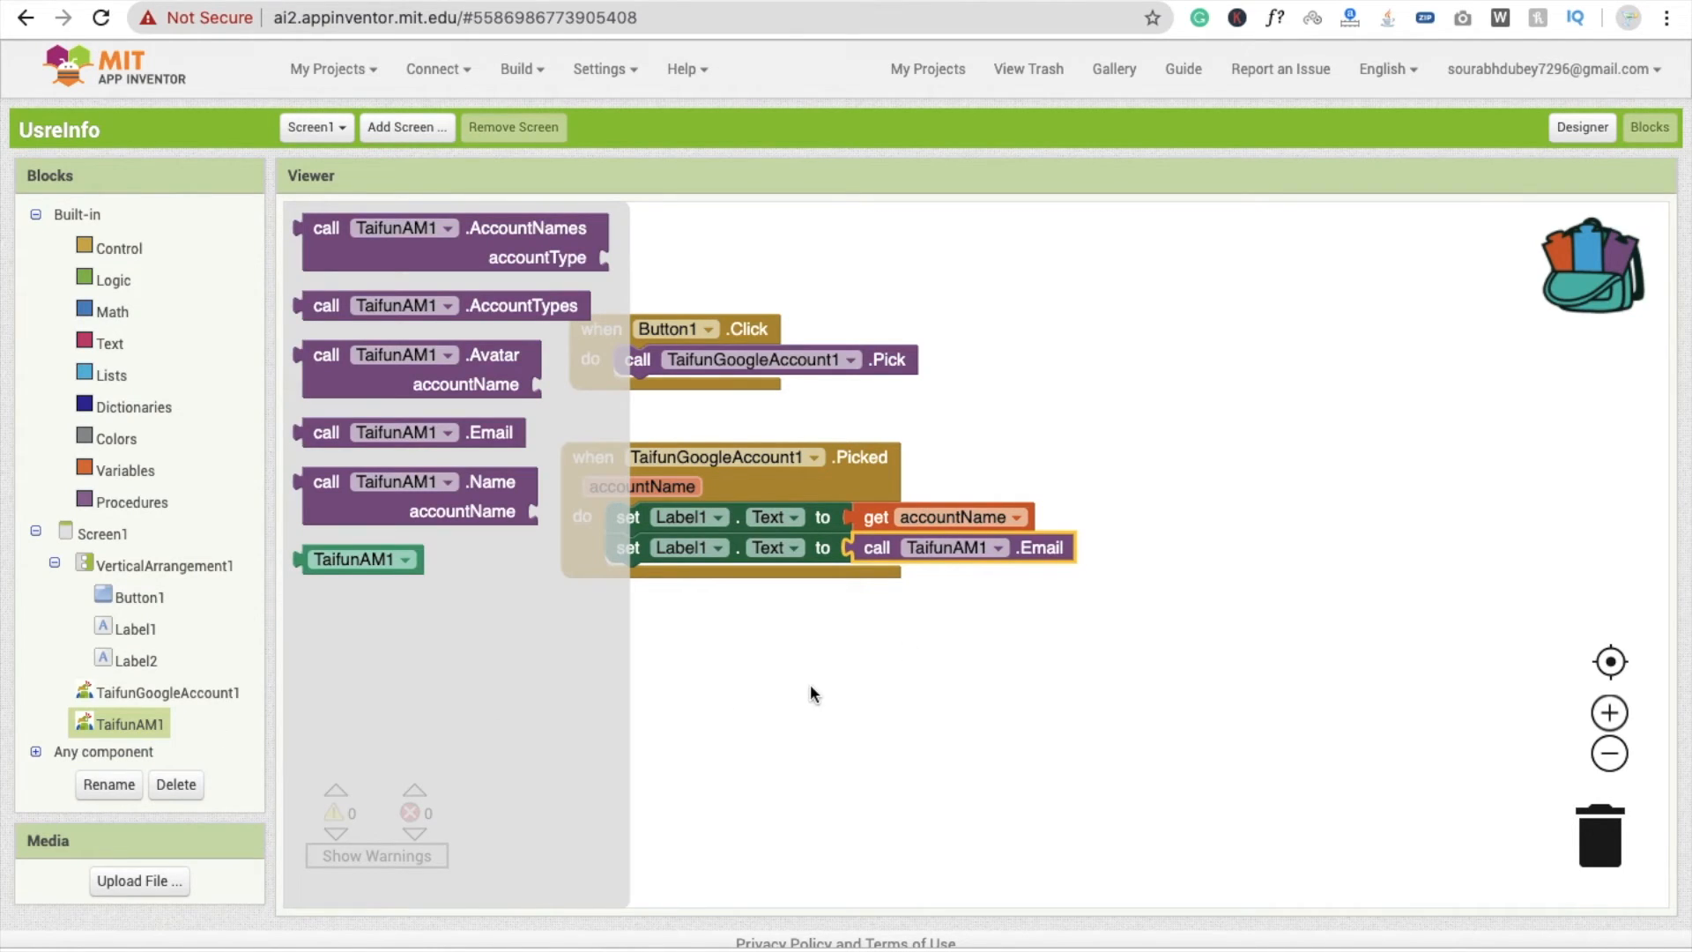
mouse_move(470, 306)
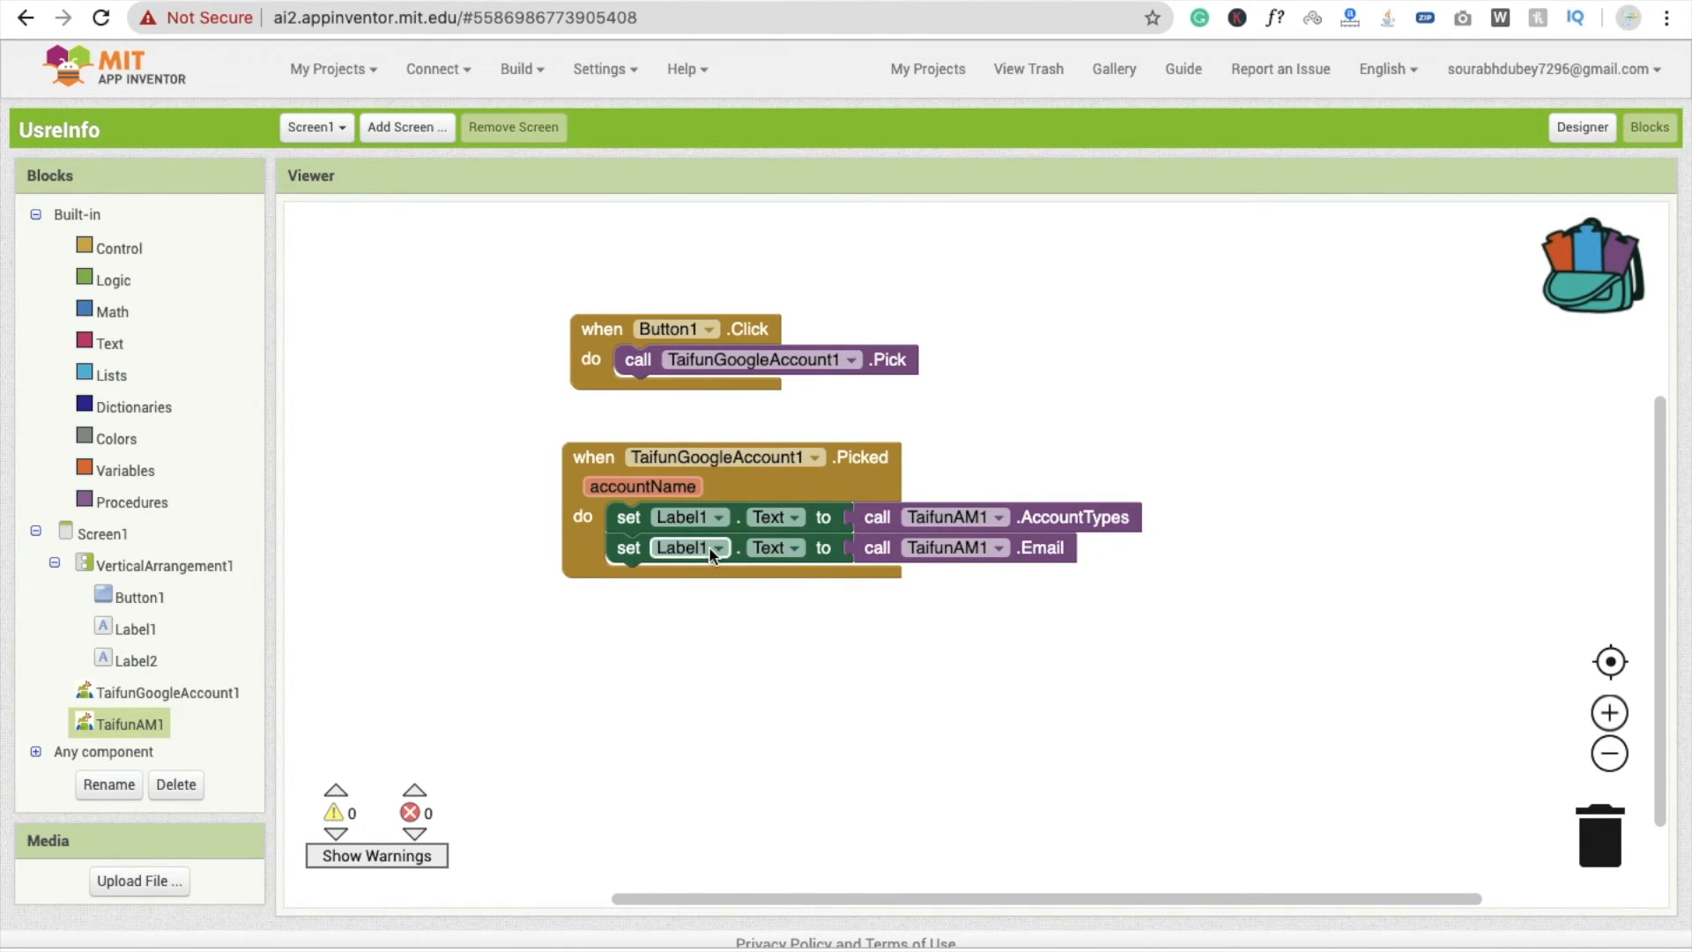
click(716, 547)
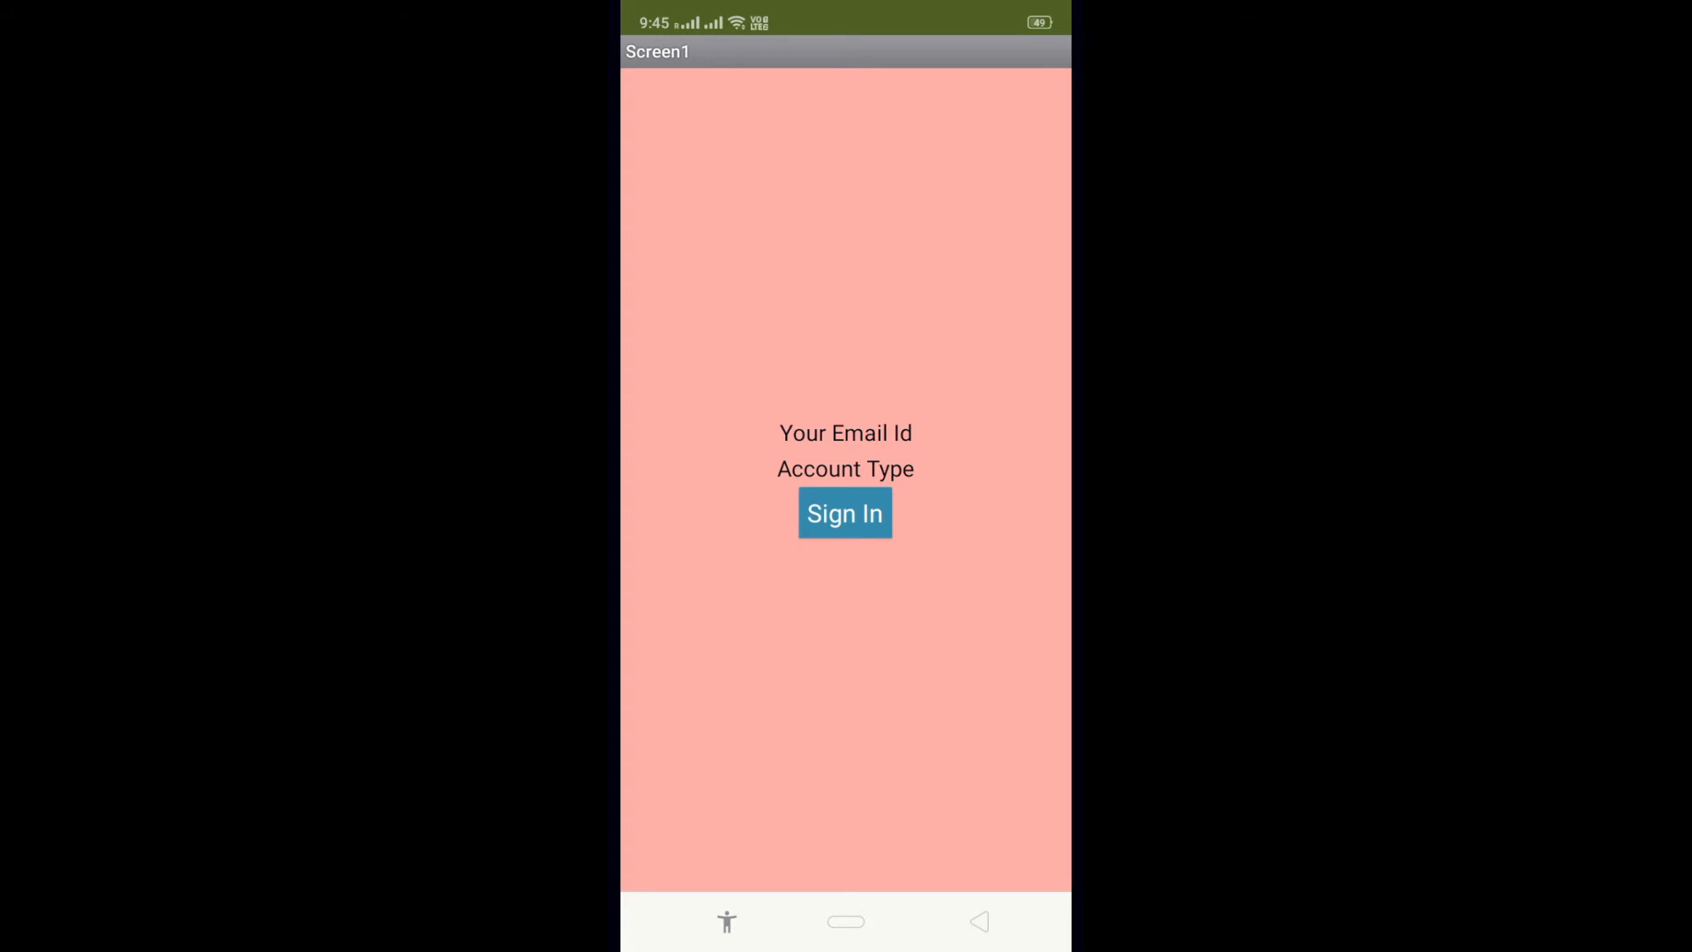
On the phone, tap Sign In and select the offered Google account
click(846, 513)
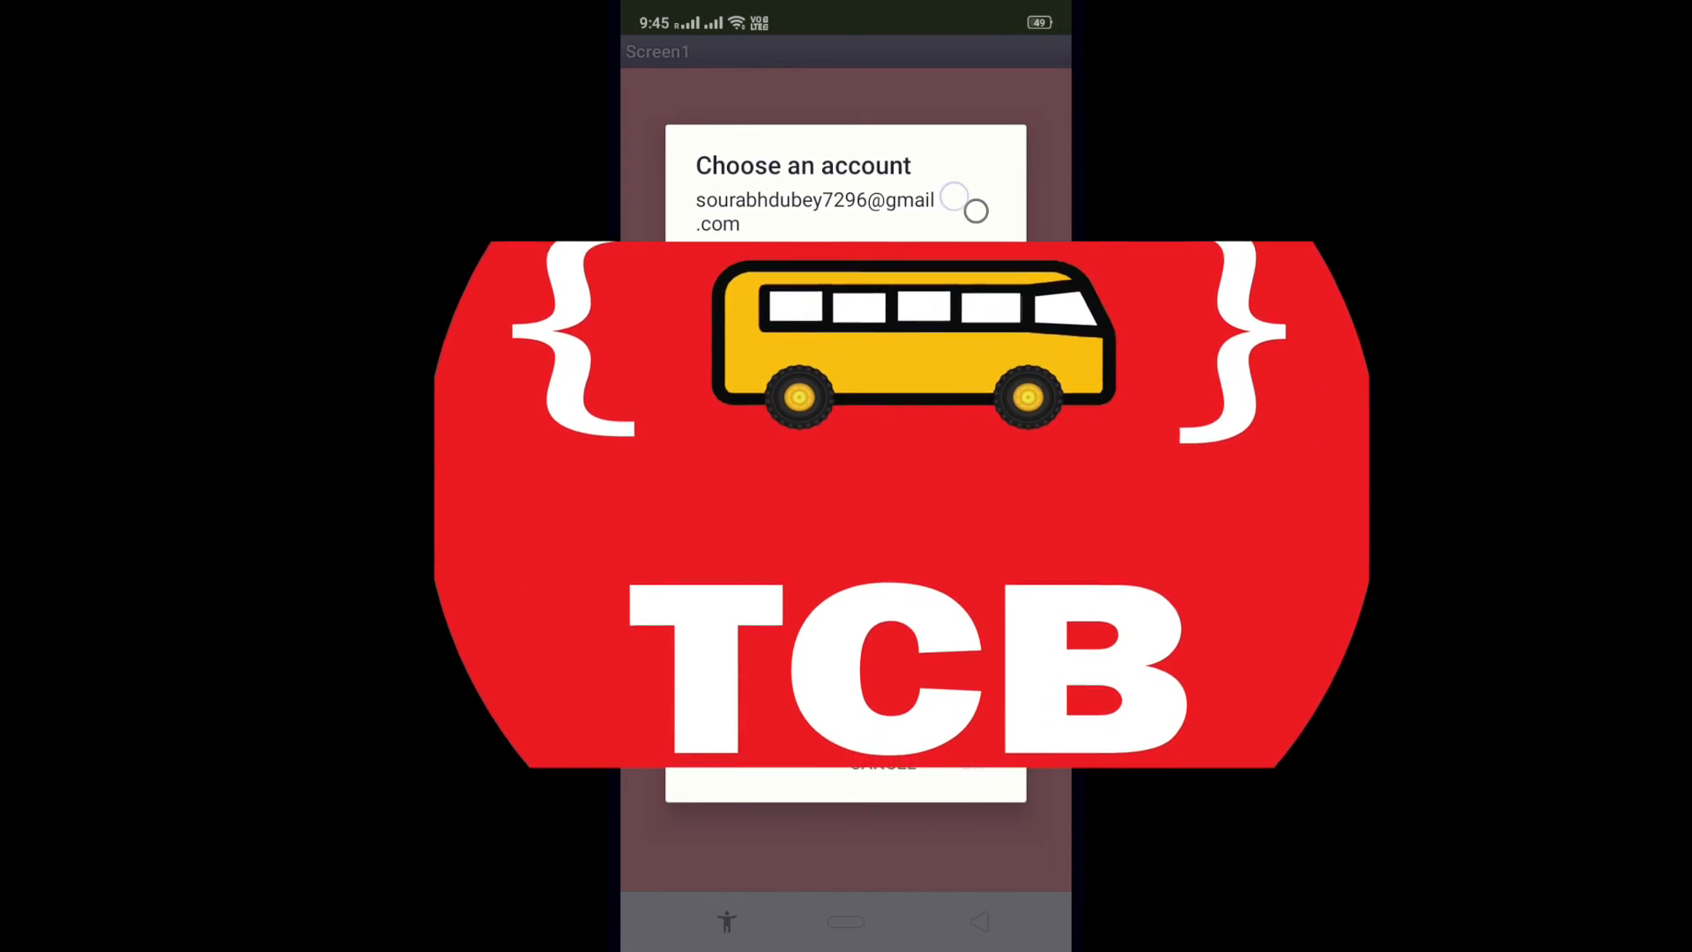
click(975, 211)
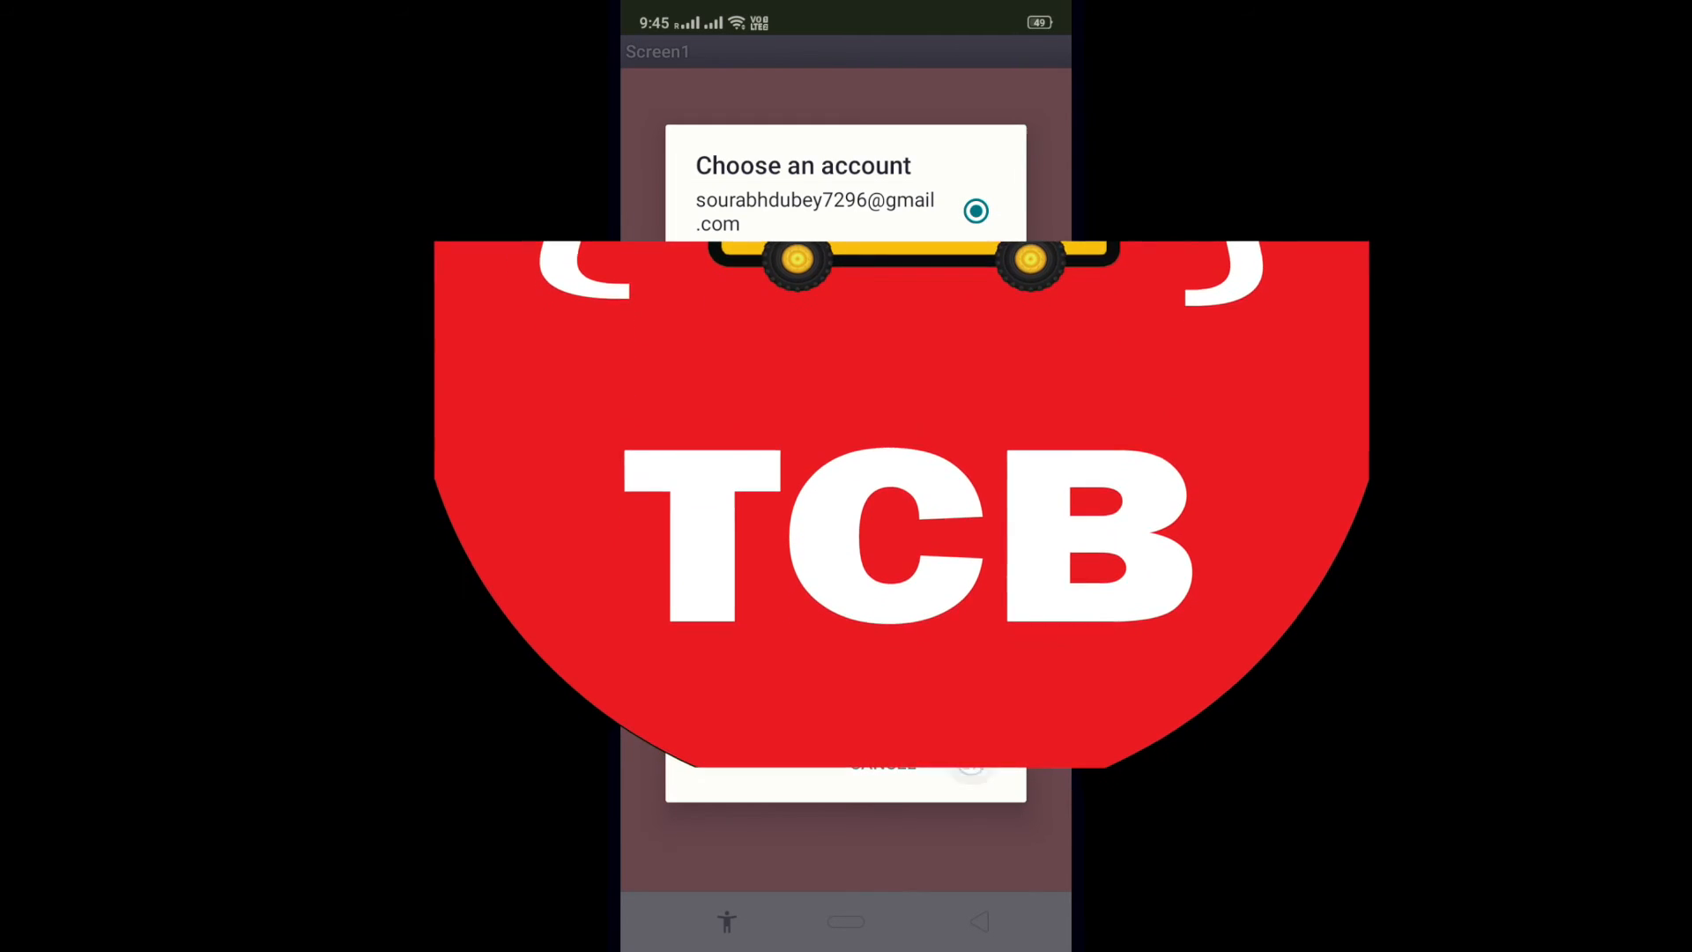